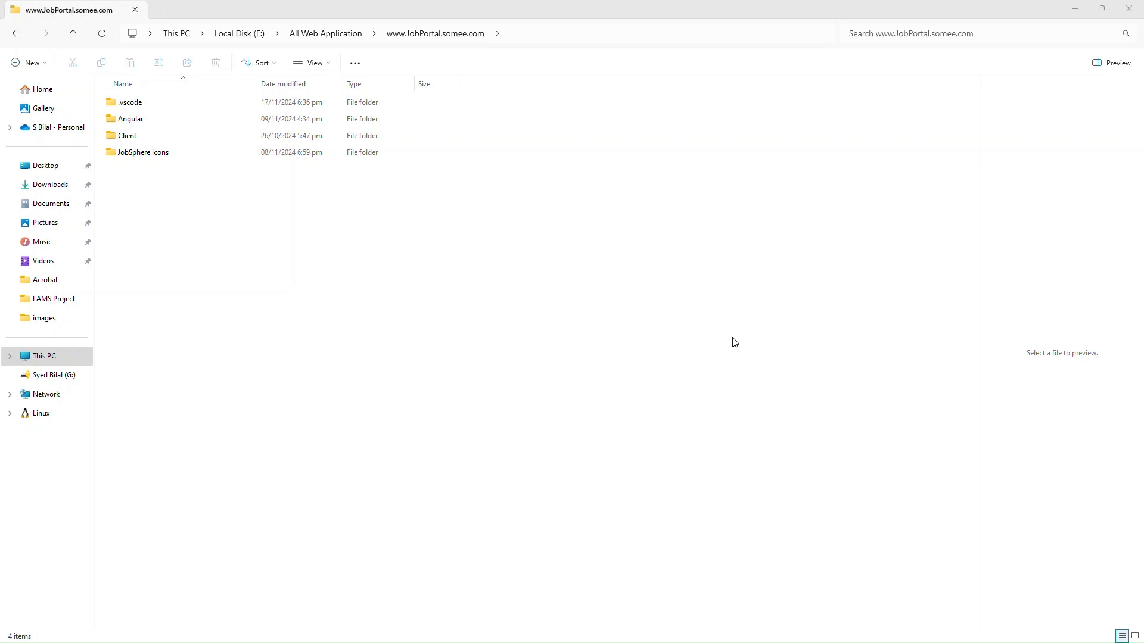
mouse_move(485, 14)
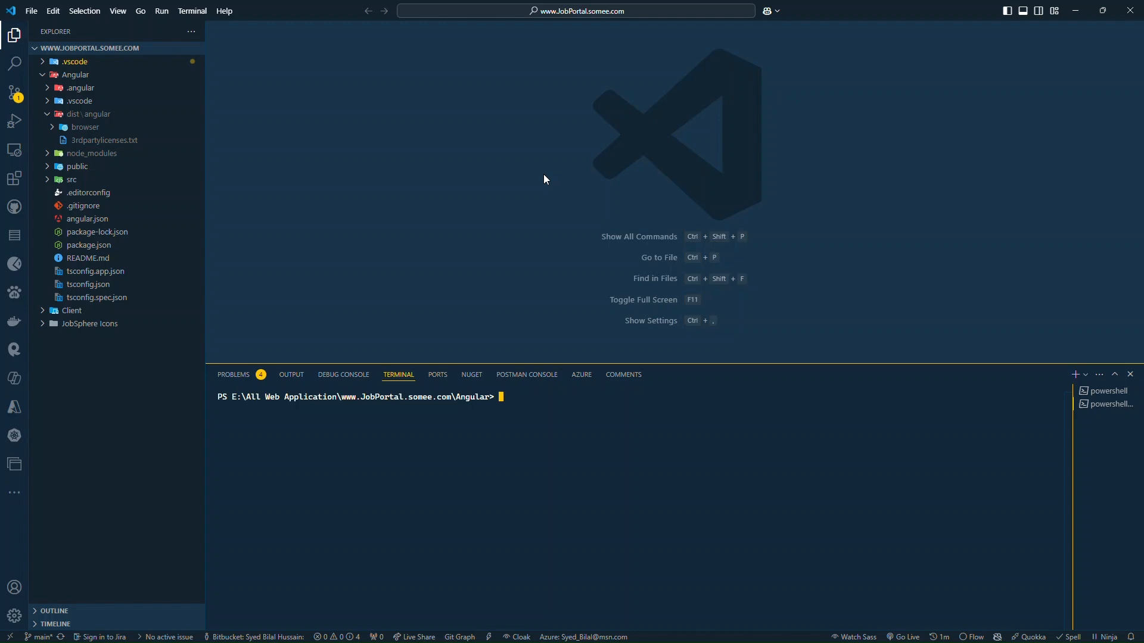
- Run ng serve to serve the Angular app locally and view package.json in the Explorer
type("ng serve")
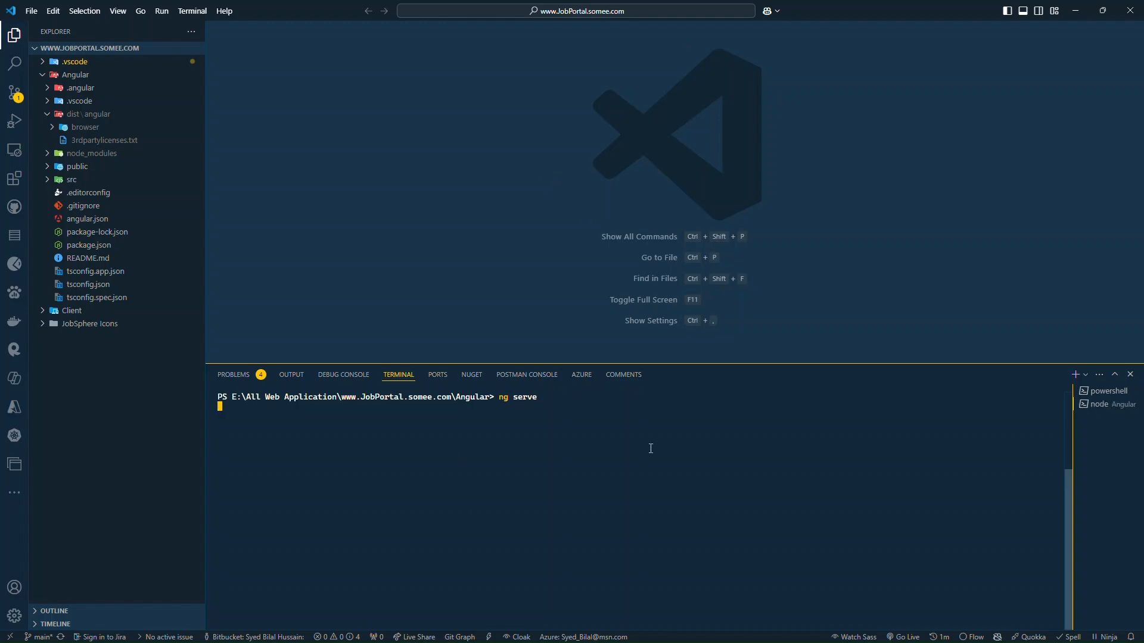
key("Return")
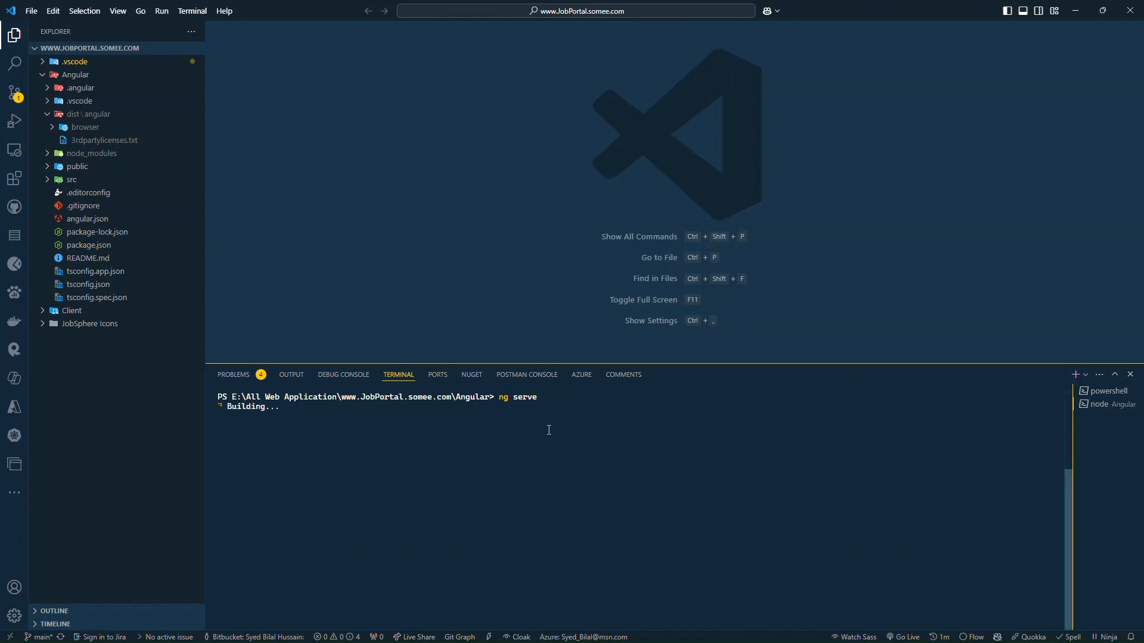
mouse_move(600, 429)
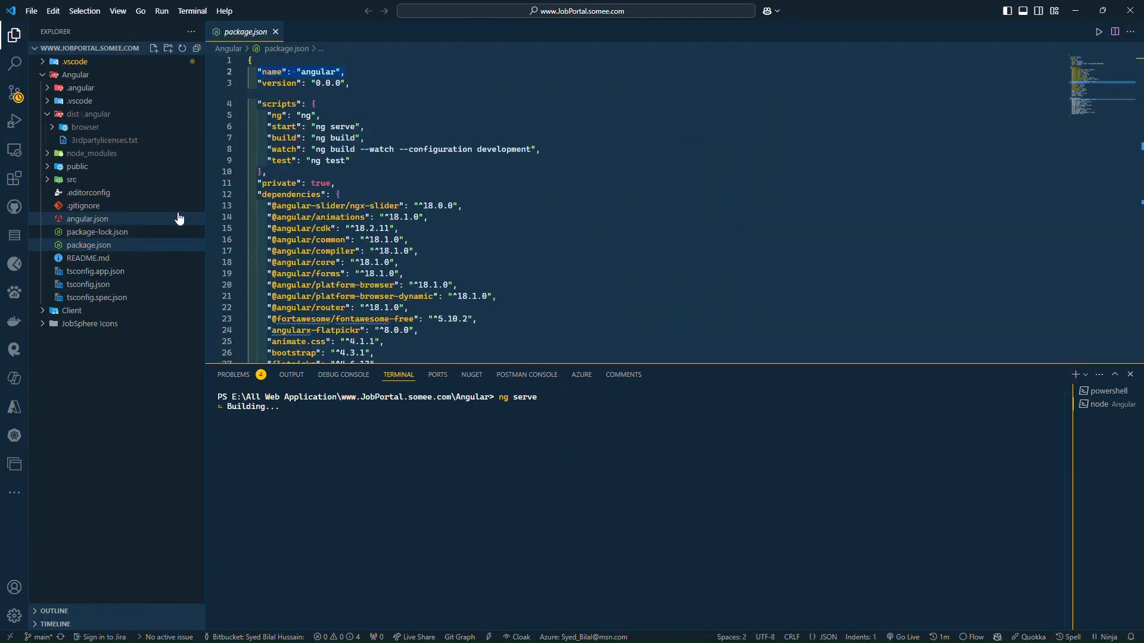
scroll("down", 3)
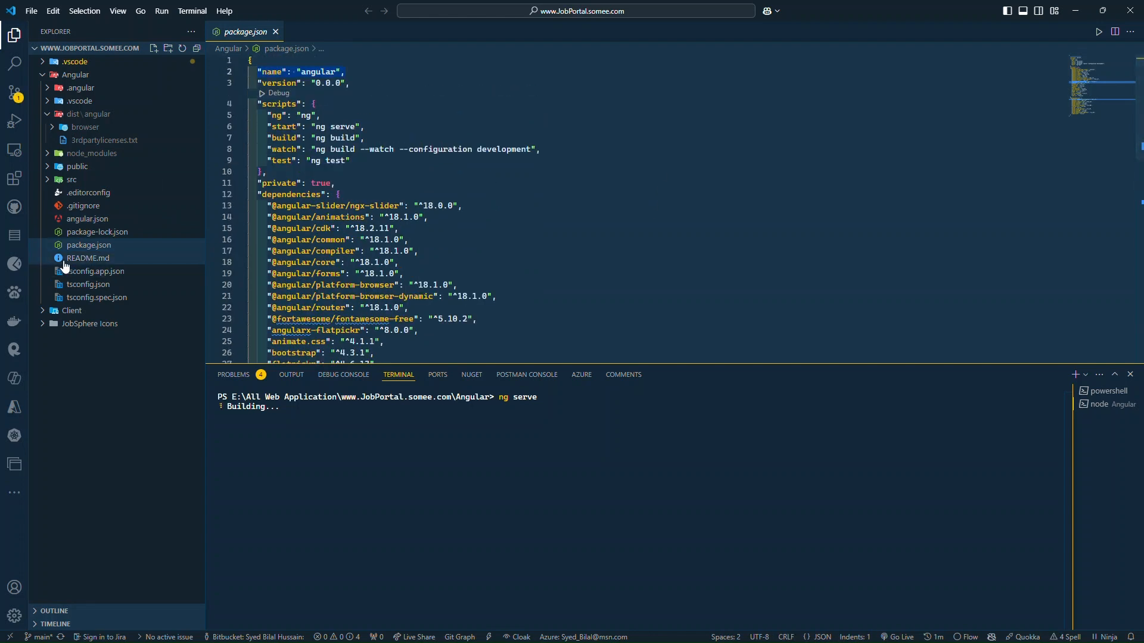
left_click(85, 218)
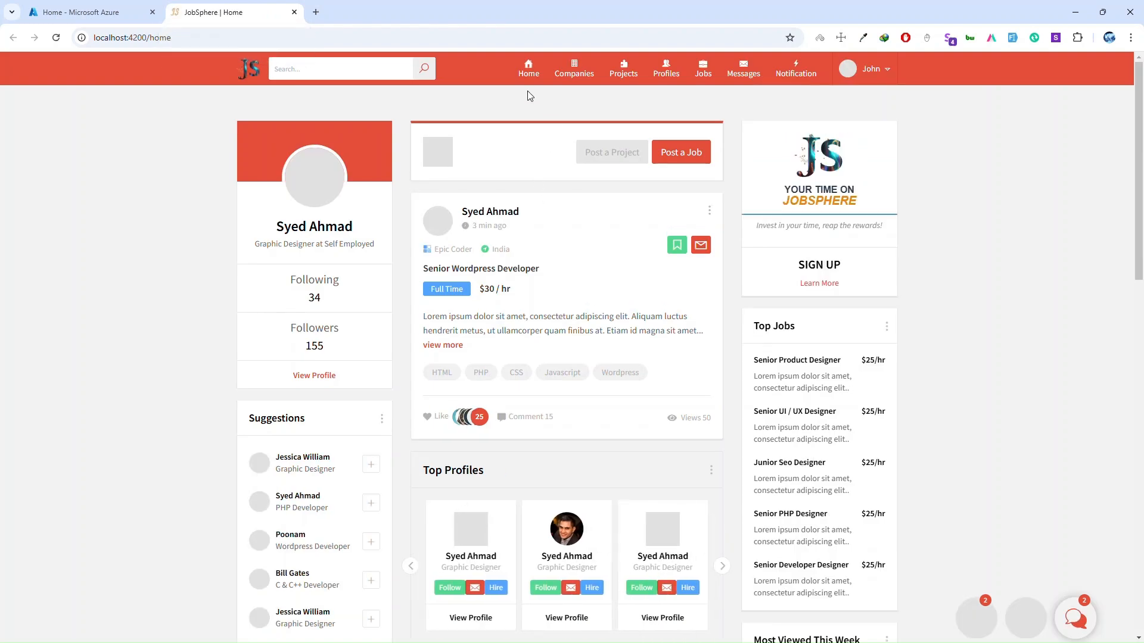
- Browse the local JobSphere app's Companies, Jobs and Messages pages, then switch to the Azure portal
left_click(573, 69)
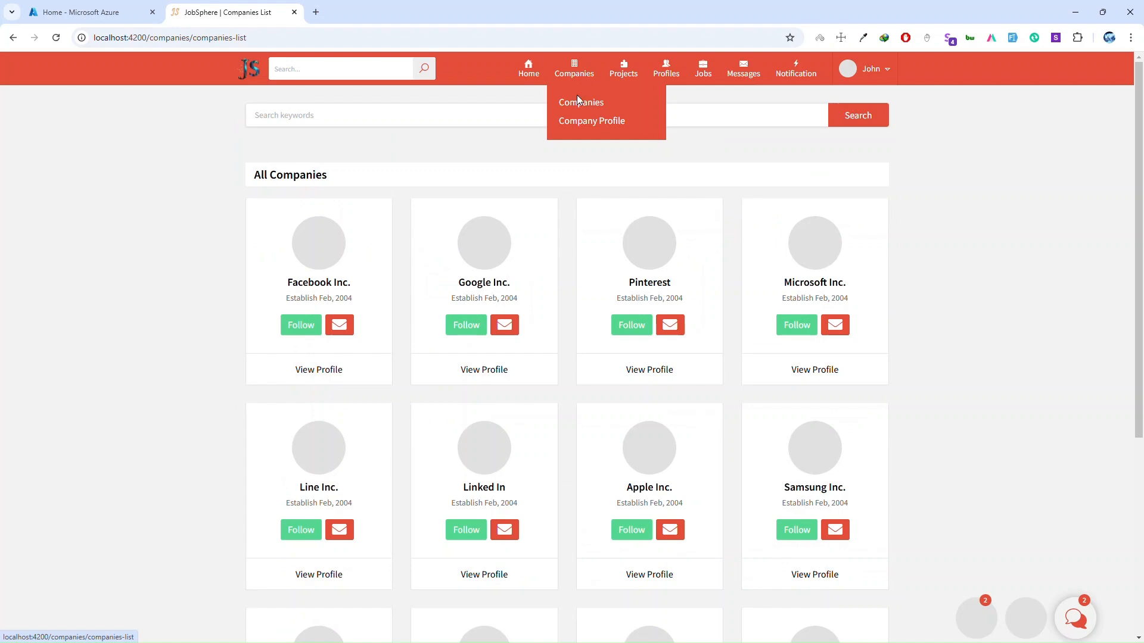
left_click(592, 120)
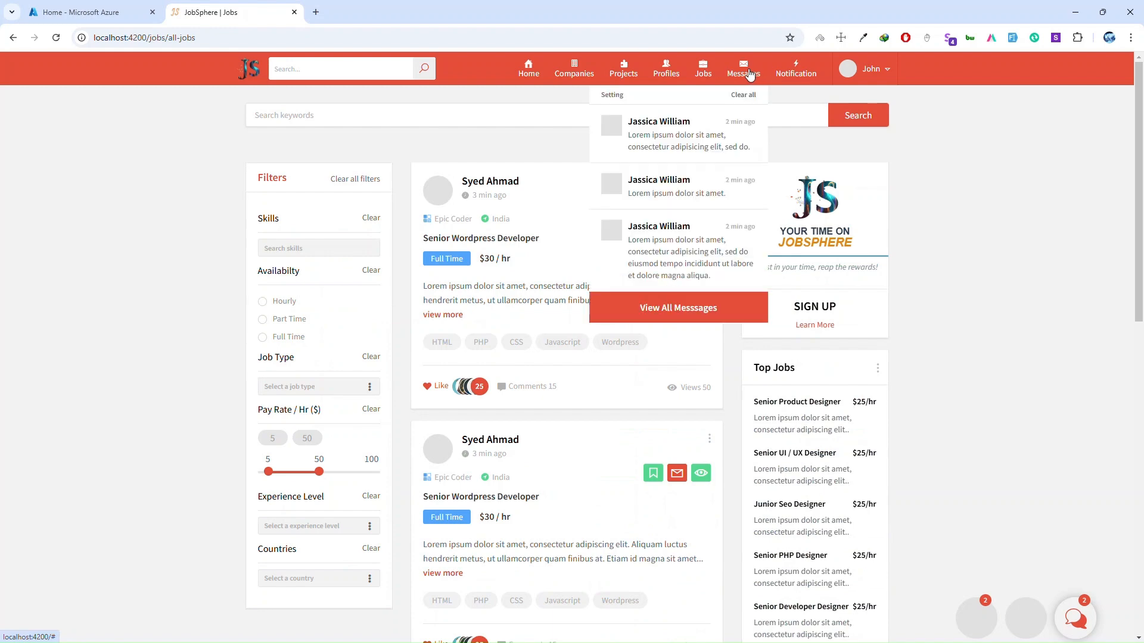
left_click(676, 307)
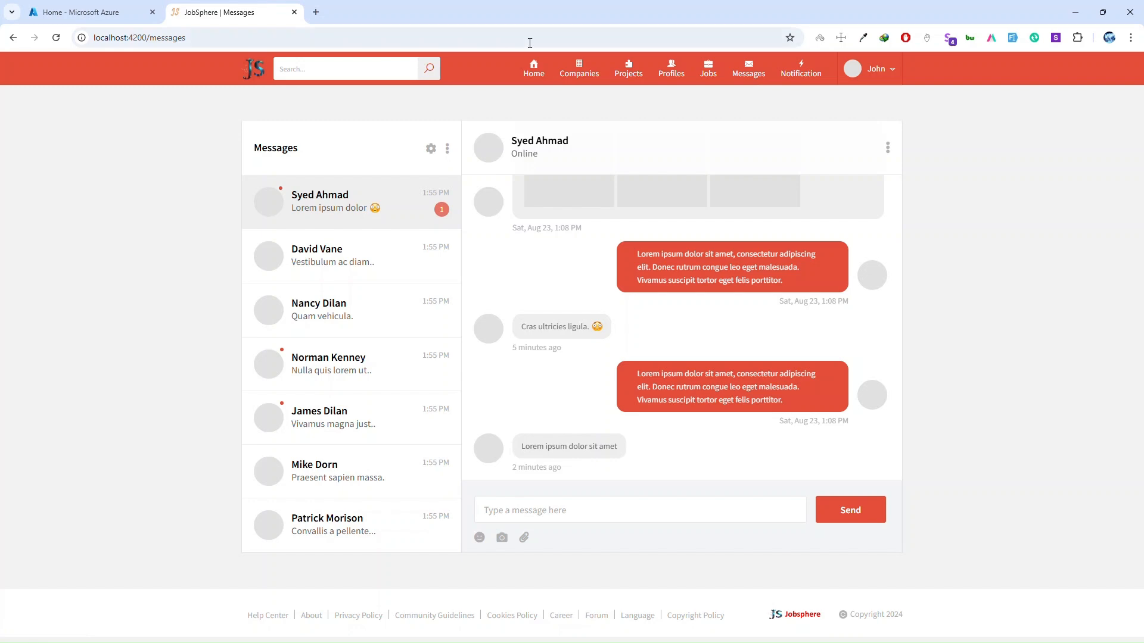
left_click(87, 12)
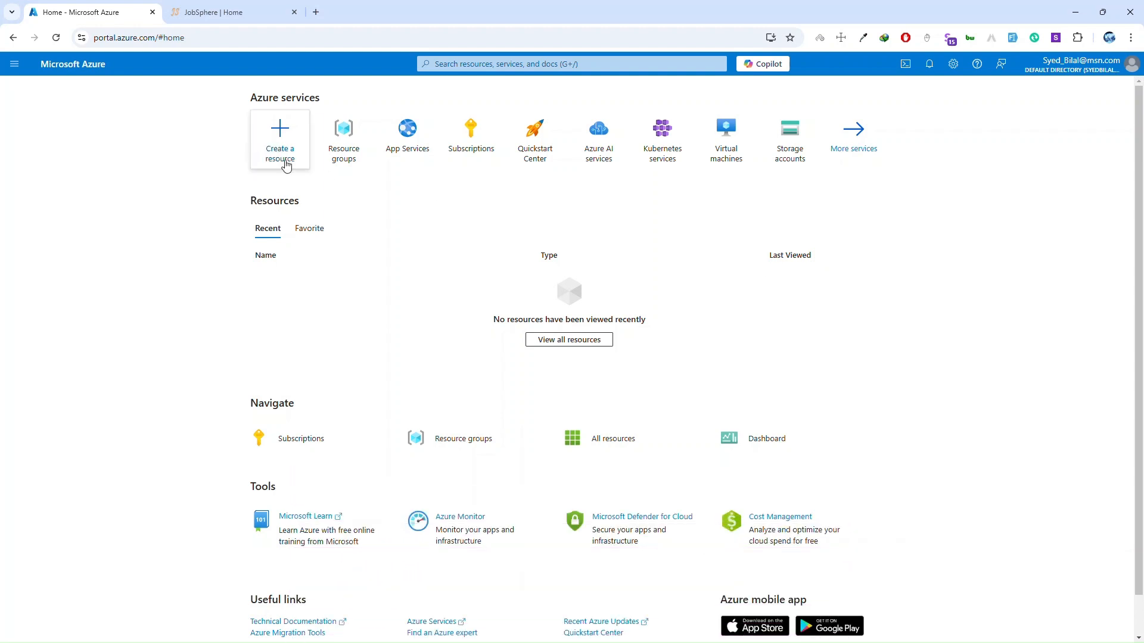
mouse_move(407, 139)
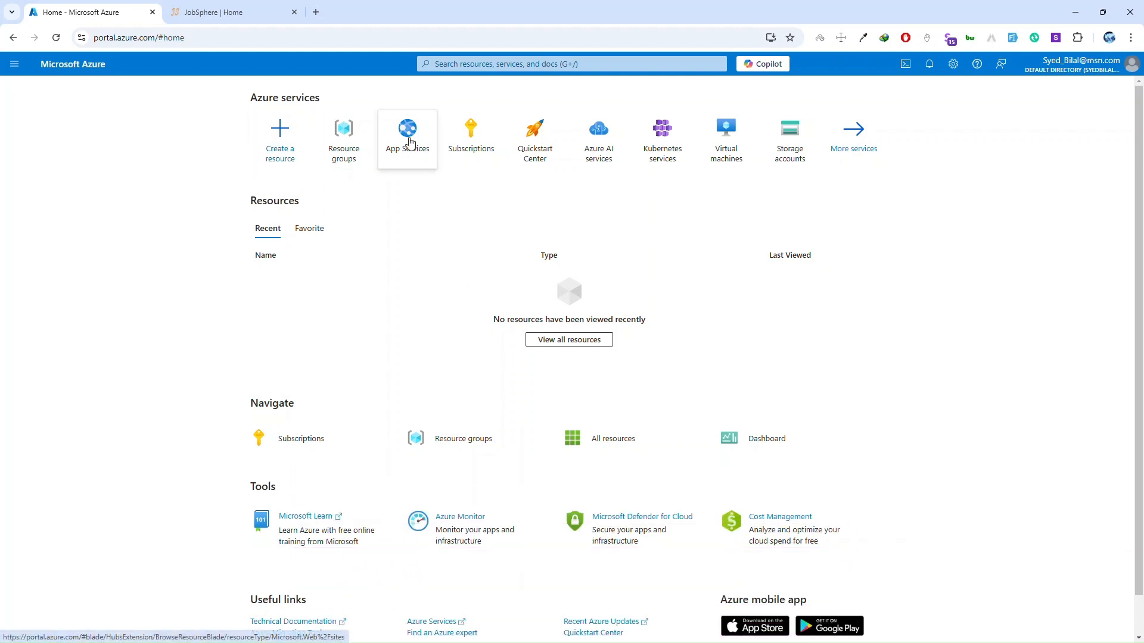
- From App Services, start creating a new web app
left_click(407, 139)
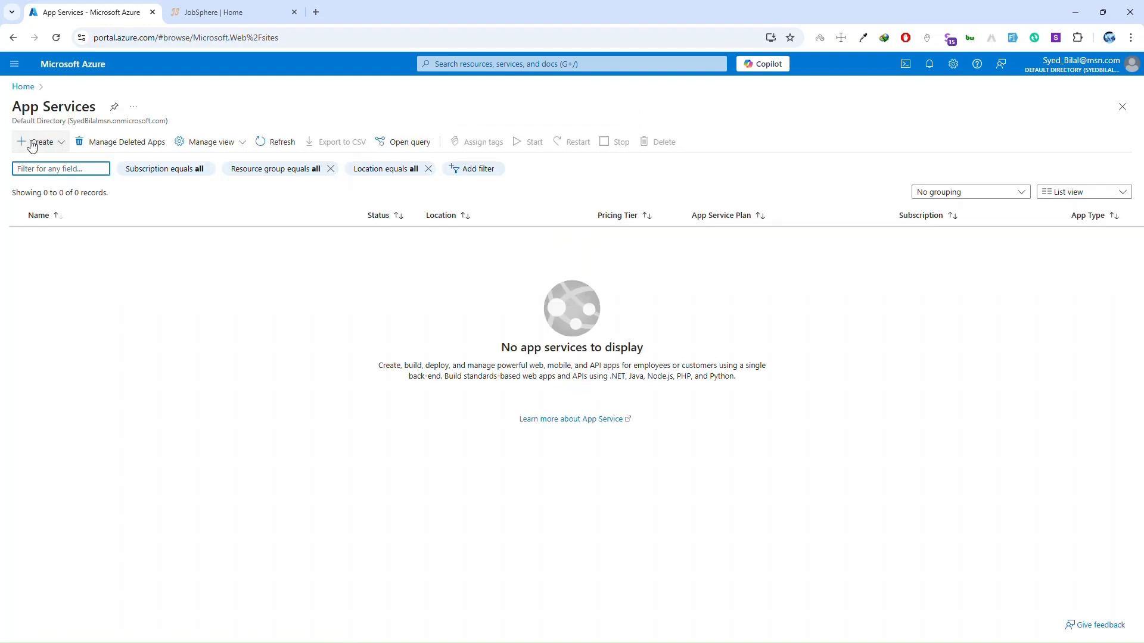
mouse_move(203, 554)
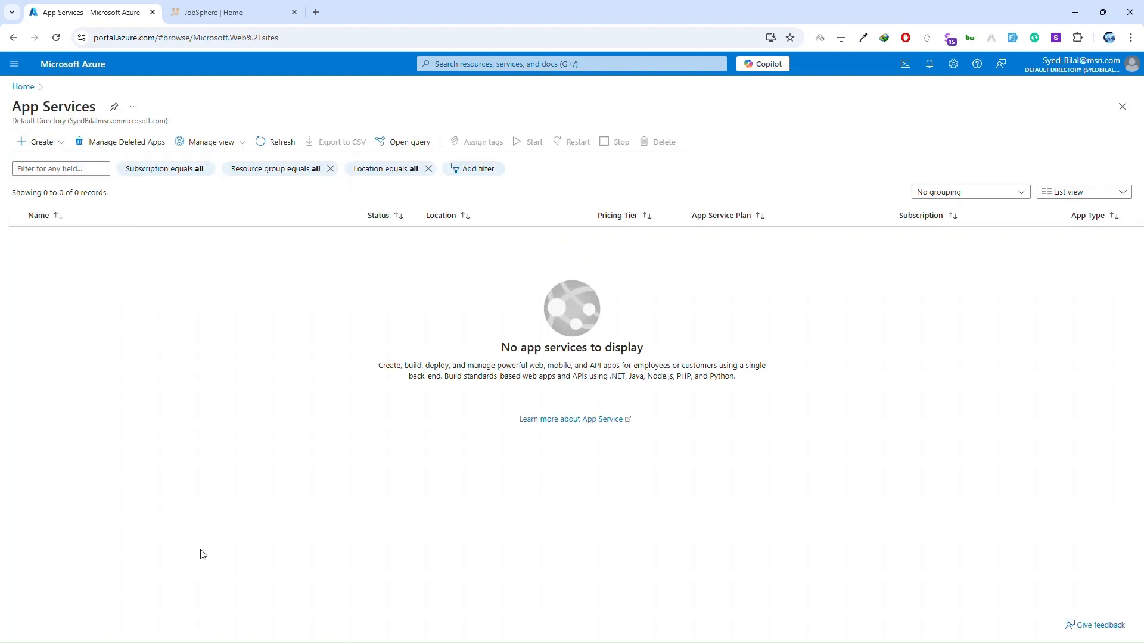
left_click(36, 142)
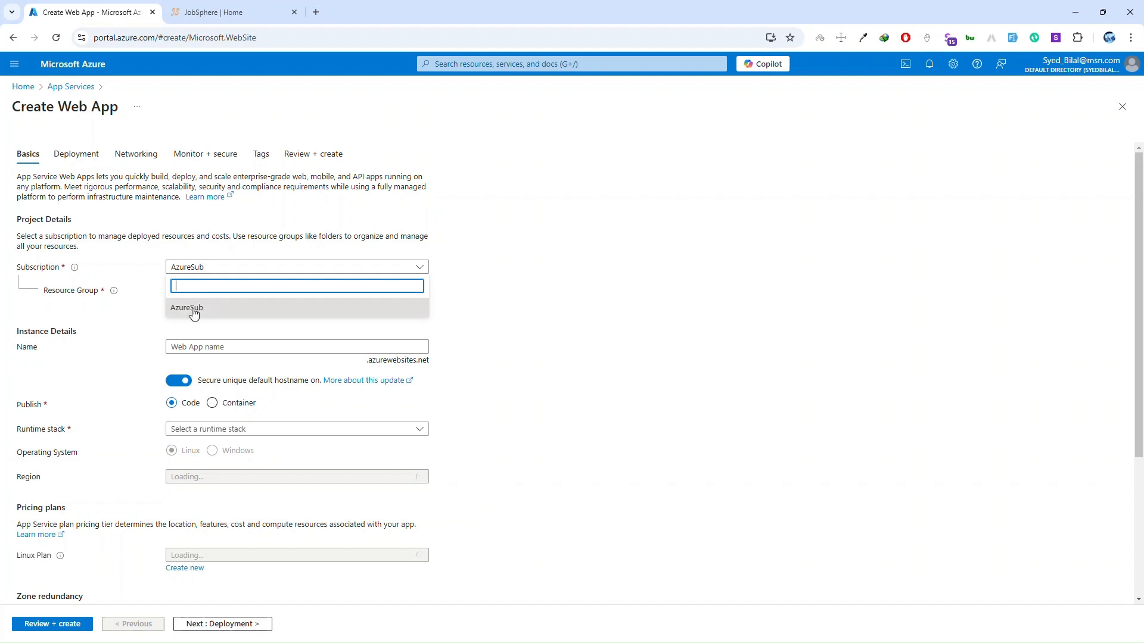
- Choose the AzureSub subscription and create a new resource group named TestApp
left_click(187, 307)
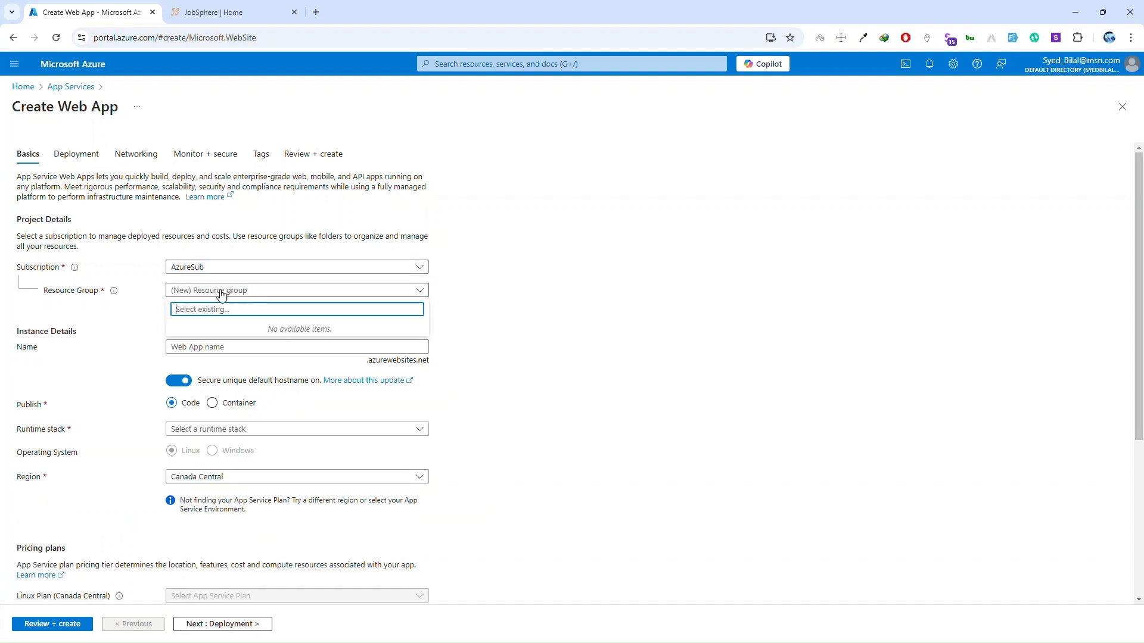
mouse_move(569, 308)
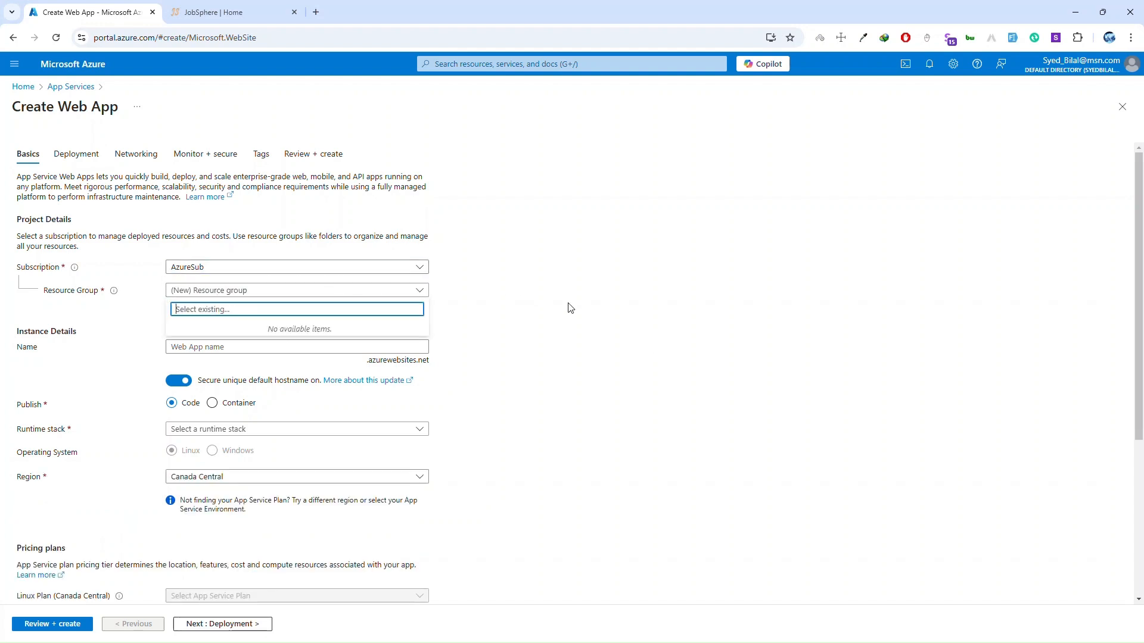
mouse_move(540, 314)
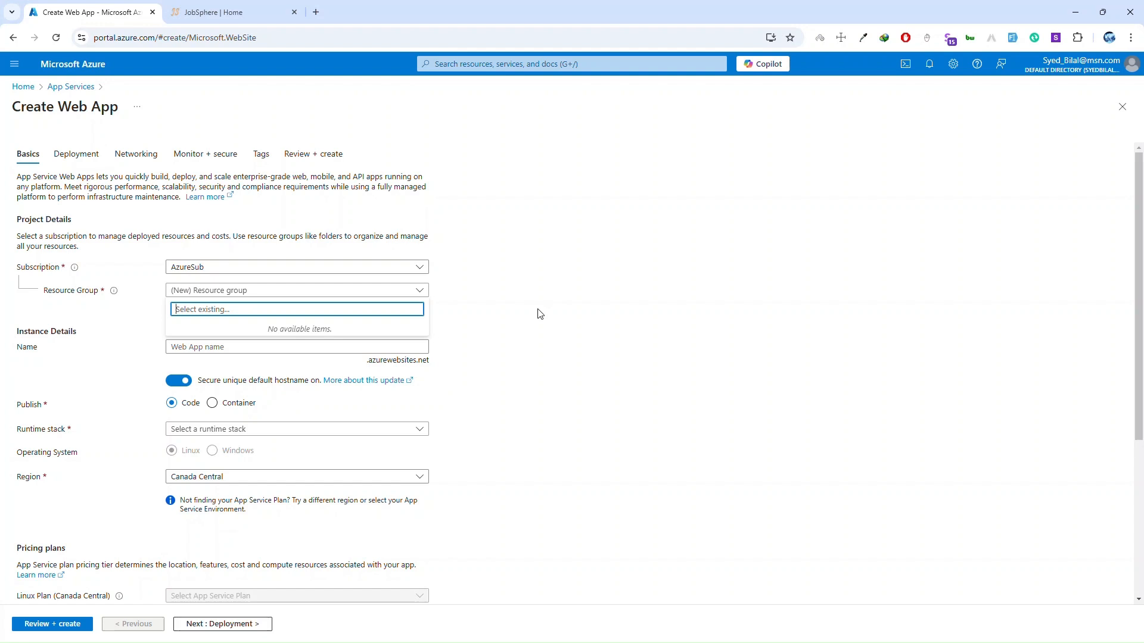
mouse_move(598, 330)
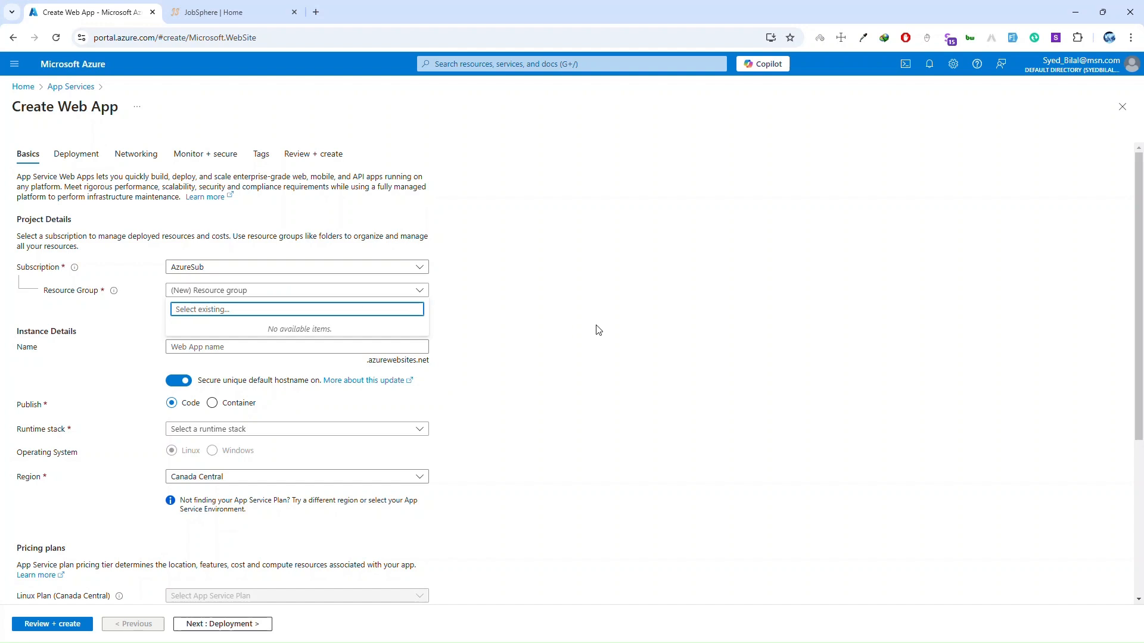
left_click(184, 302)
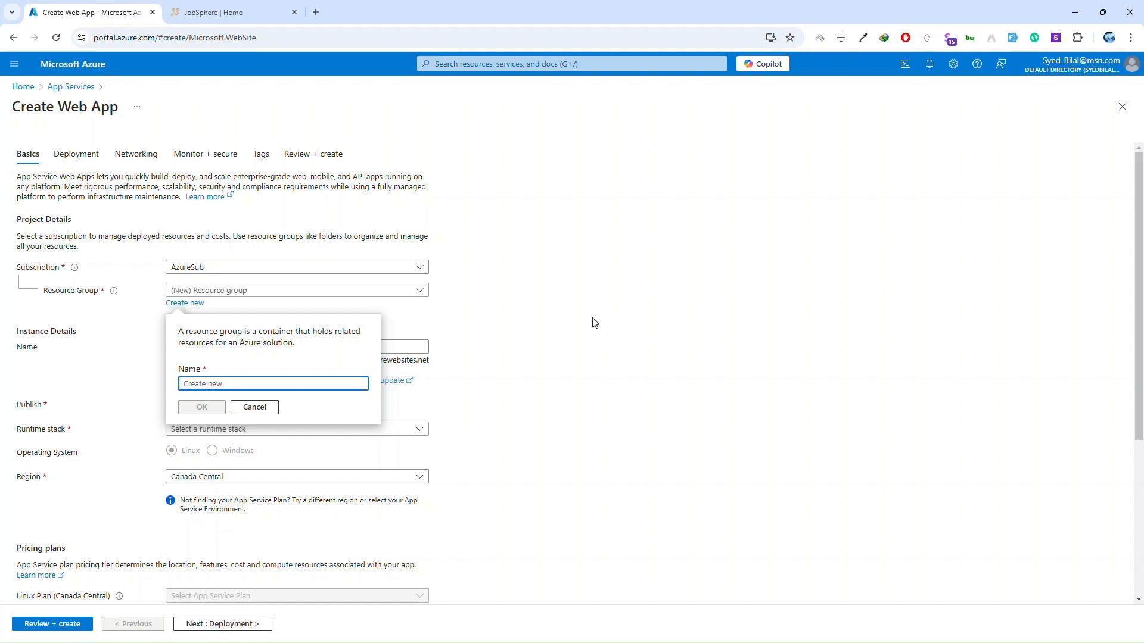
type("TestA")
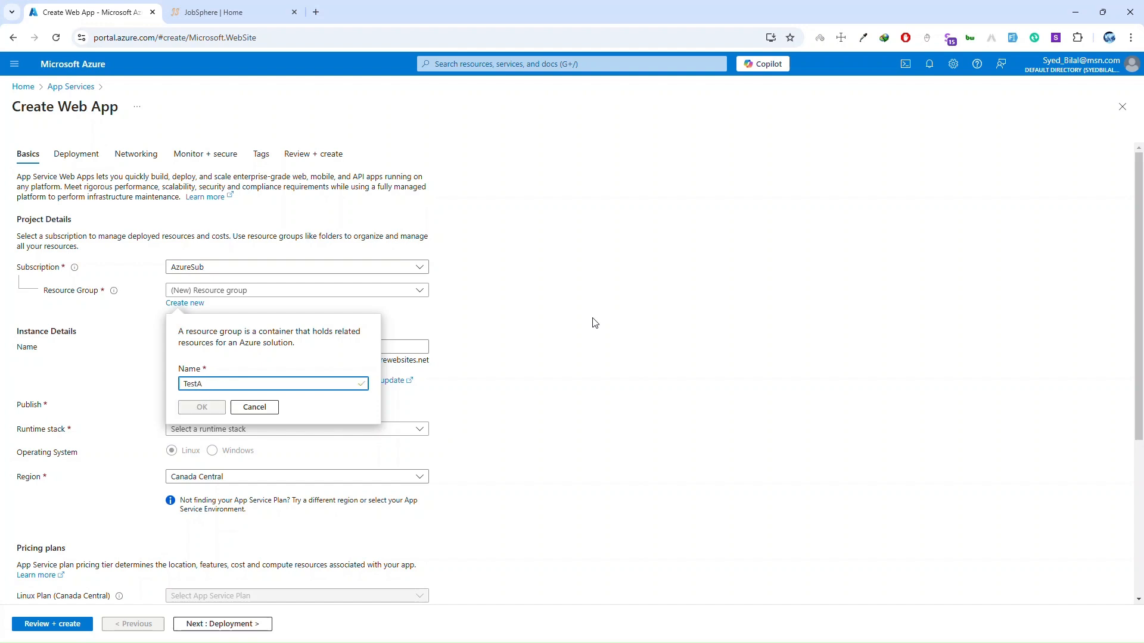
type("pp")
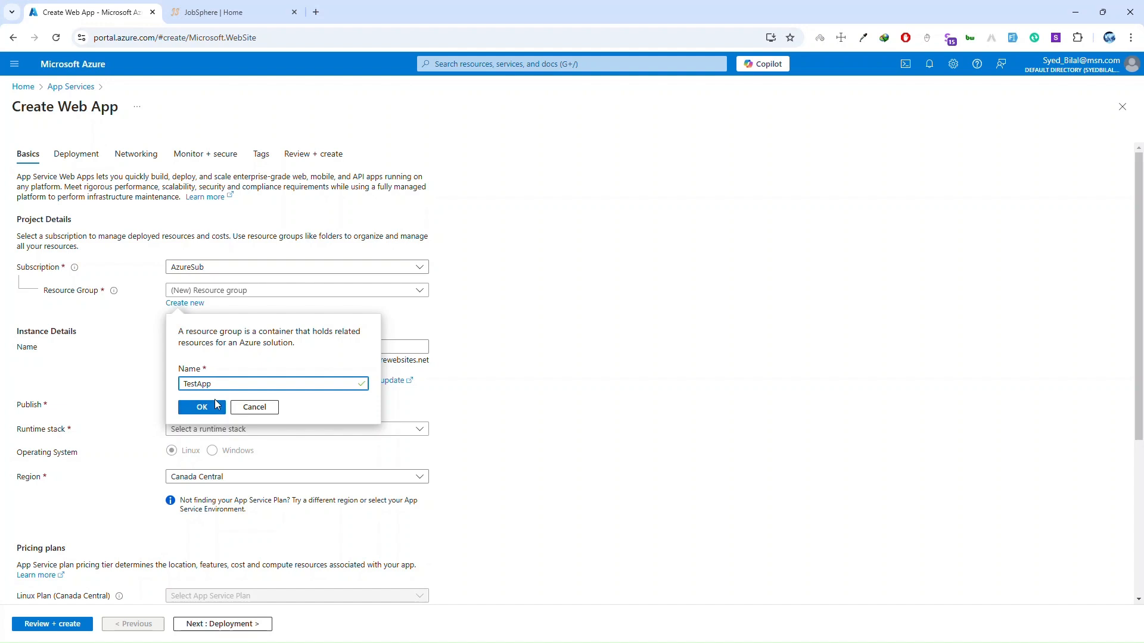
left_click(201, 407)
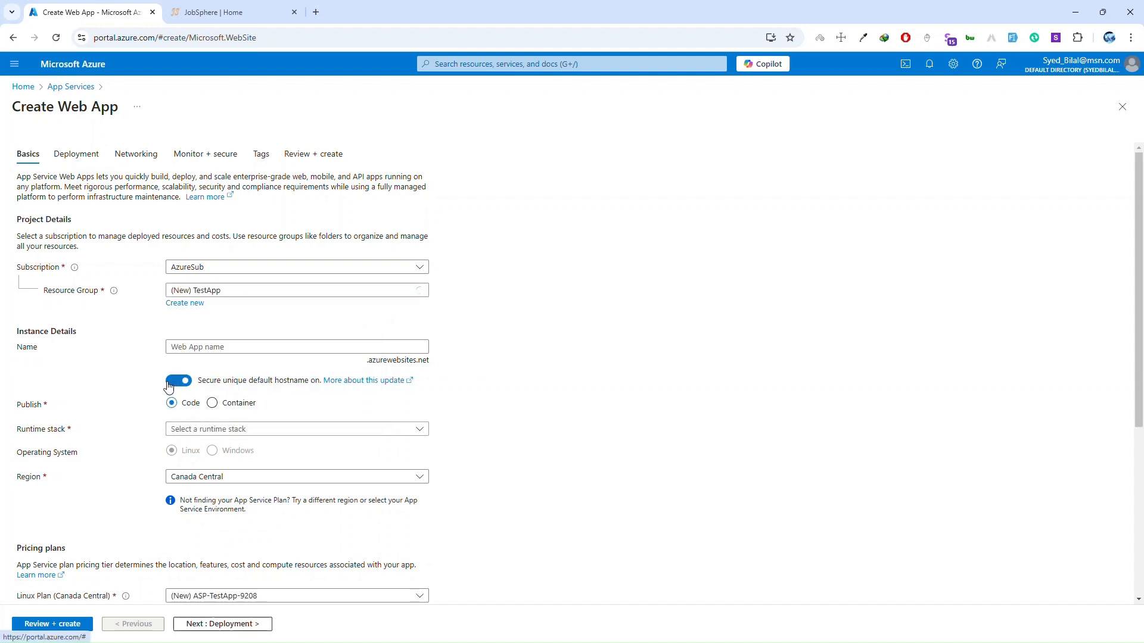
- Name the web app JobsSphere, disable the unique hostname, keep Node 20 LTS and select Windows
type("JobsSphere")
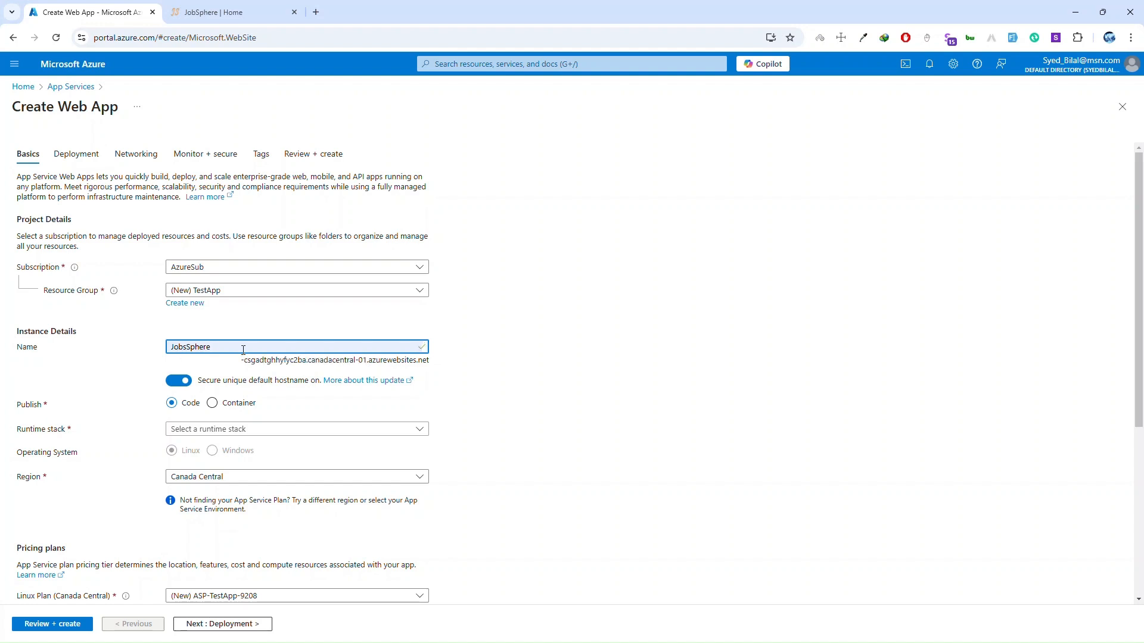
left_click(178, 380)
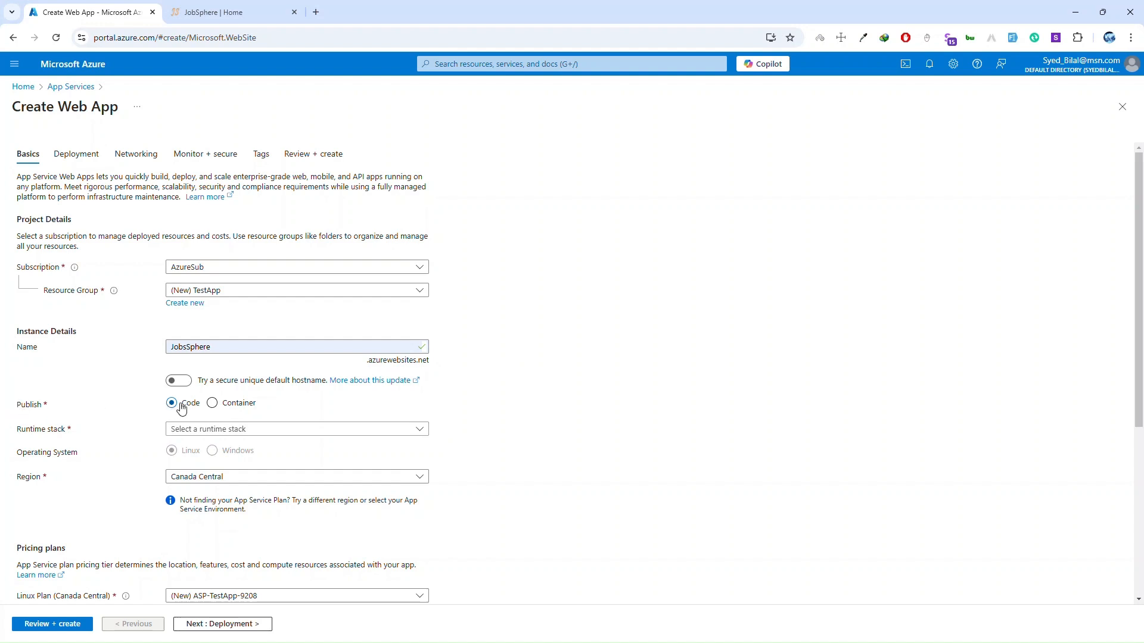
left_click(295, 429)
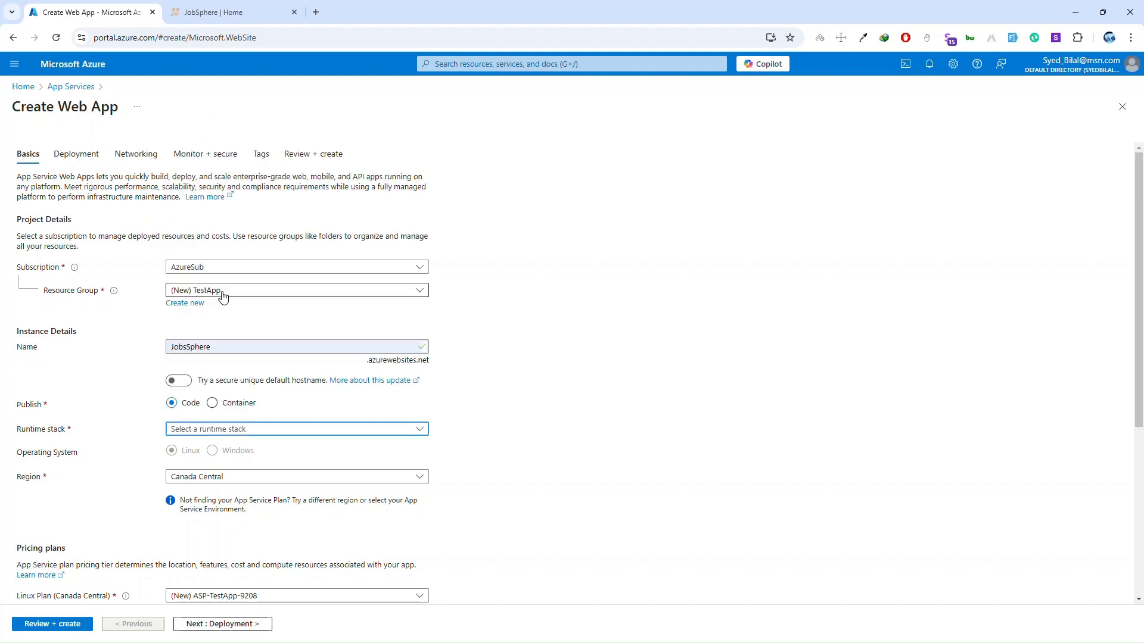
left_click(295, 428)
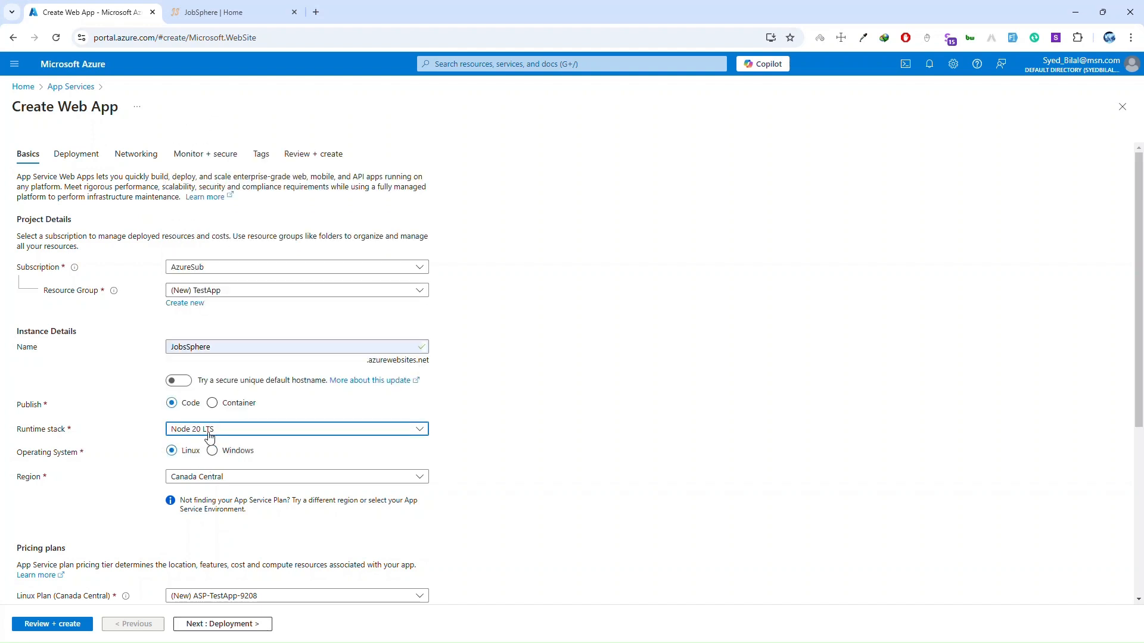
mouse_move(570, 433)
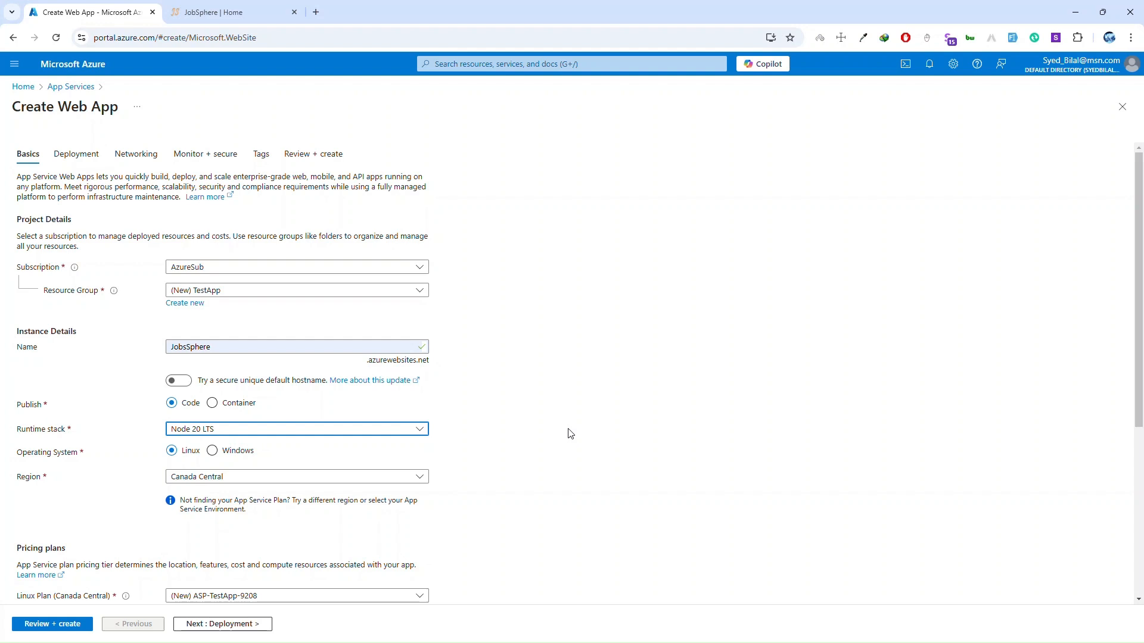
mouse_move(492, 461)
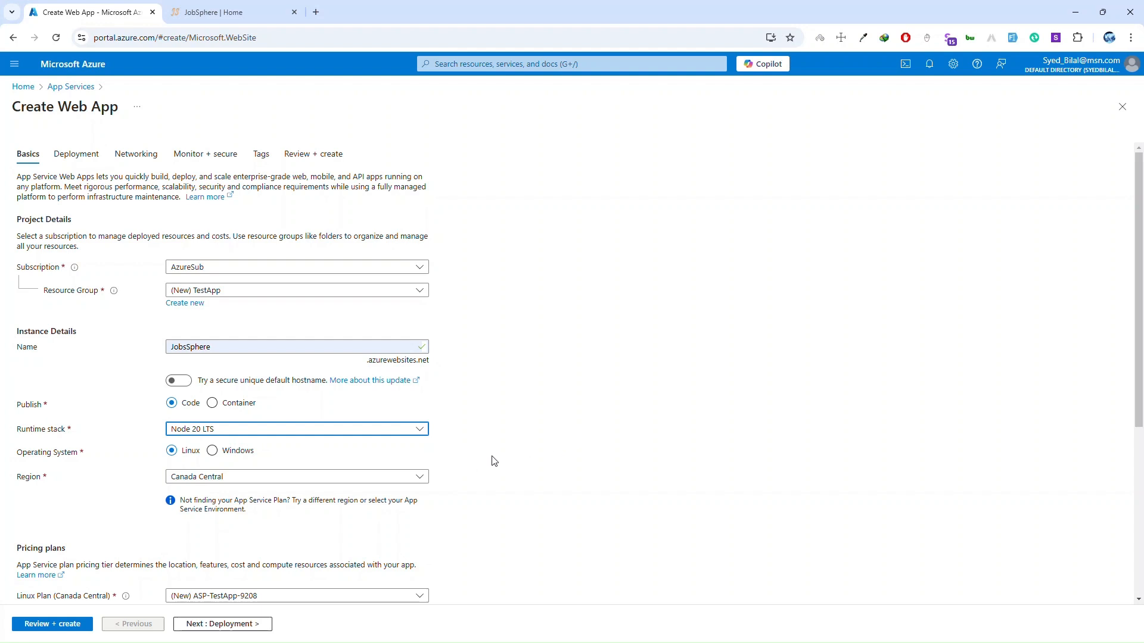
mouse_move(231, 429)
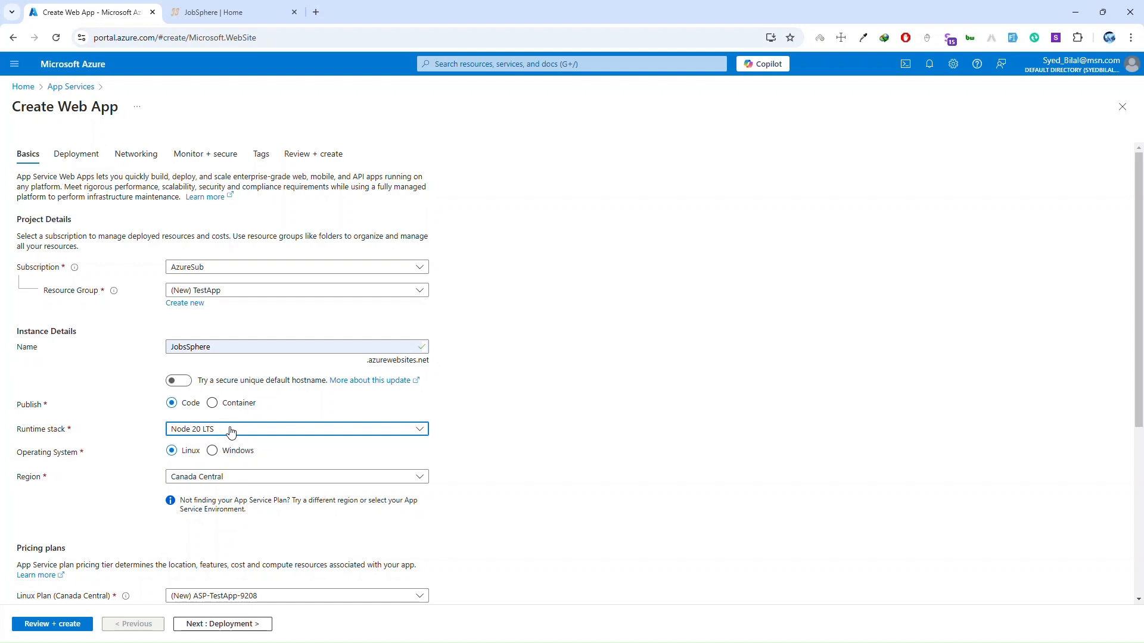
mouse_move(11, 462)
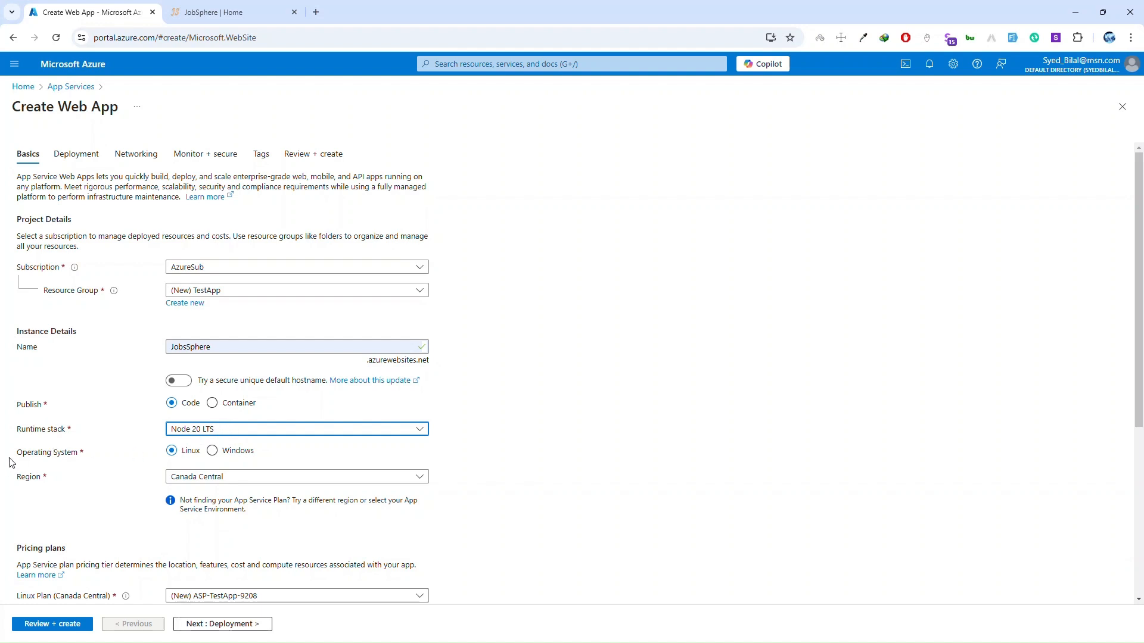
left_click(212, 451)
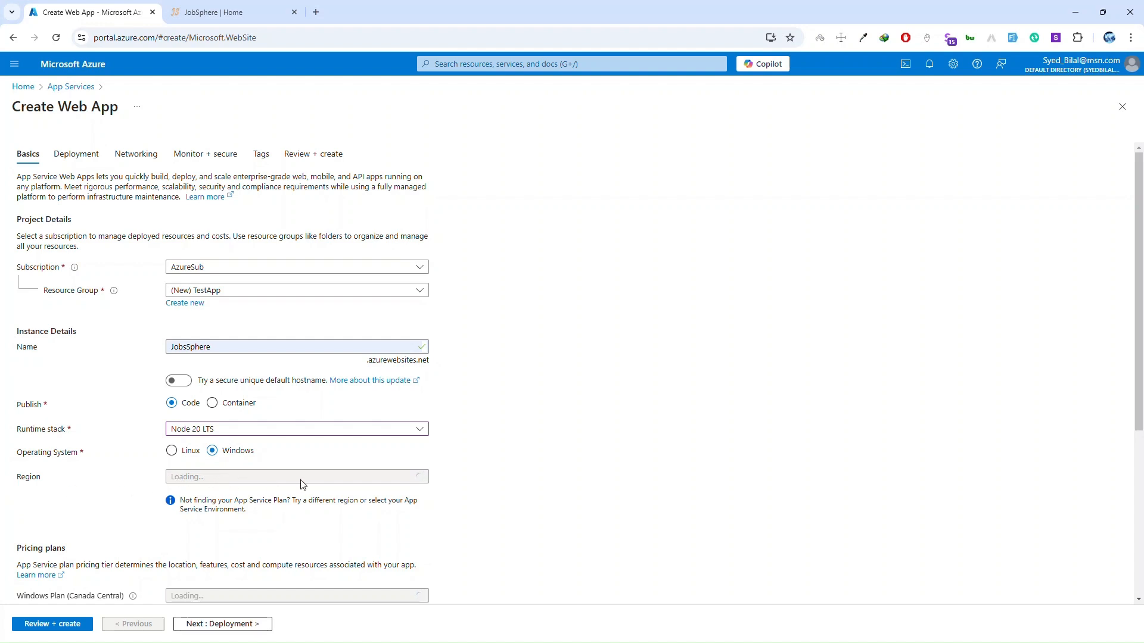
- Filter the regions for 'uae' and set the web app's region to UAE North
left_click(296, 476)
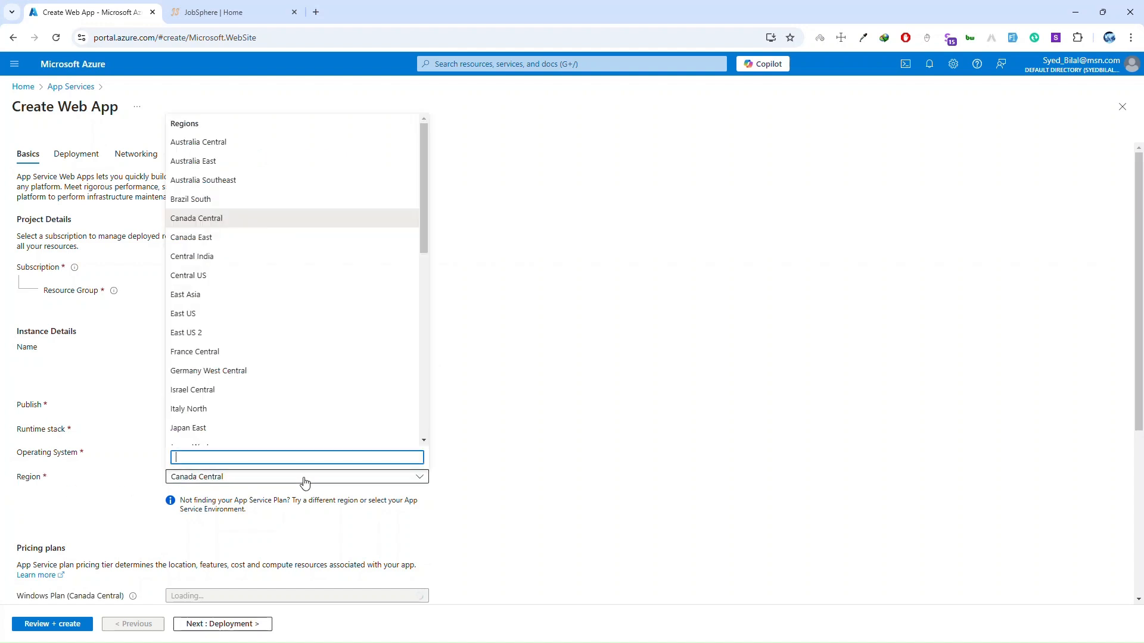
type("u")
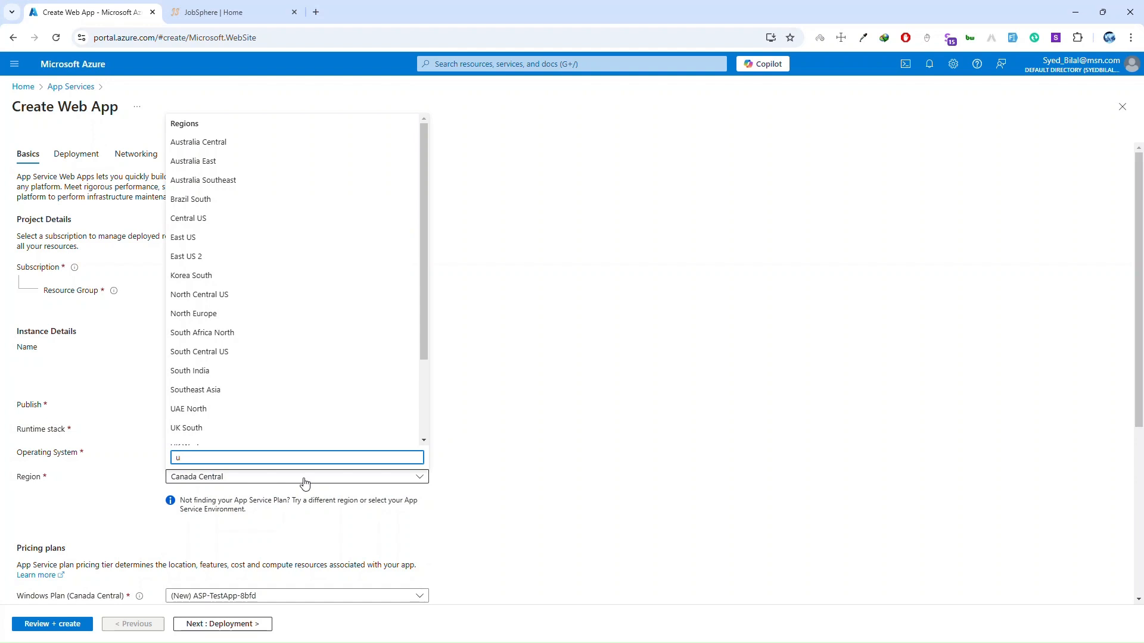
type("a")
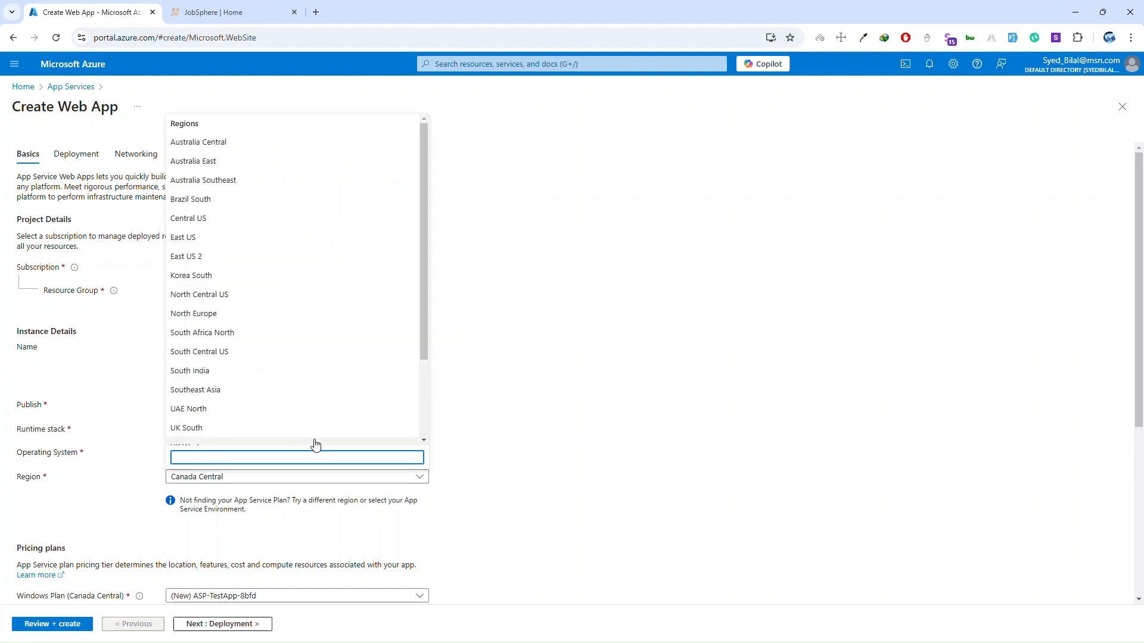
type("uae")
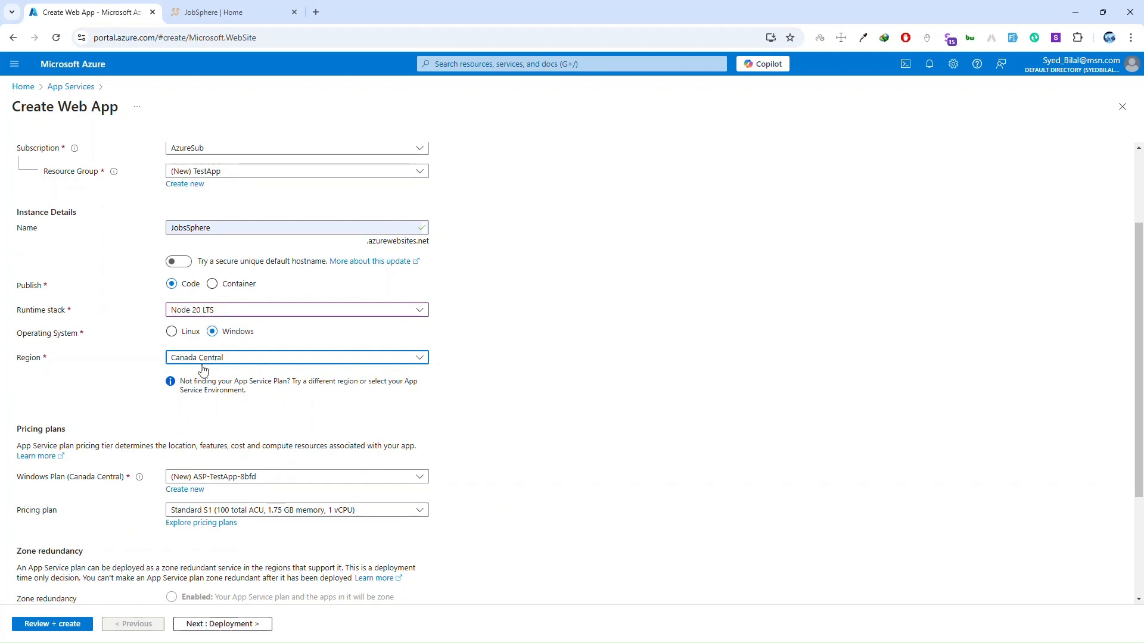
left_click(296, 357)
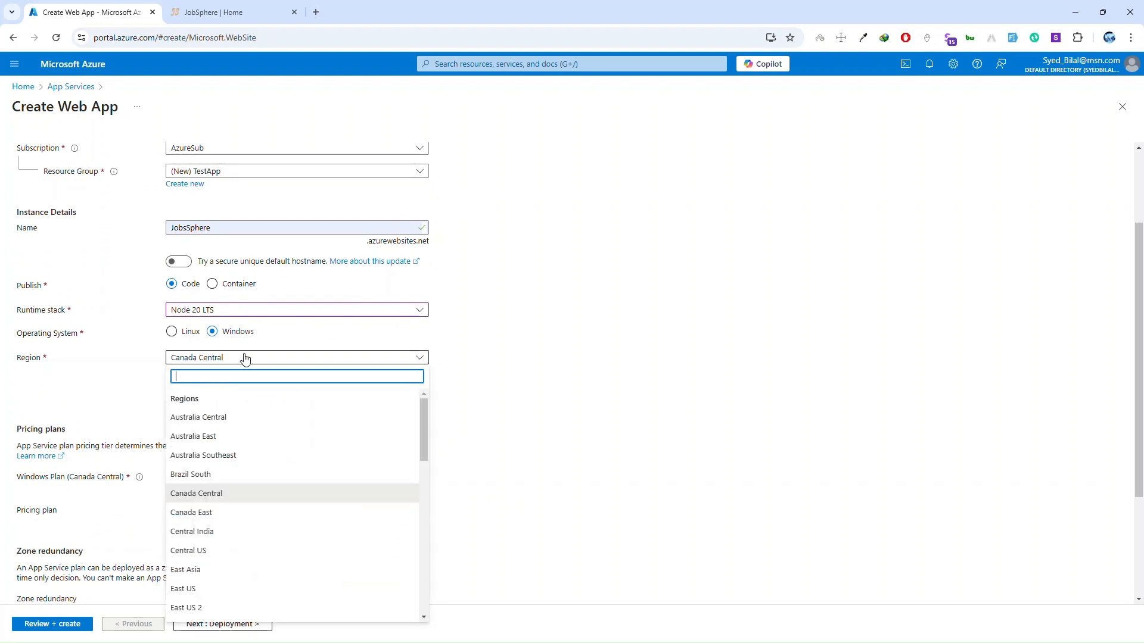
type("uae")
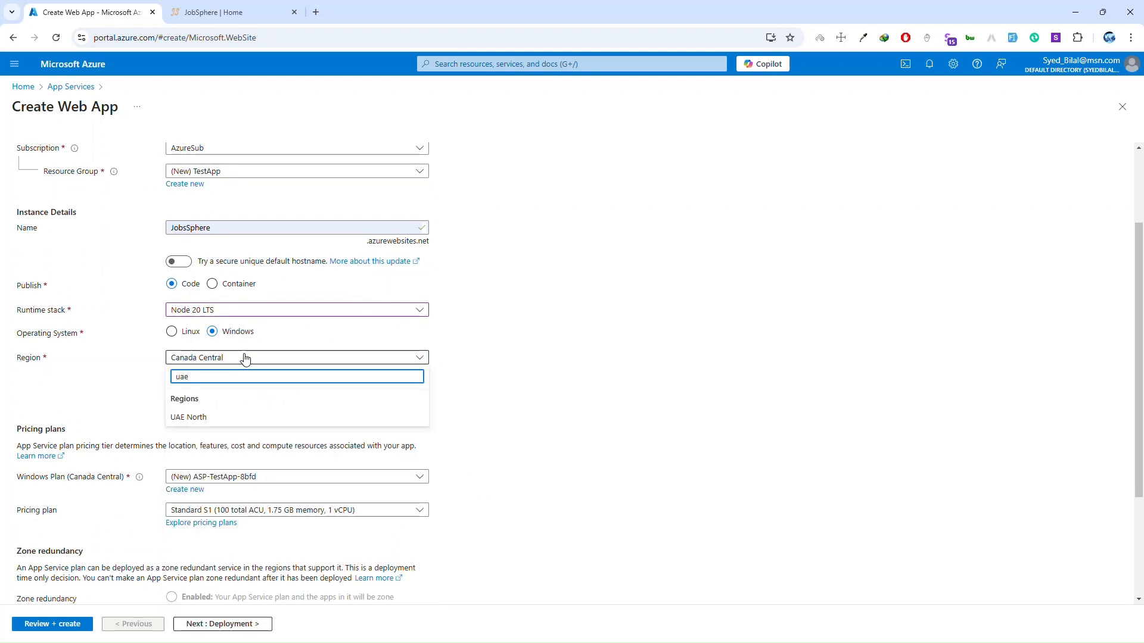
left_click(188, 416)
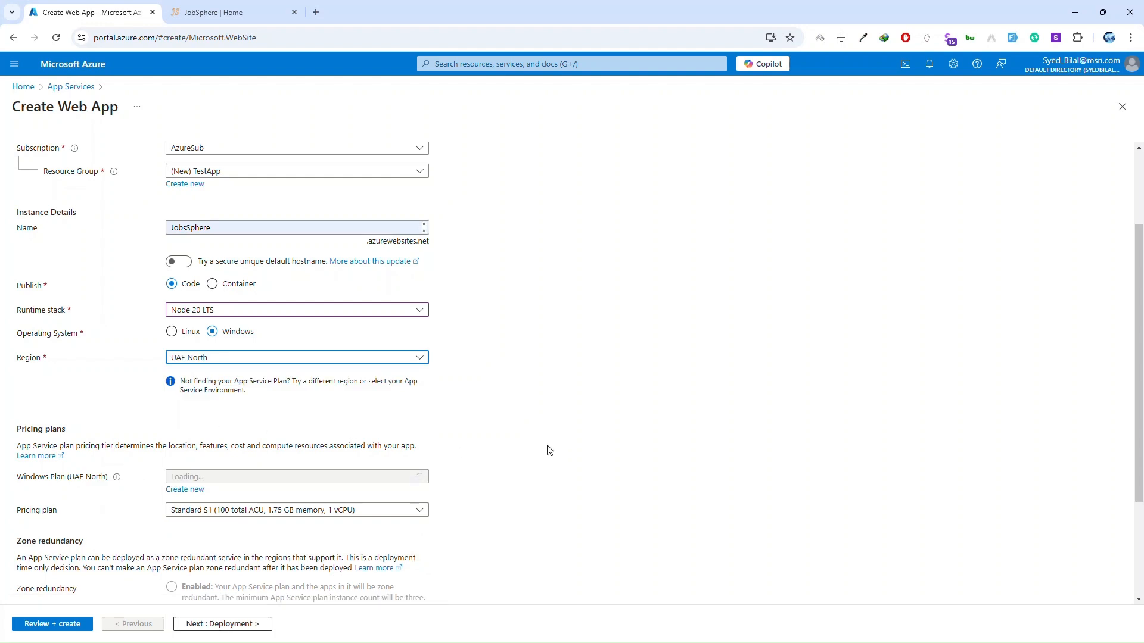
- Proceed to Review + create to validate the web app settings
scroll("down", 3)
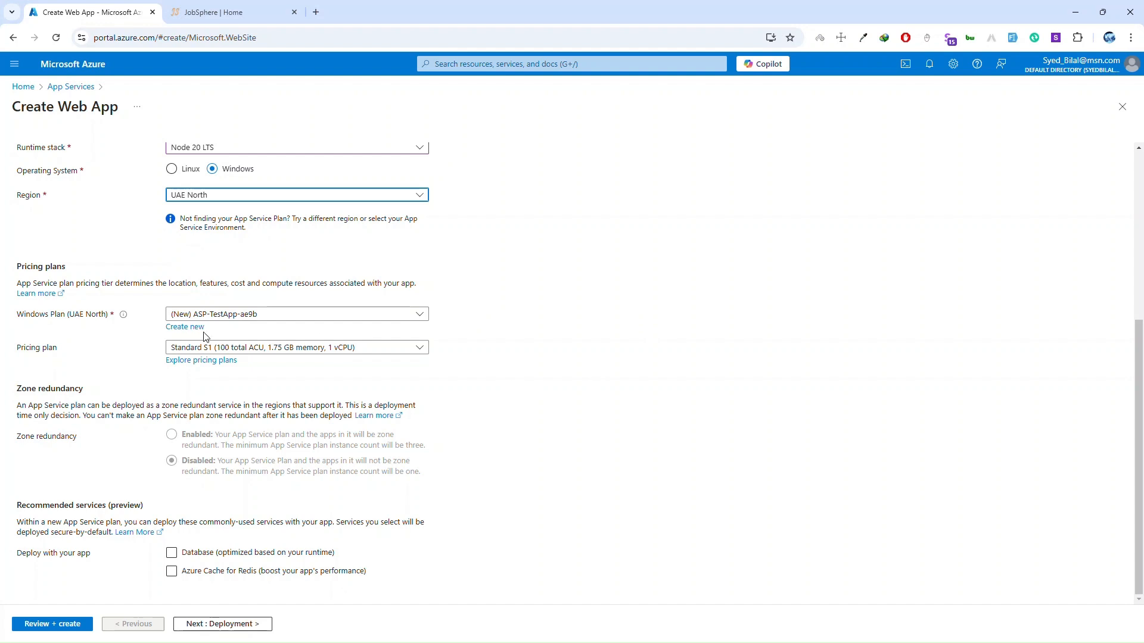
mouse_move(408, 487)
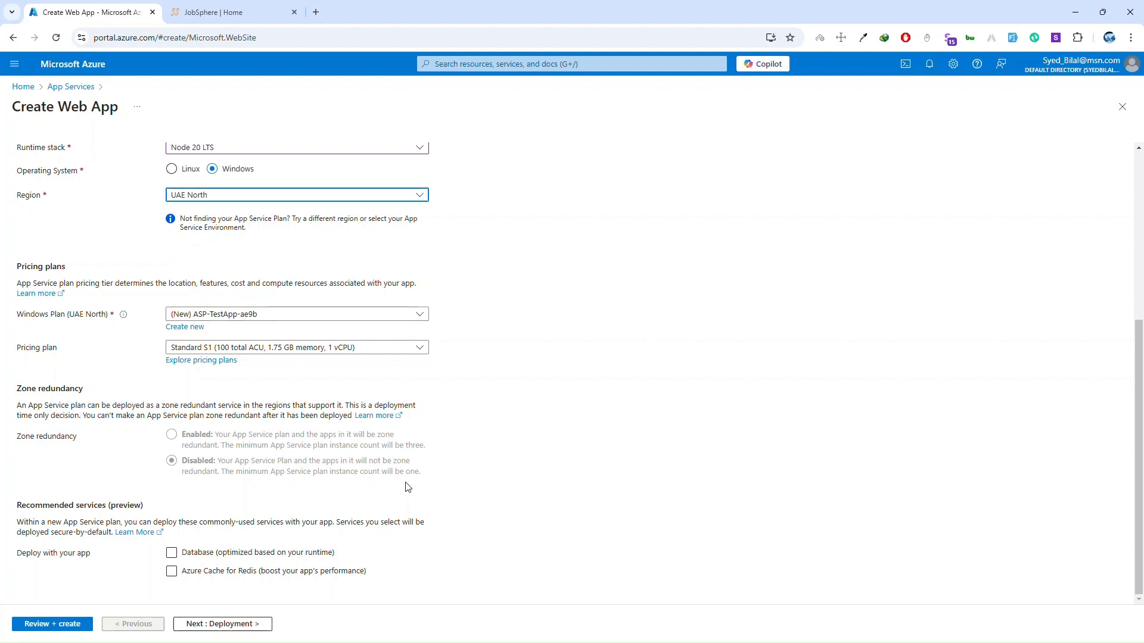
left_click(51, 624)
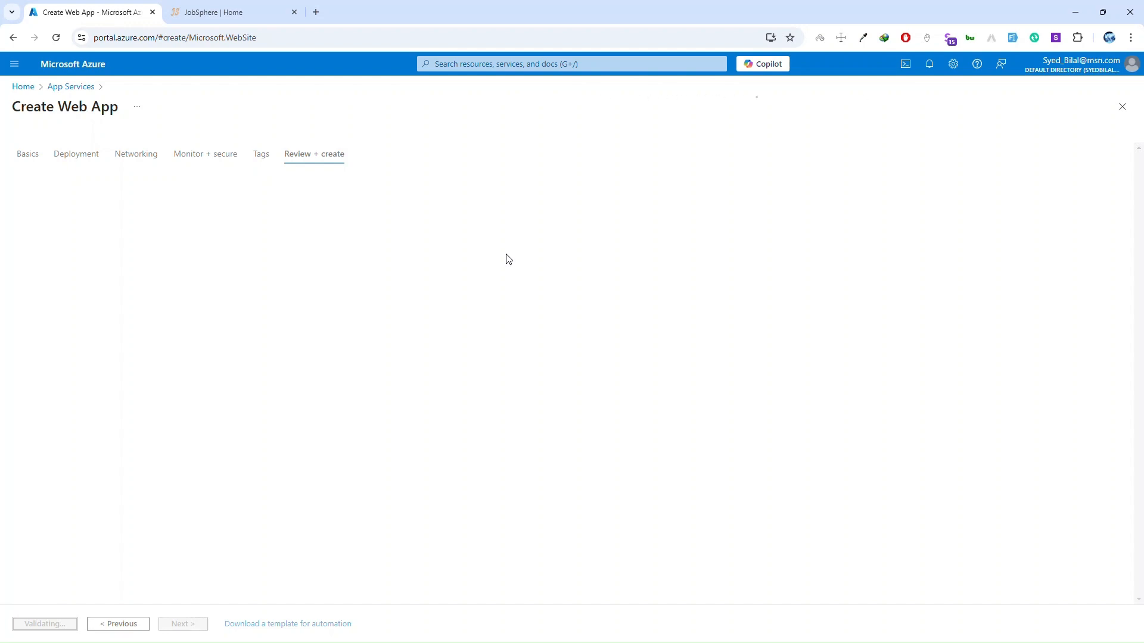
mouse_move(367, 227)
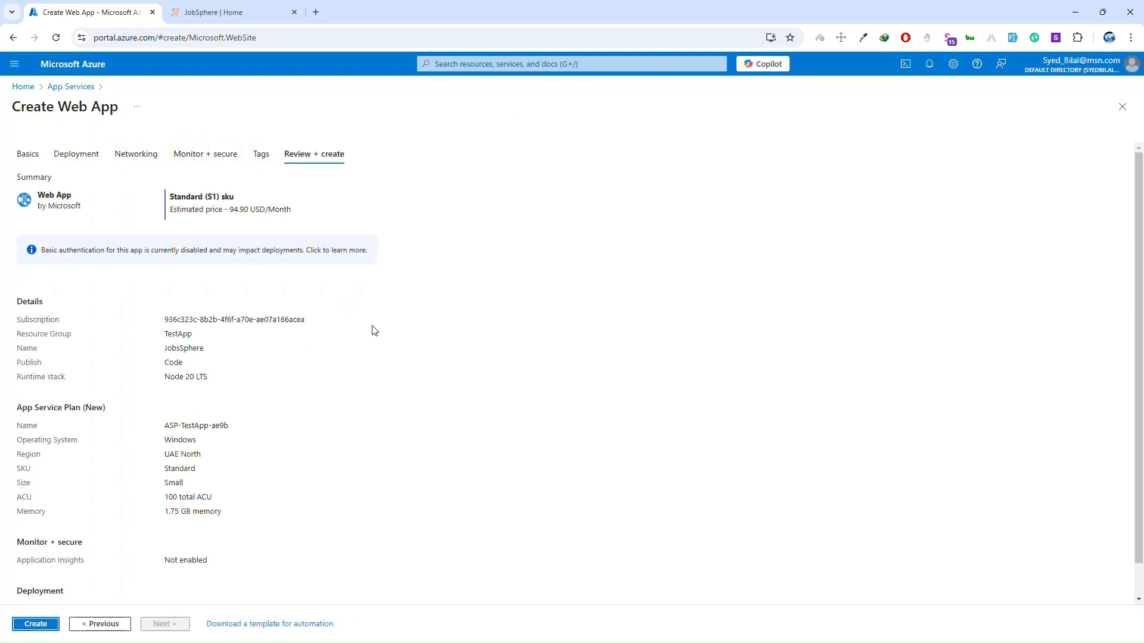
mouse_move(397, 351)
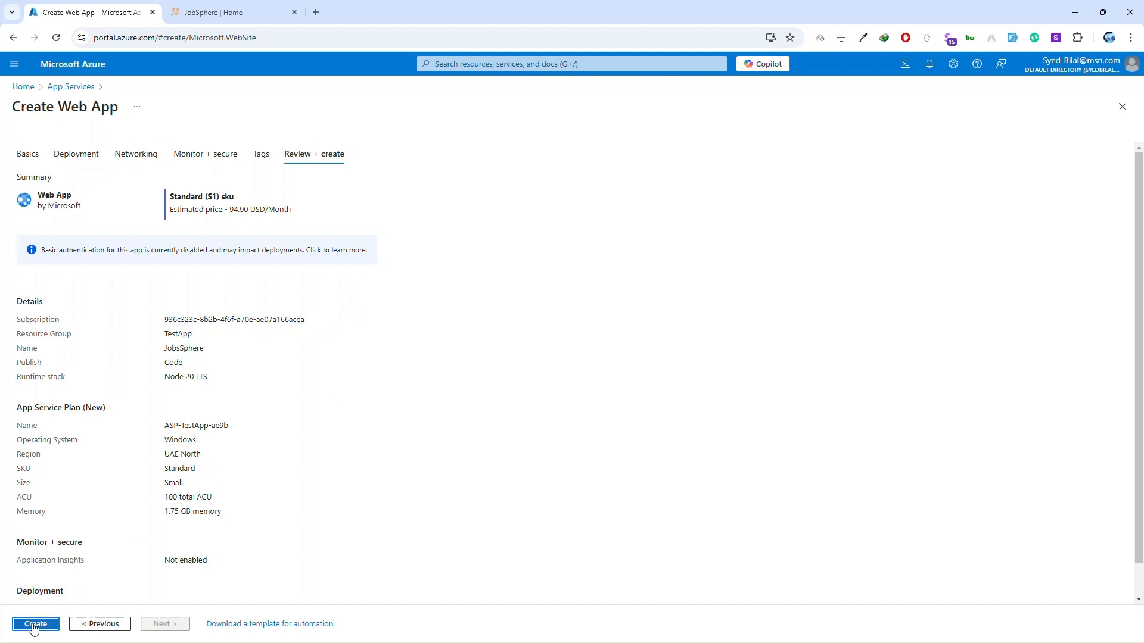
- Create the JobsSphere web app on the Standard S1 plan, starting its deployment
left_click(35, 624)
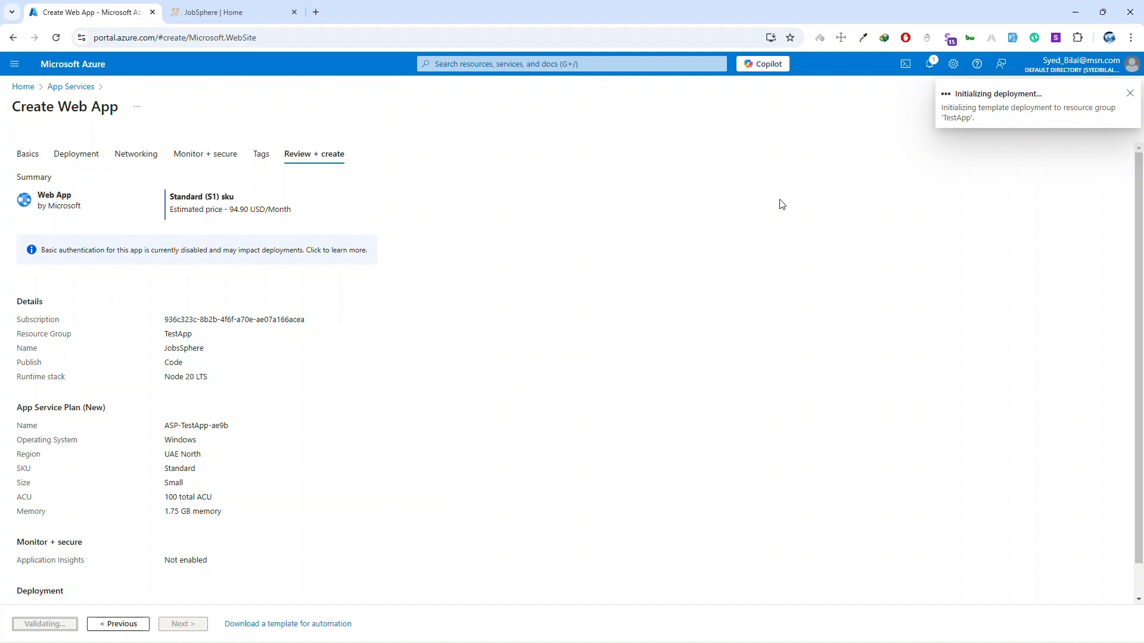
mouse_move(1008, 129)
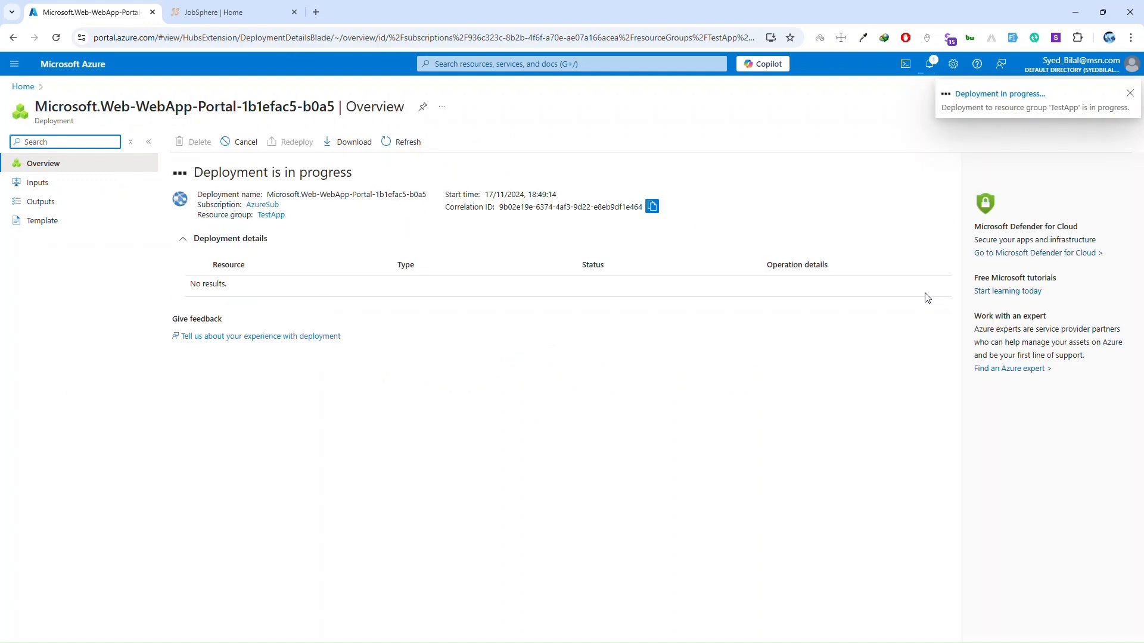
- Bring up the deployment overview showing the TestApp deployment in progress
left_click(1130, 93)
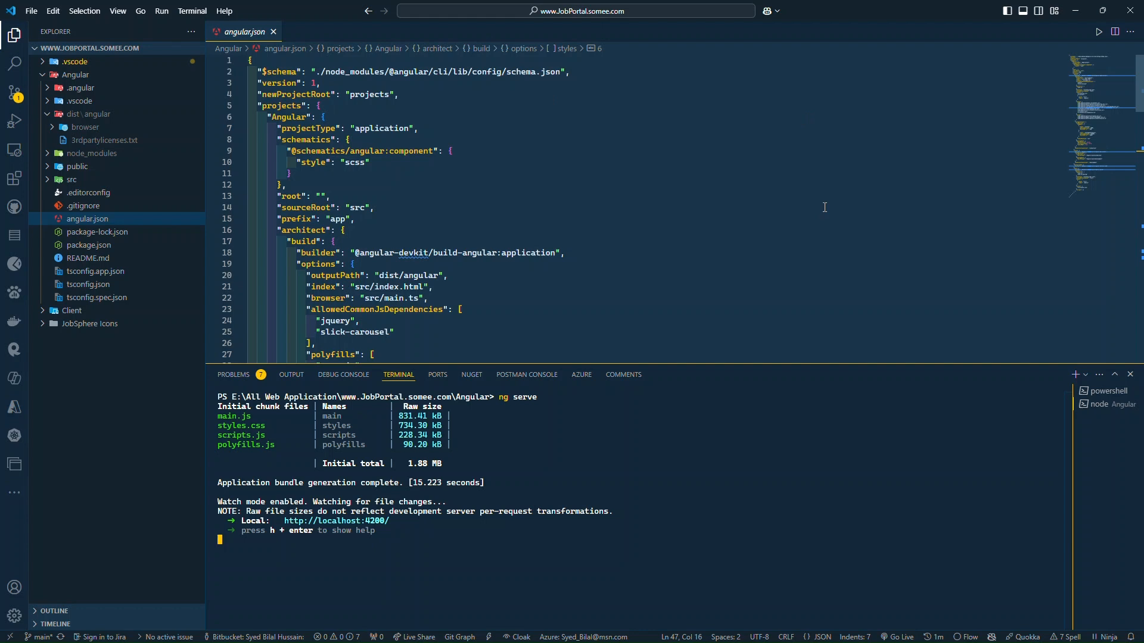
- Find Azure Tools in the extensions marketplace, then show the AzureSub subscription in the Azure resources view
left_click(14, 409)
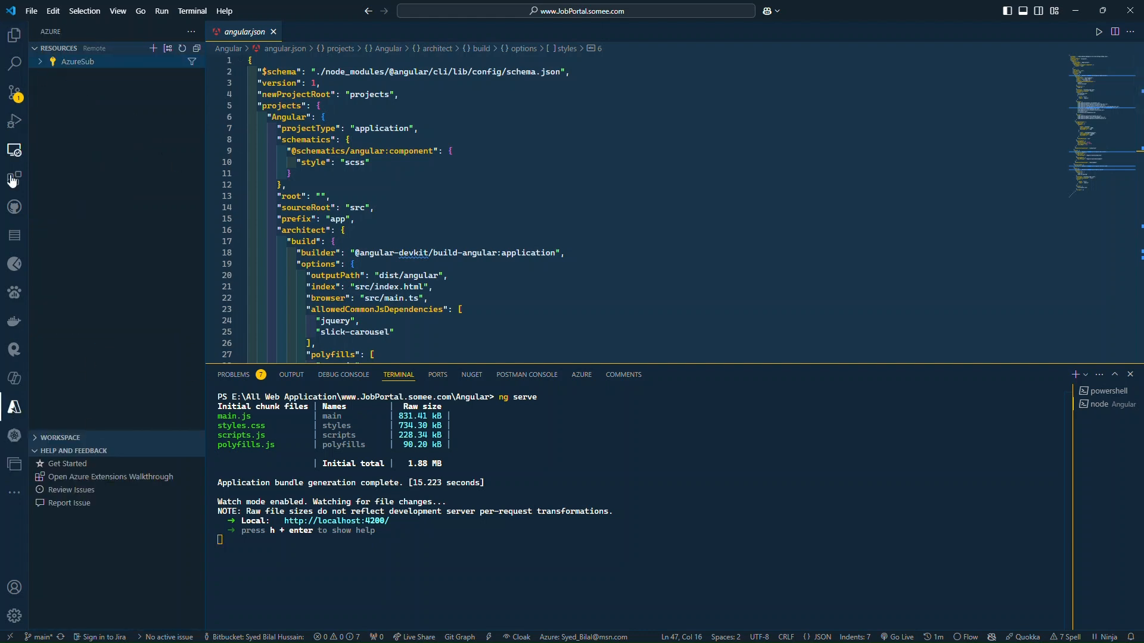
left_click(14, 180)
type("azz")
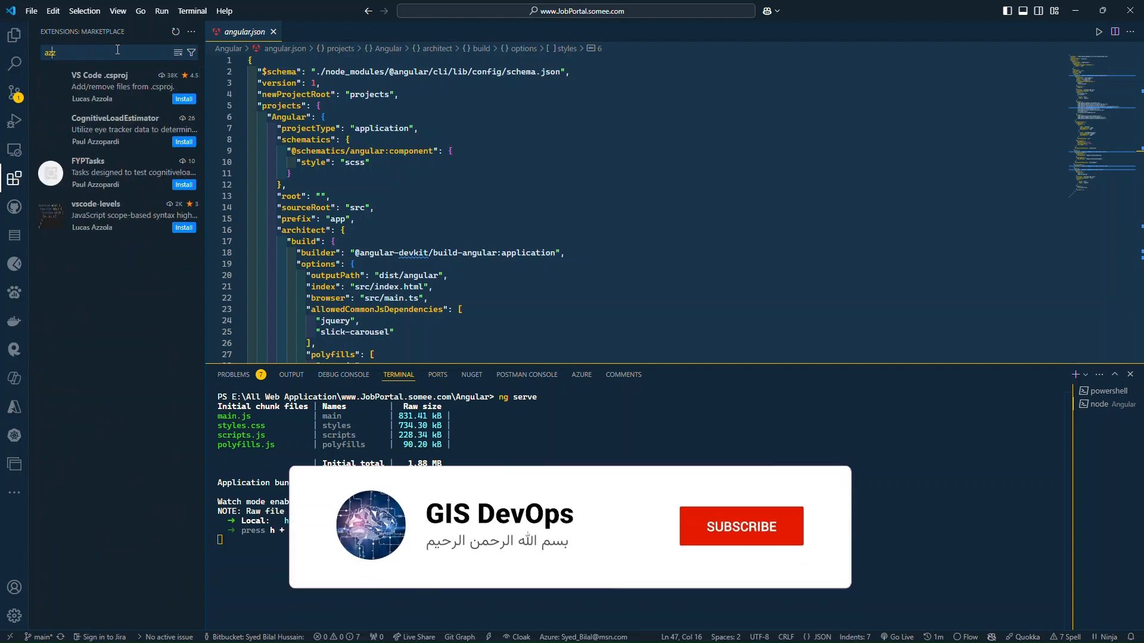
left_click(740, 526)
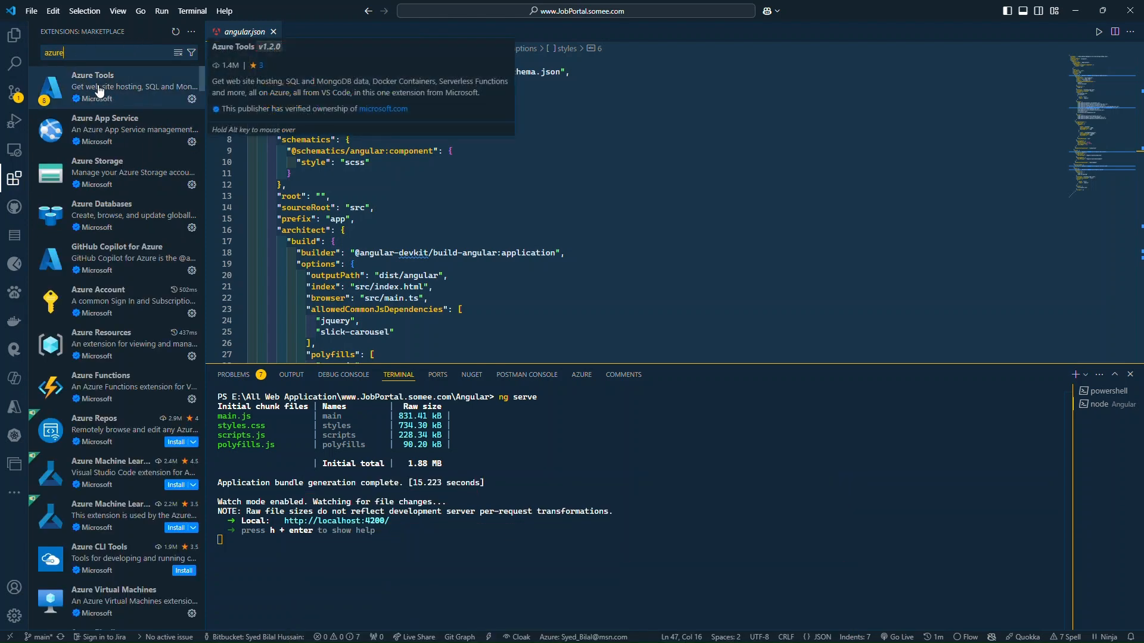
left_click(91, 86)
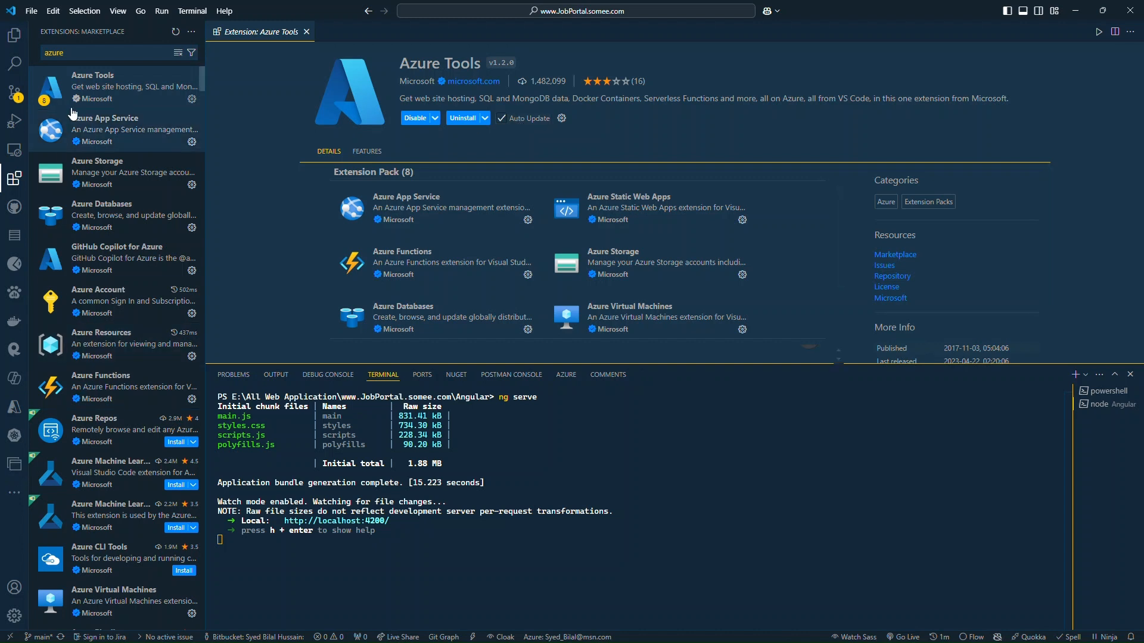
mouse_move(32, 403)
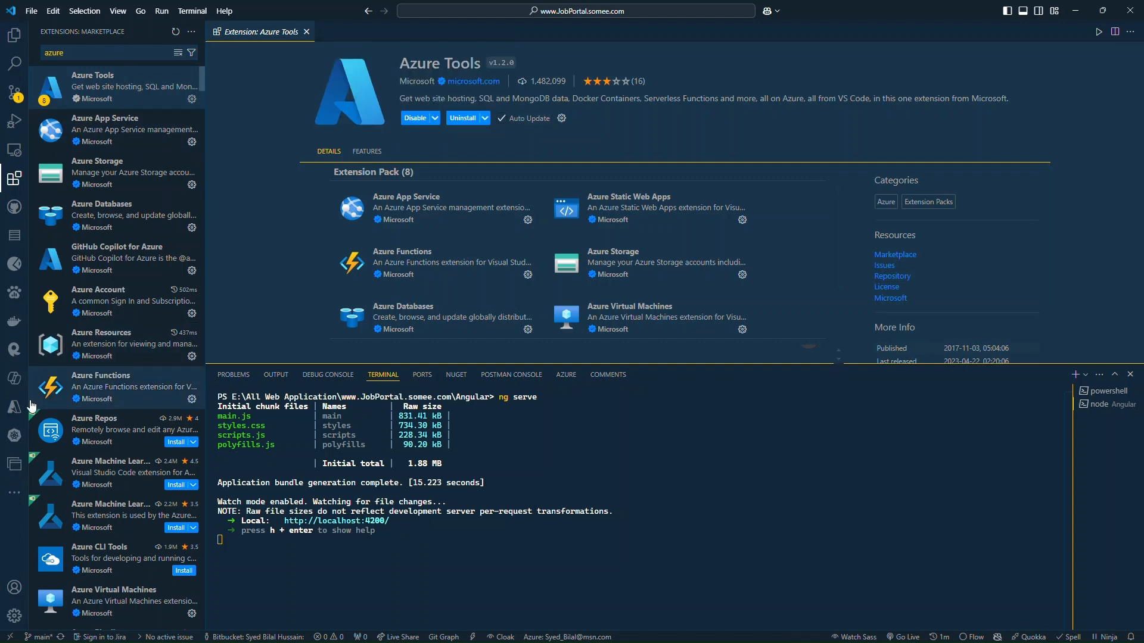
mouse_move(13, 407)
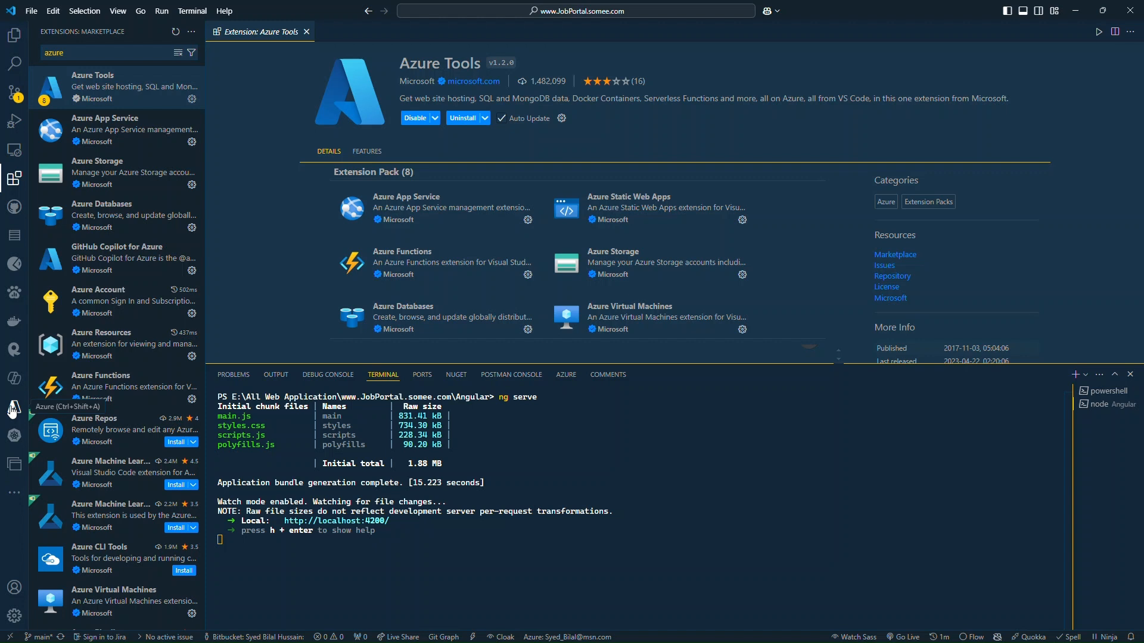
left_click(14, 409)
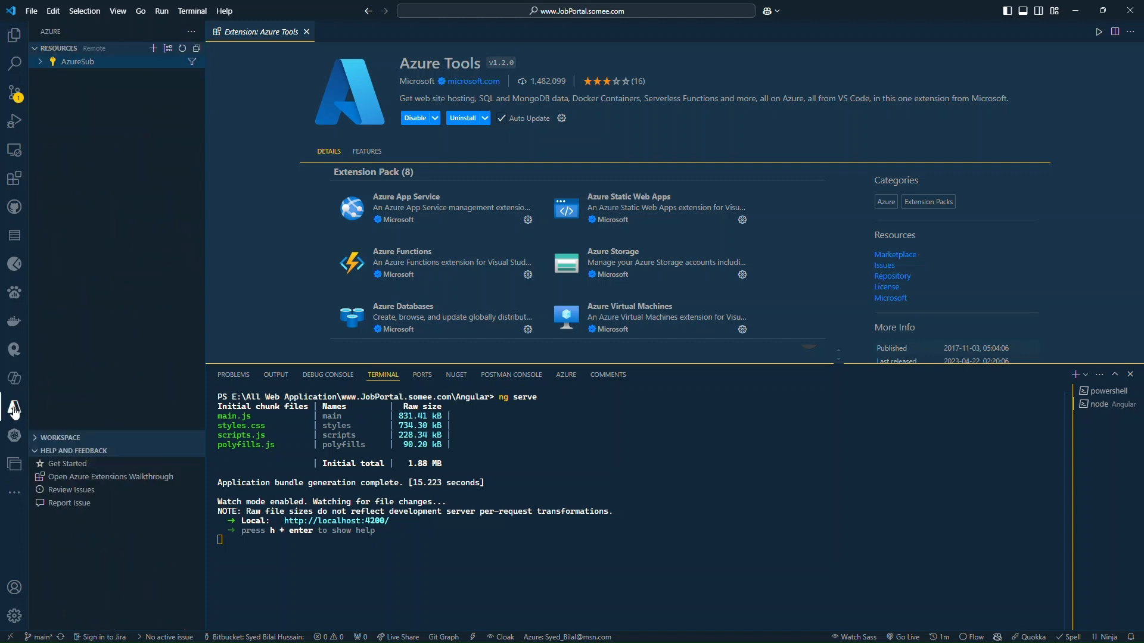
mouse_move(146, 162)
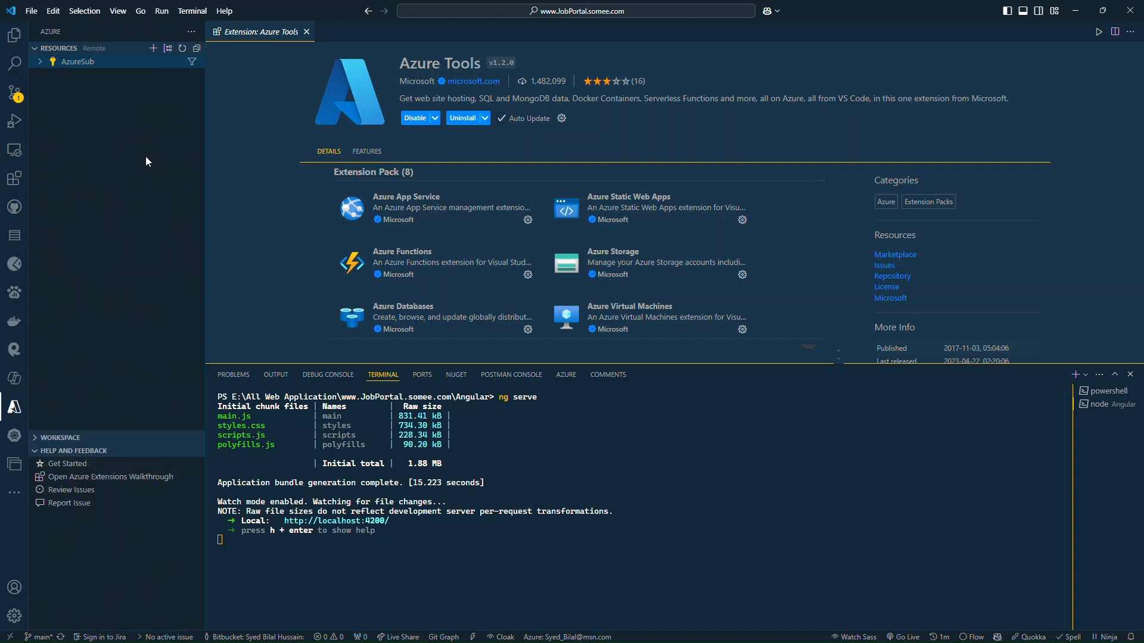
mouse_move(135, 233)
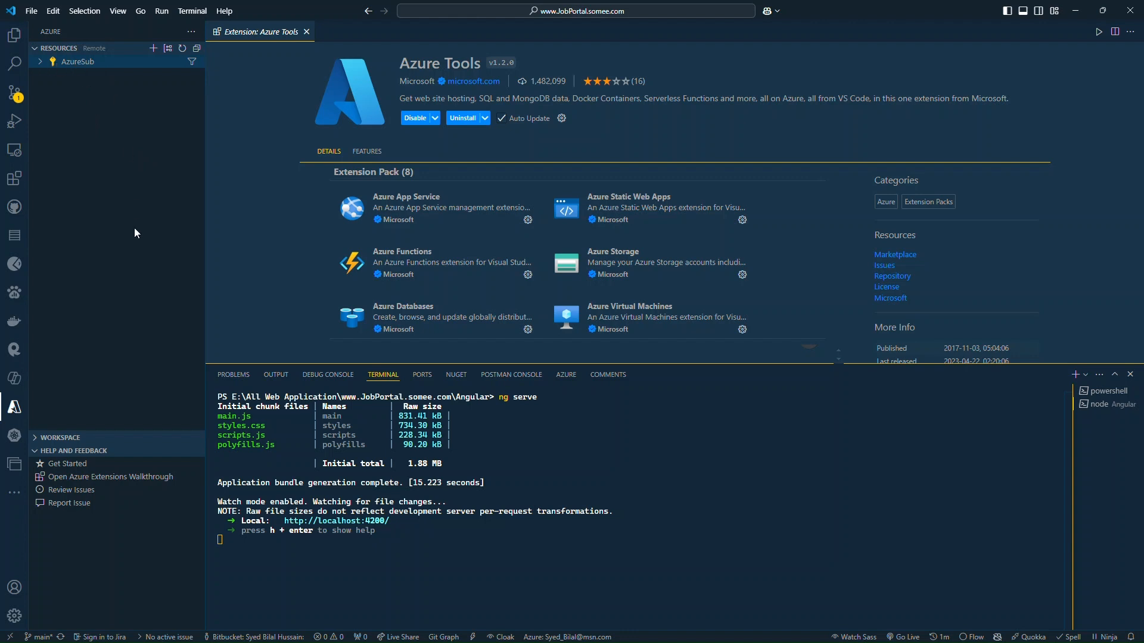
mouse_move(85, 87)
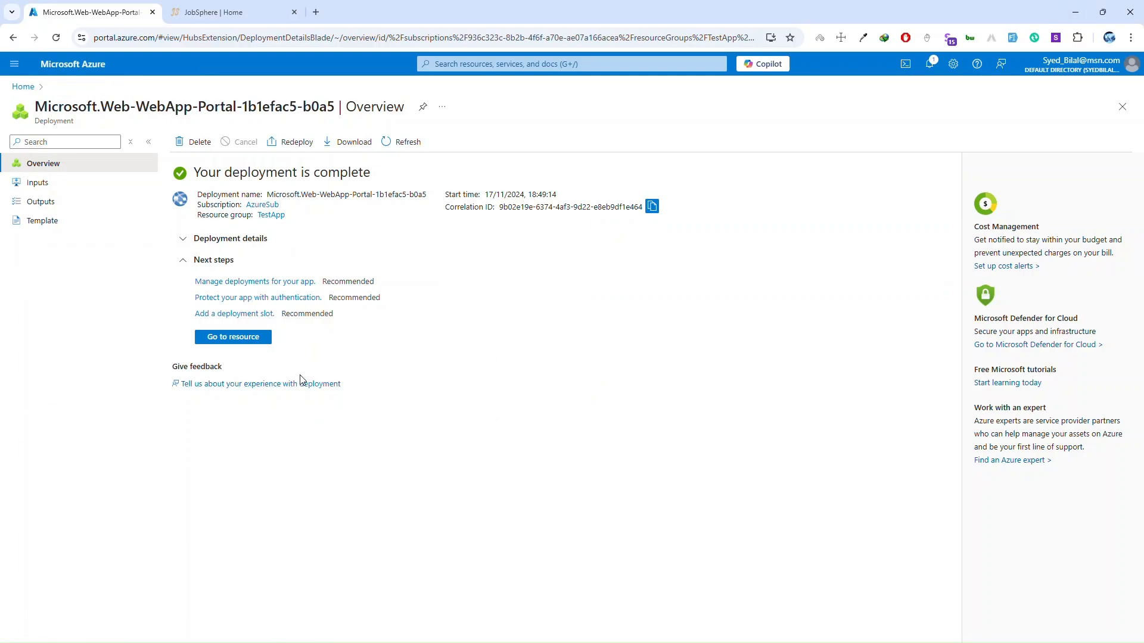
mouse_move(233, 336)
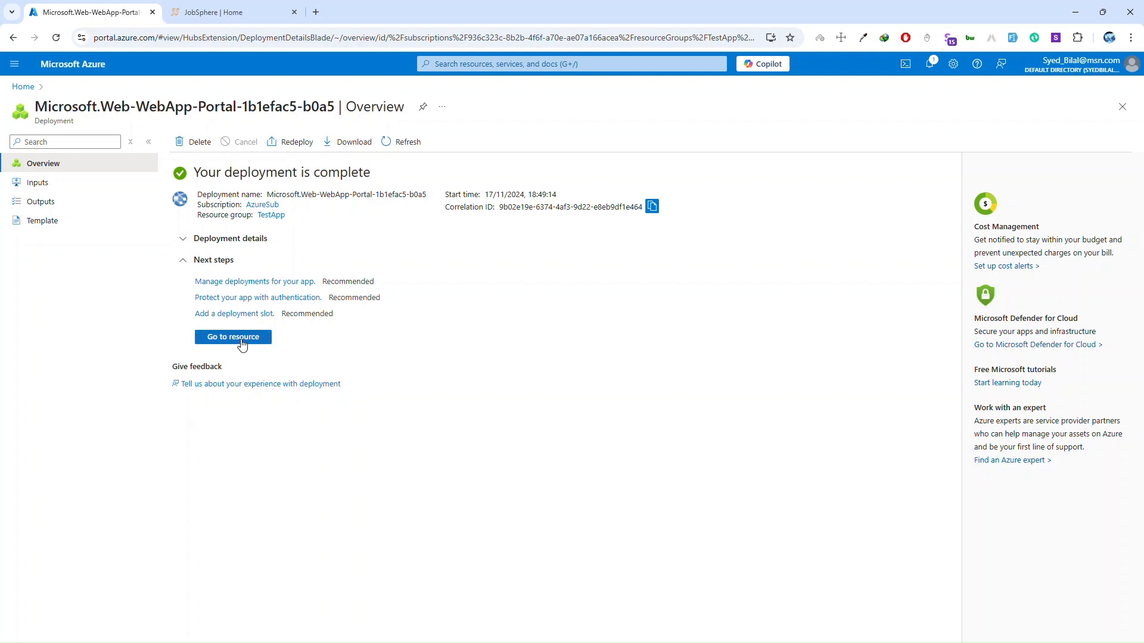
- Go to the newly created JobsSphere web app resource from the completed deployment
left_click(233, 336)
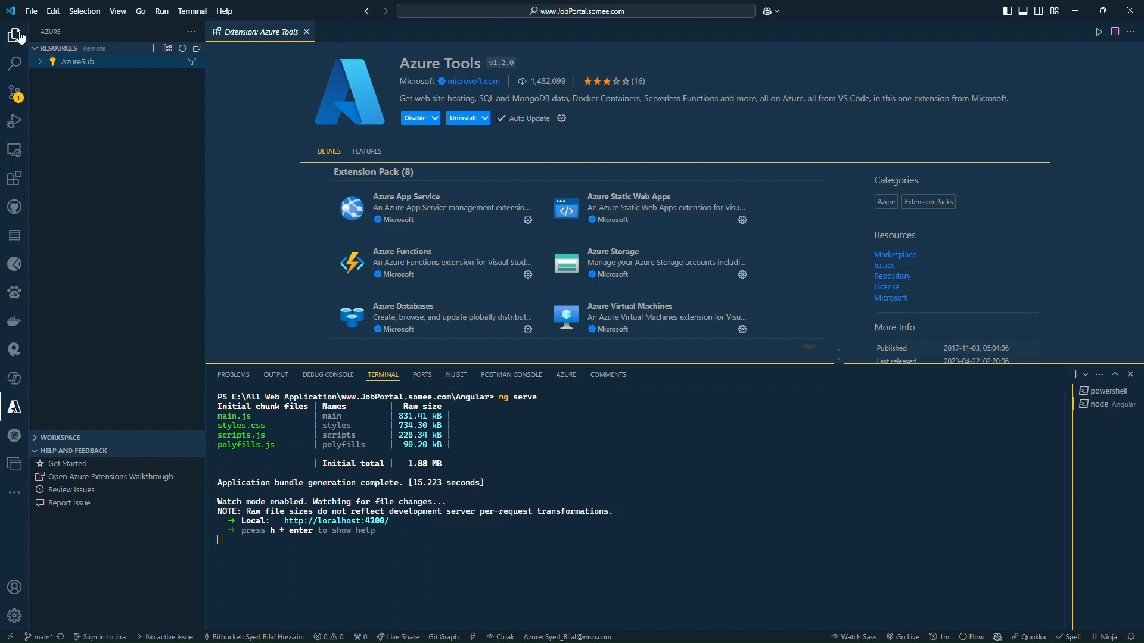
- Review the App Service deploy settings in .vscode/settings.json from the Explorer
left_click(14, 35)
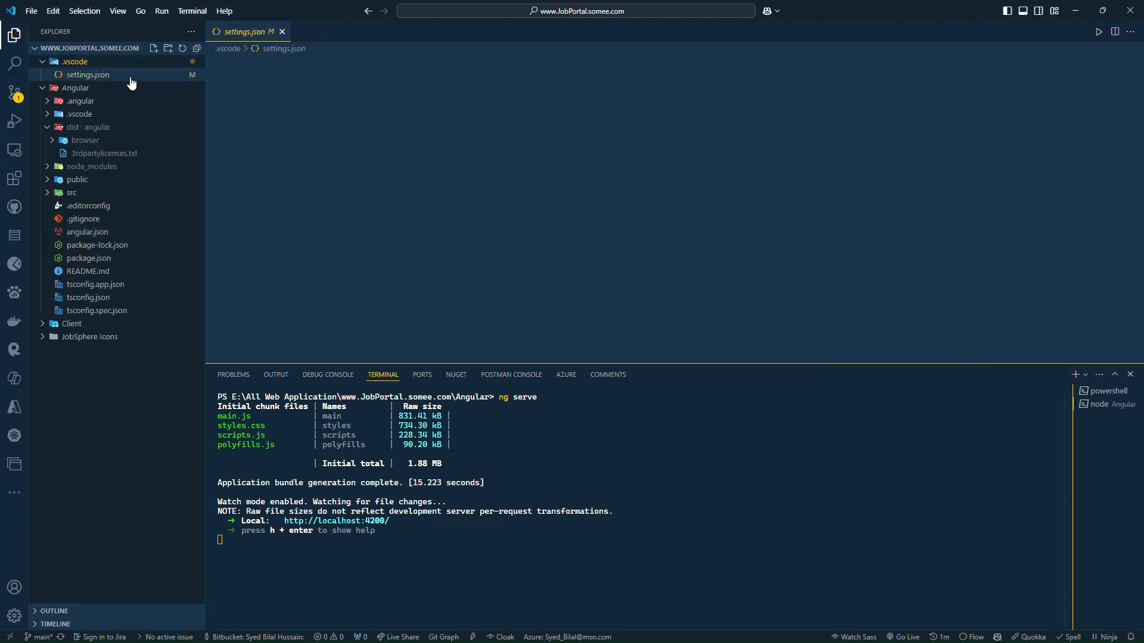
left_click(87, 74)
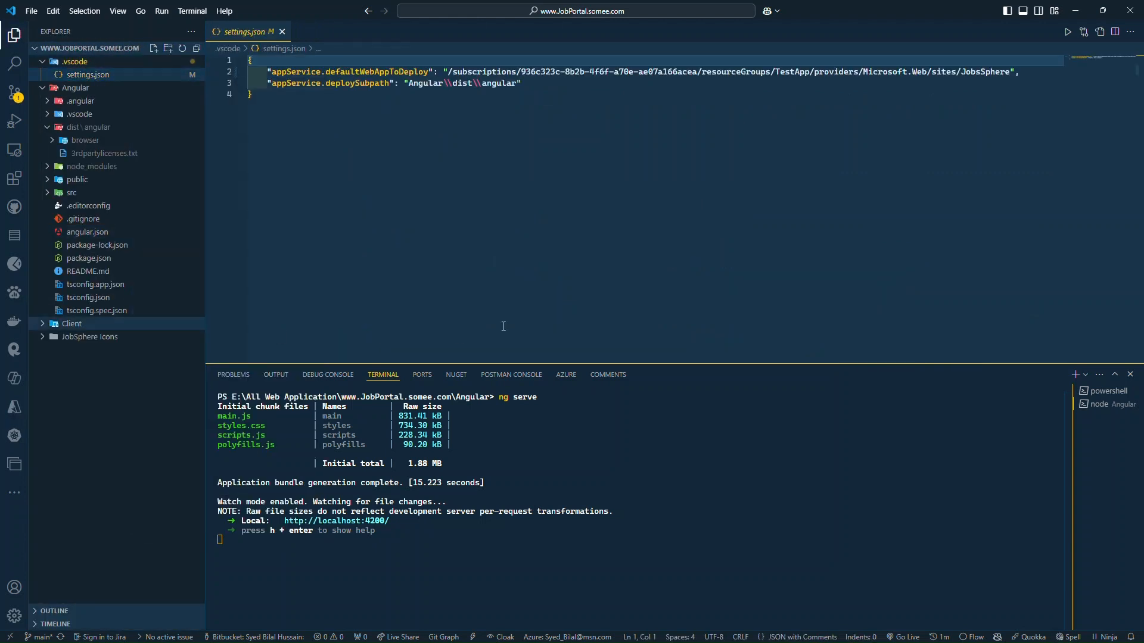
left_click(282, 32)
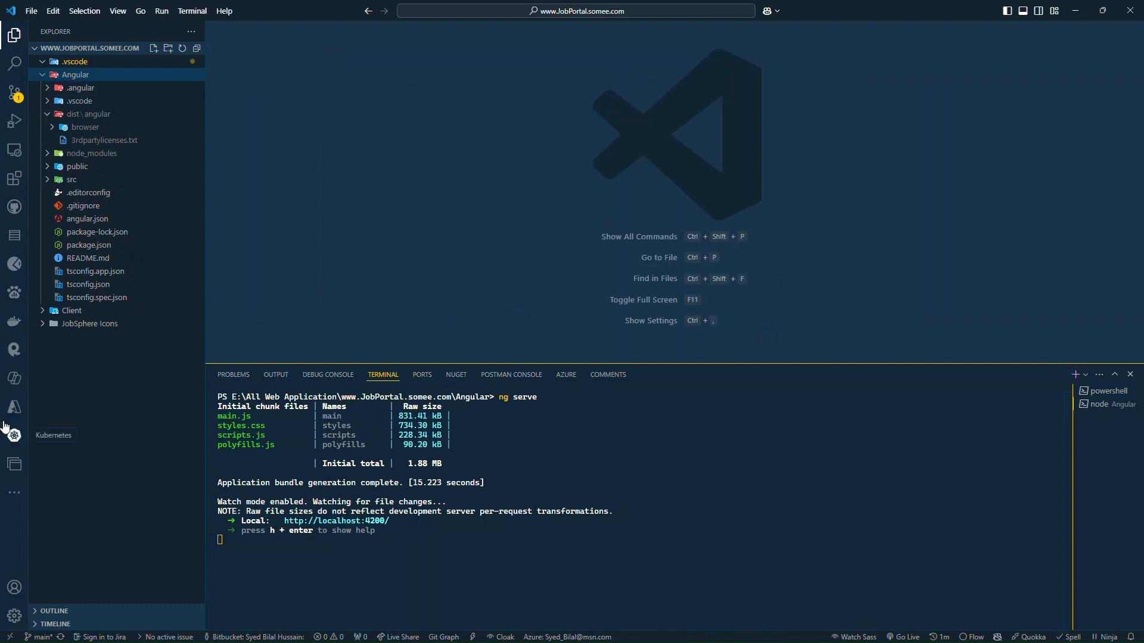
- Expand AzureSub > testapp in the Azure view and bring up deploy options for JobsSphere
left_click(13, 407)
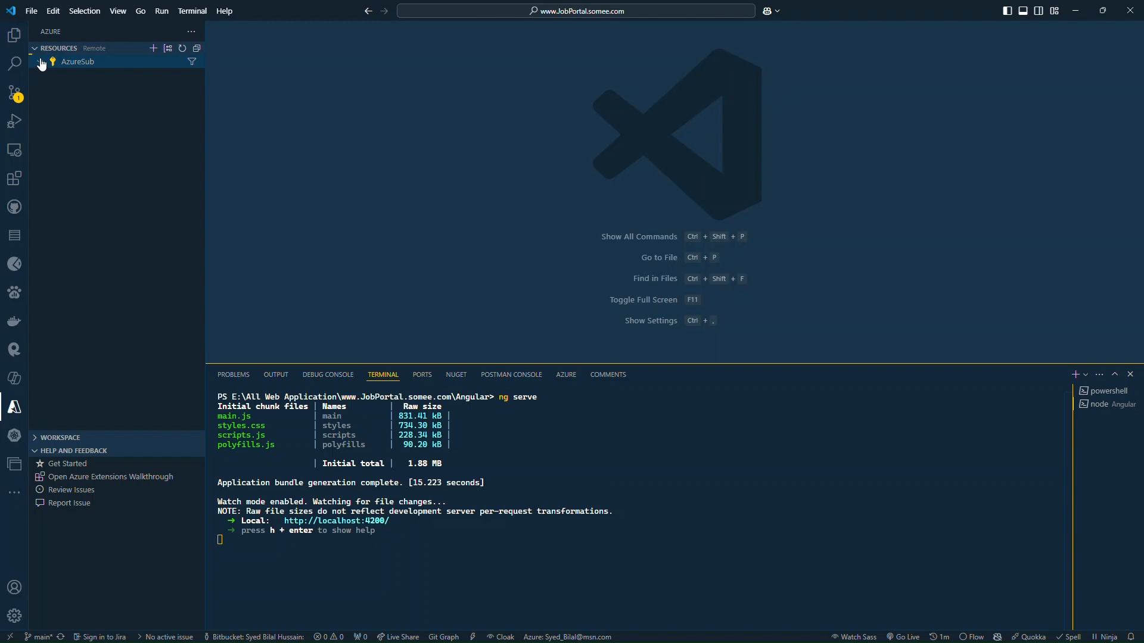
left_click(76, 61)
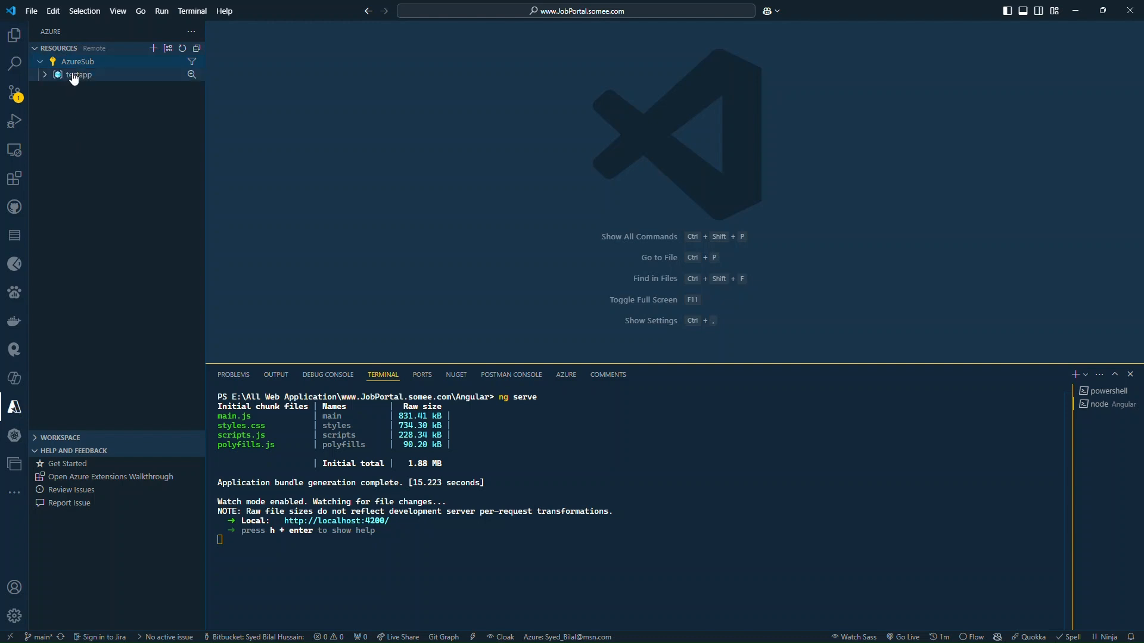
left_click(45, 75)
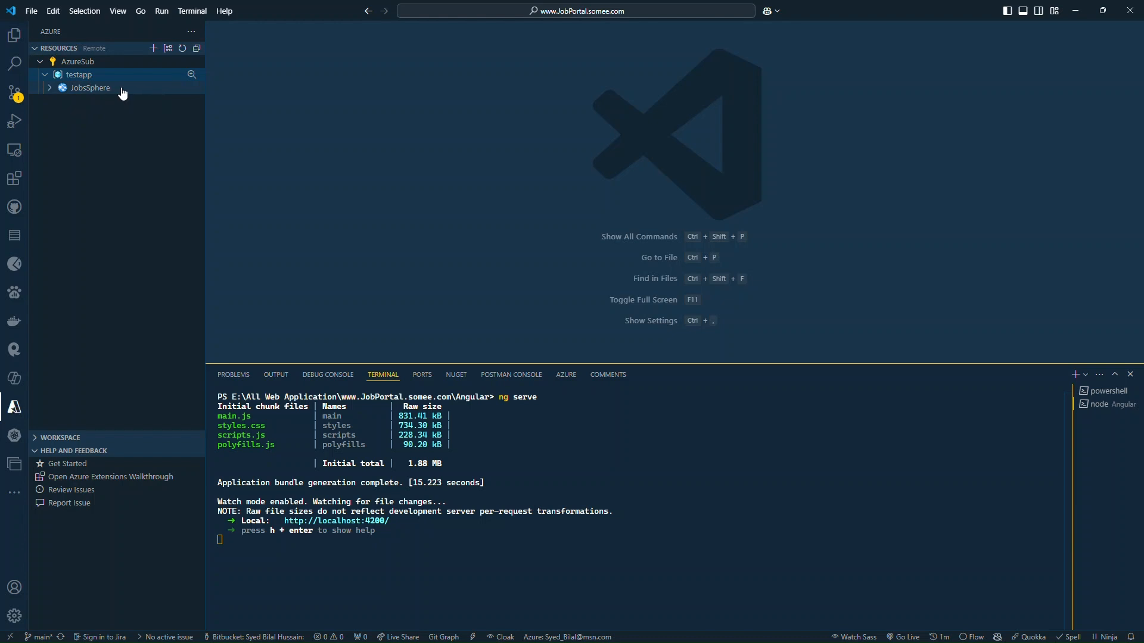
mouse_move(88, 87)
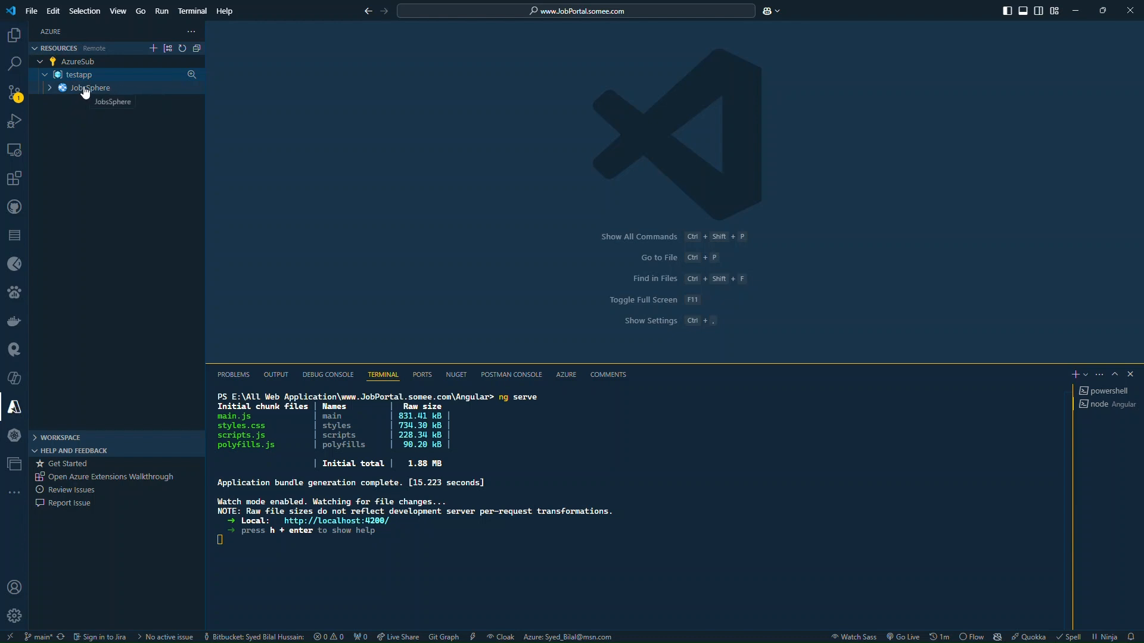
right_click(87, 87)
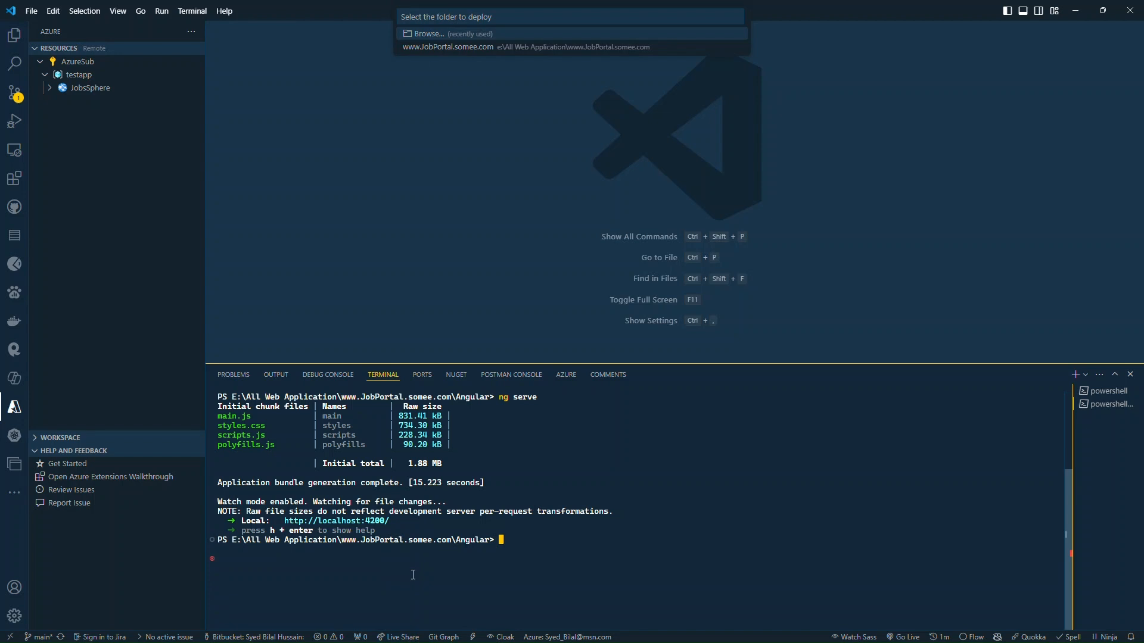
- Run cd Angular and ng build --configuration production, producing the dist\angular bundle
type("cd Angular")
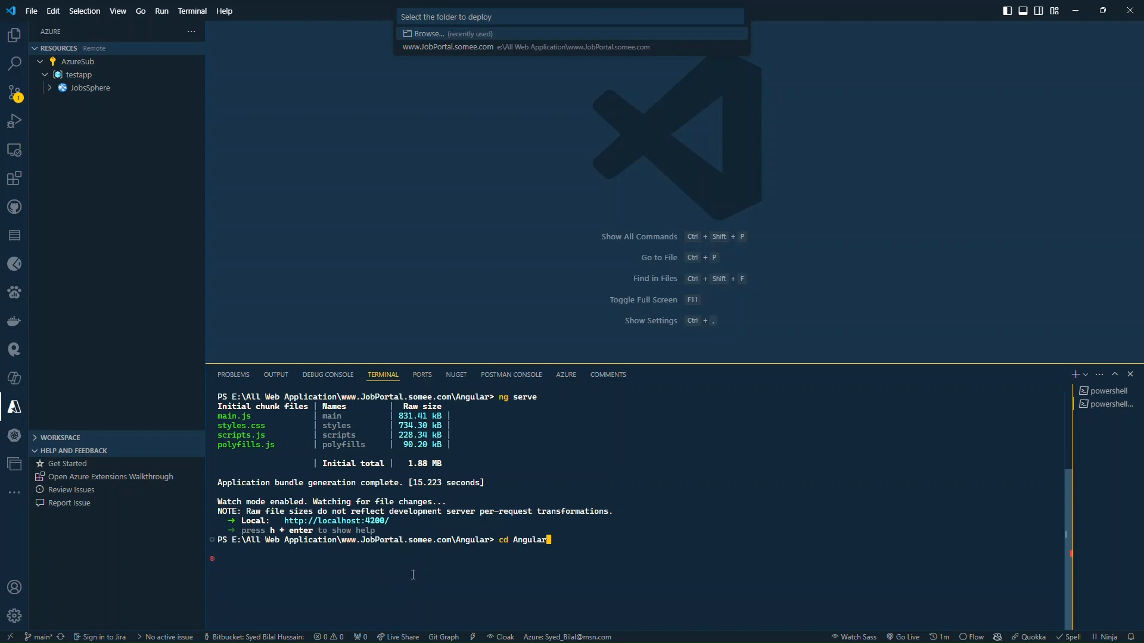
type("ng build --configuration production")
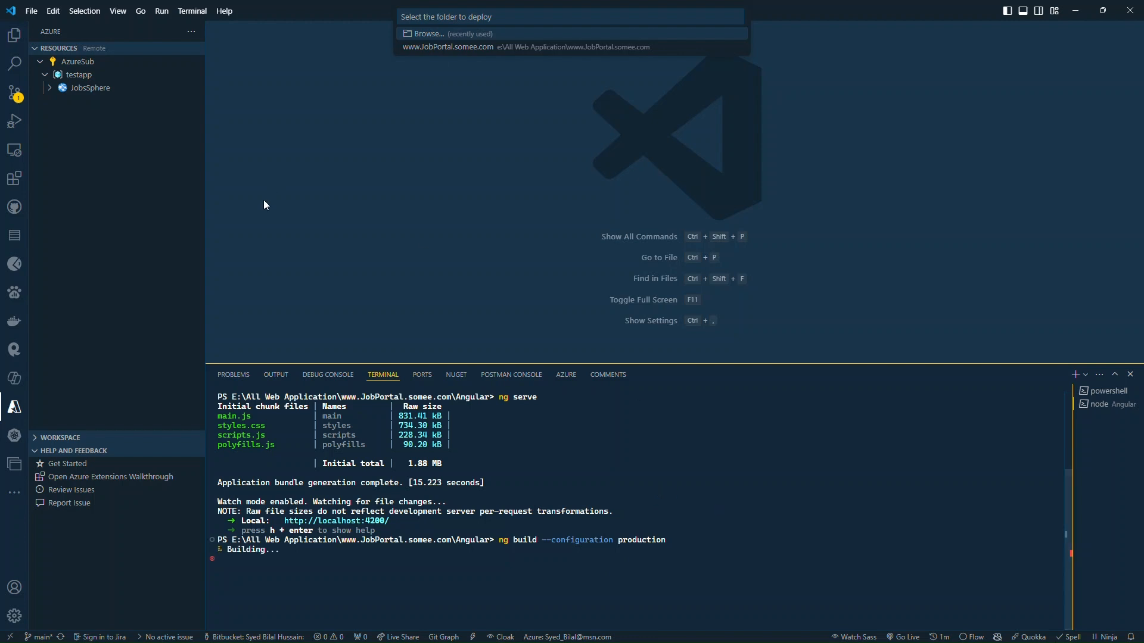
mouse_move(304, 593)
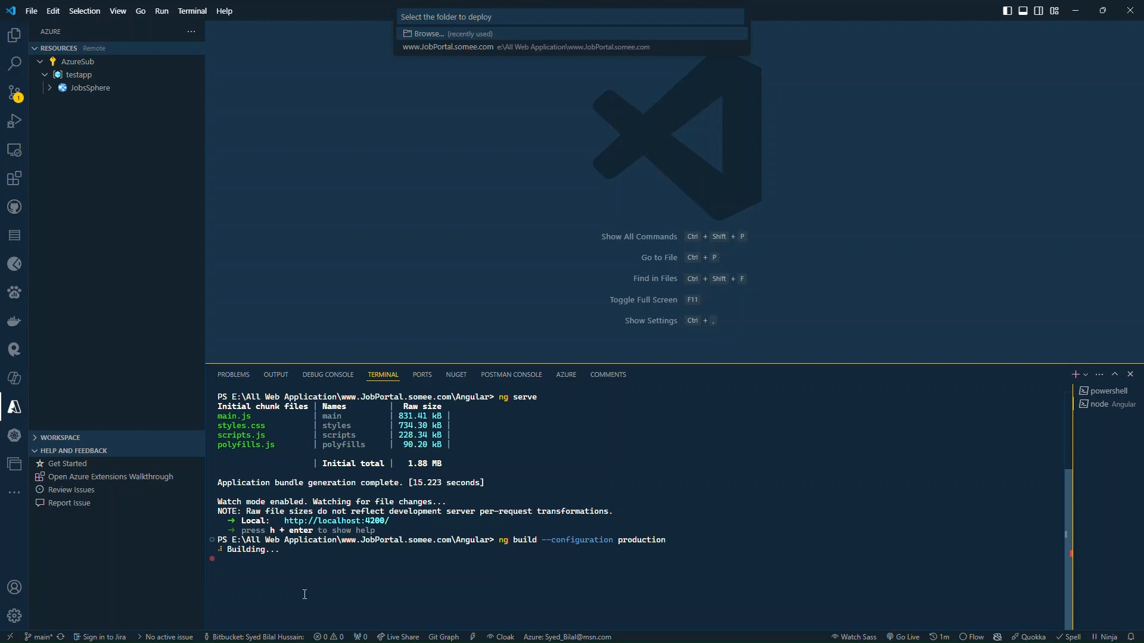
left_click(14, 36)
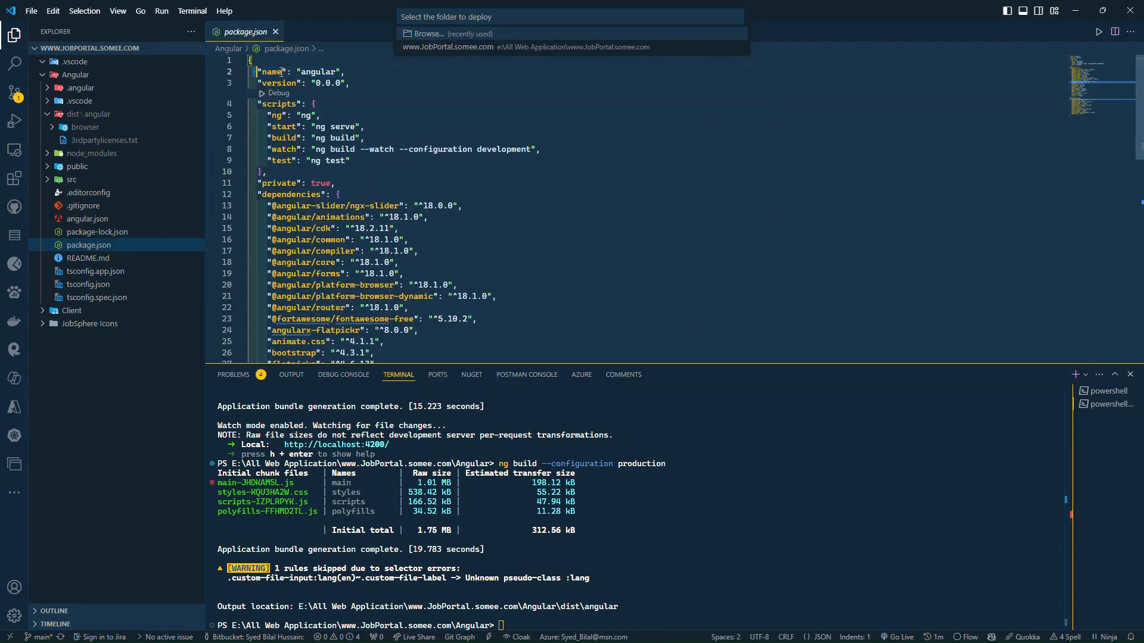
left_click(347, 71)
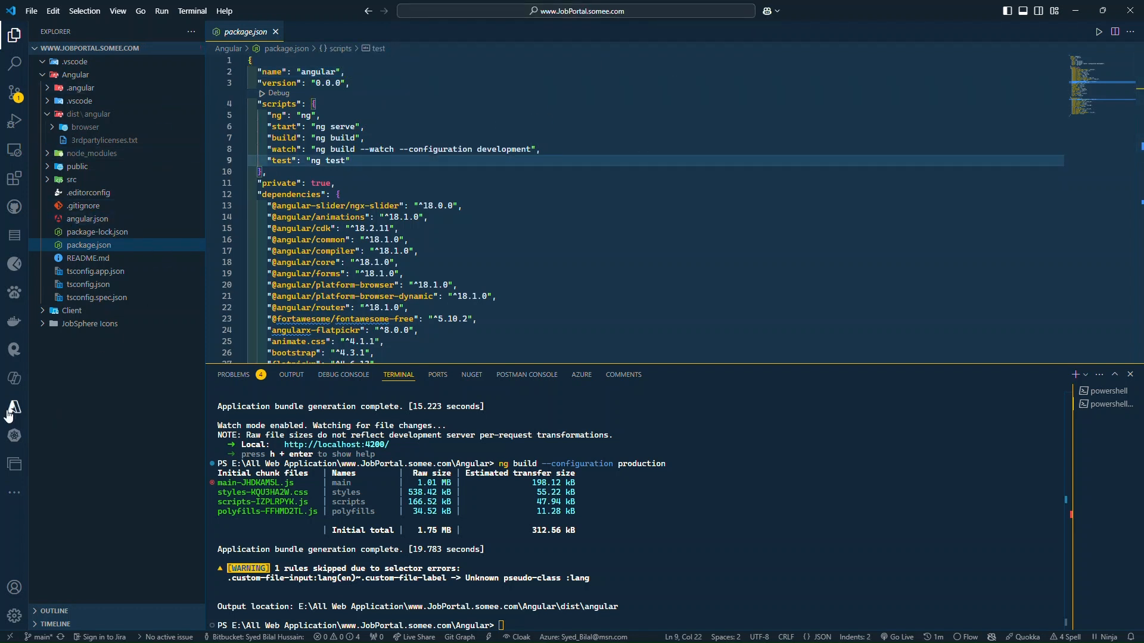
- Deploy the Angular\dist\angular folder to the JobsSphere web app, confirming the overwrite
left_click(15, 407)
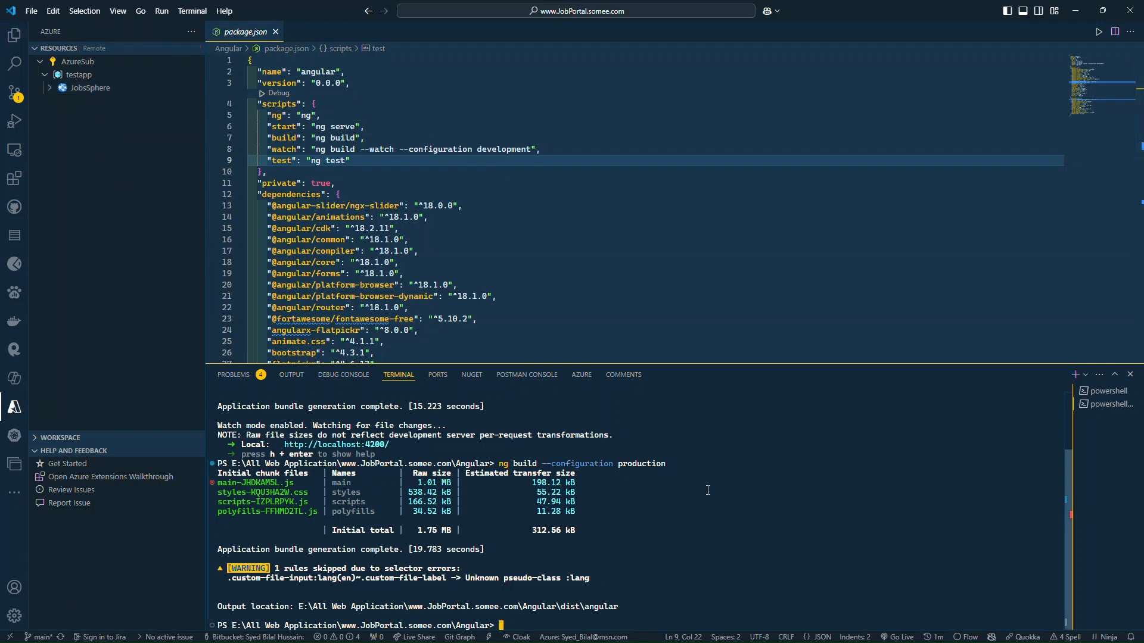
right_click(90, 88)
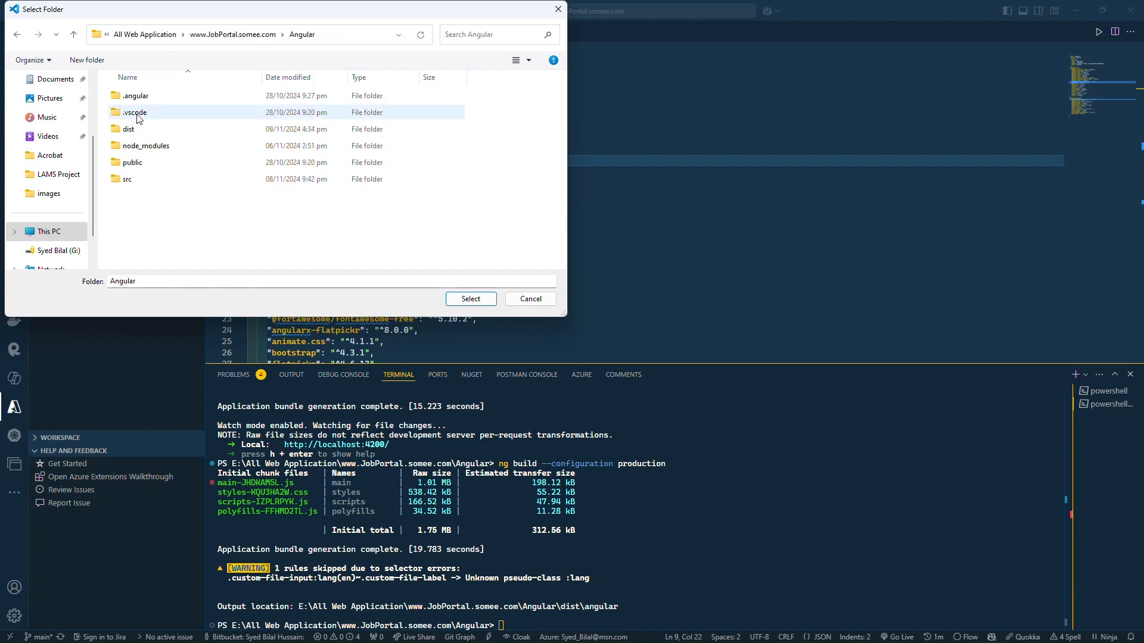
left_click(128, 129)
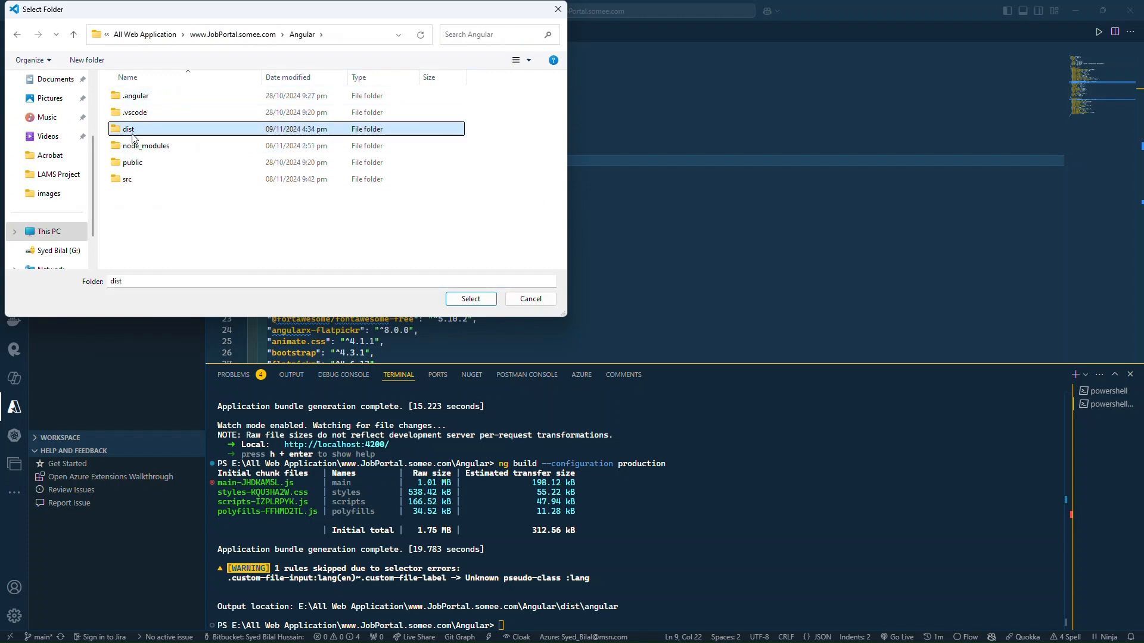
double_click(129, 130)
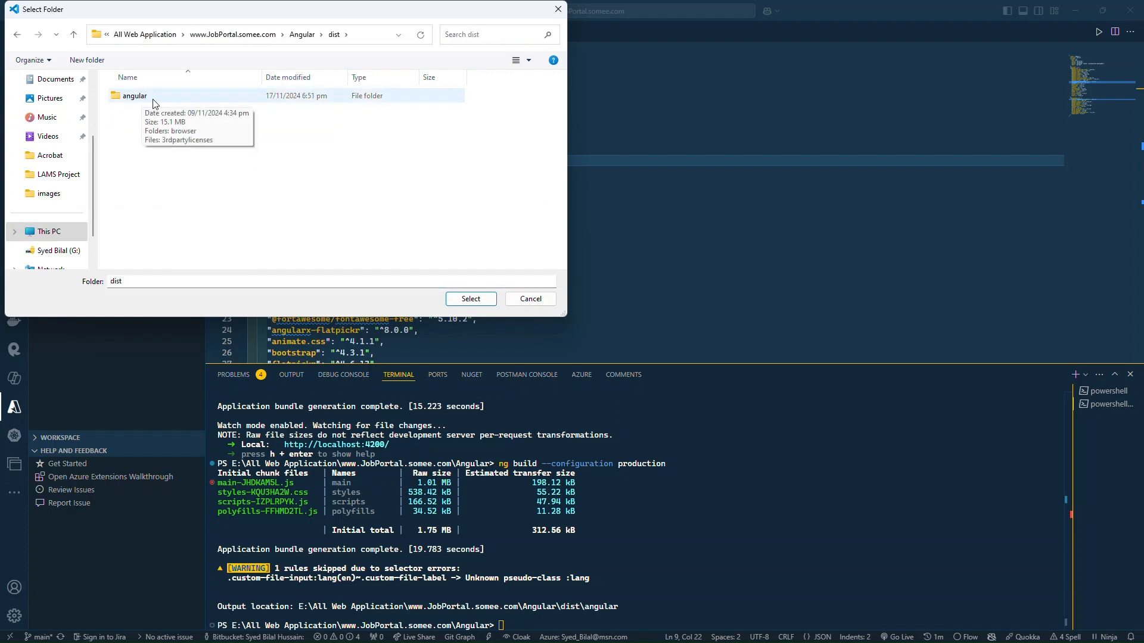
left_click(134, 95)
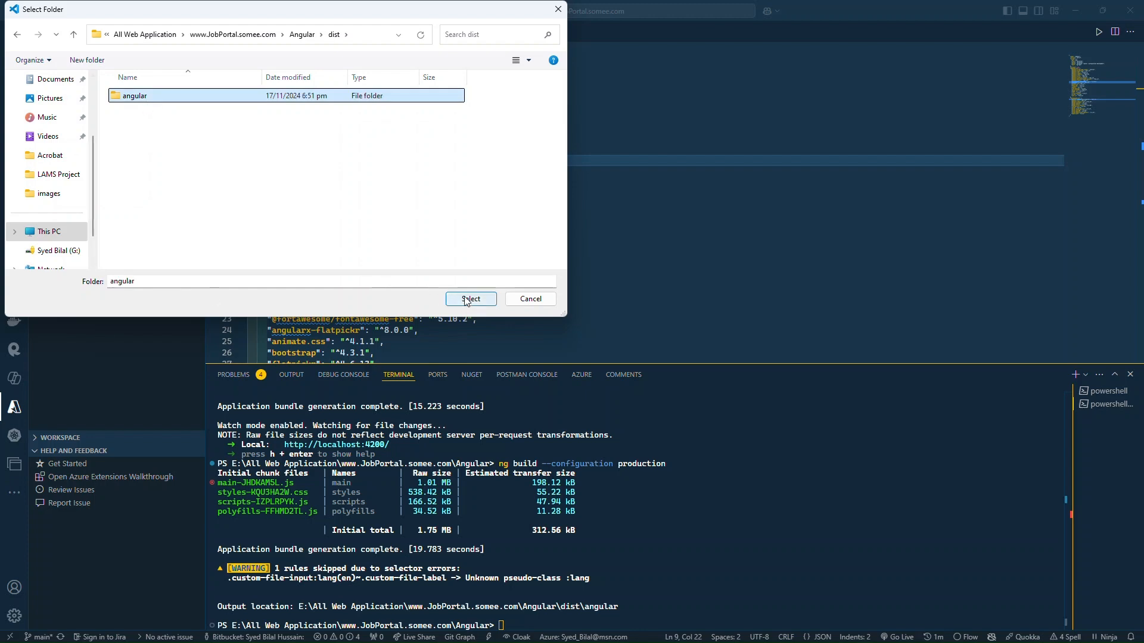
left_click(470, 299)
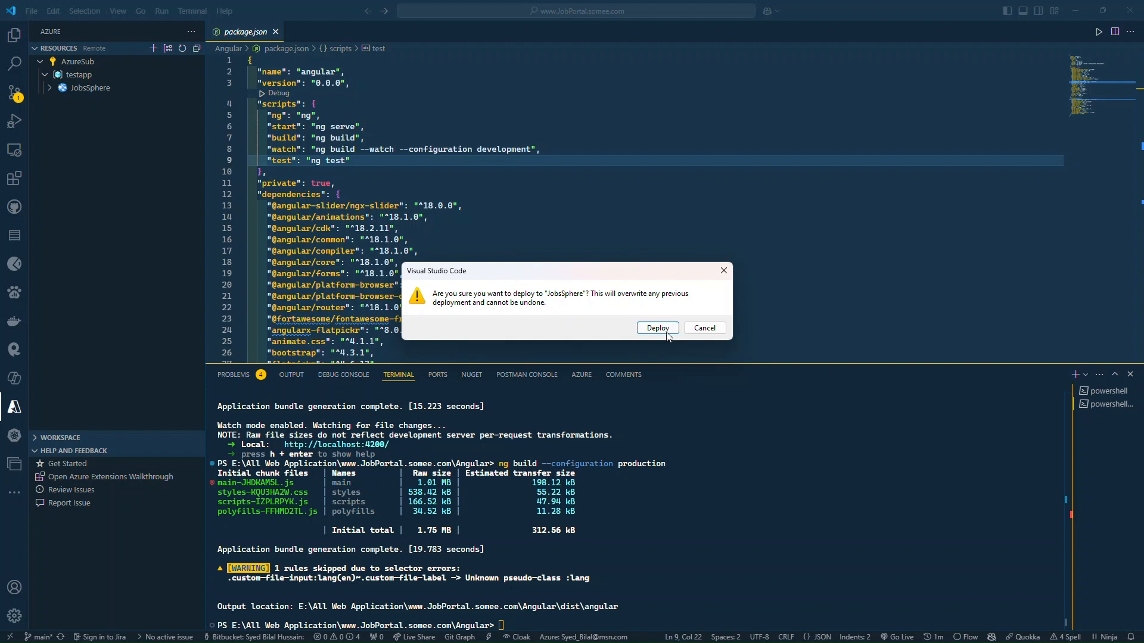
left_click(656, 328)
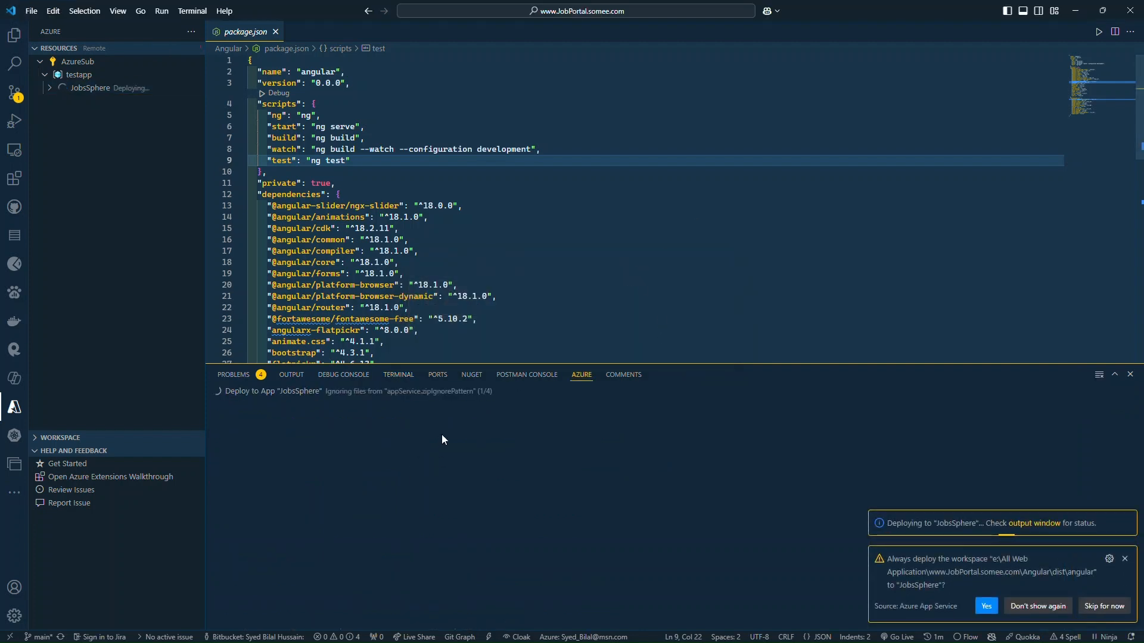
mouse_move(435, 436)
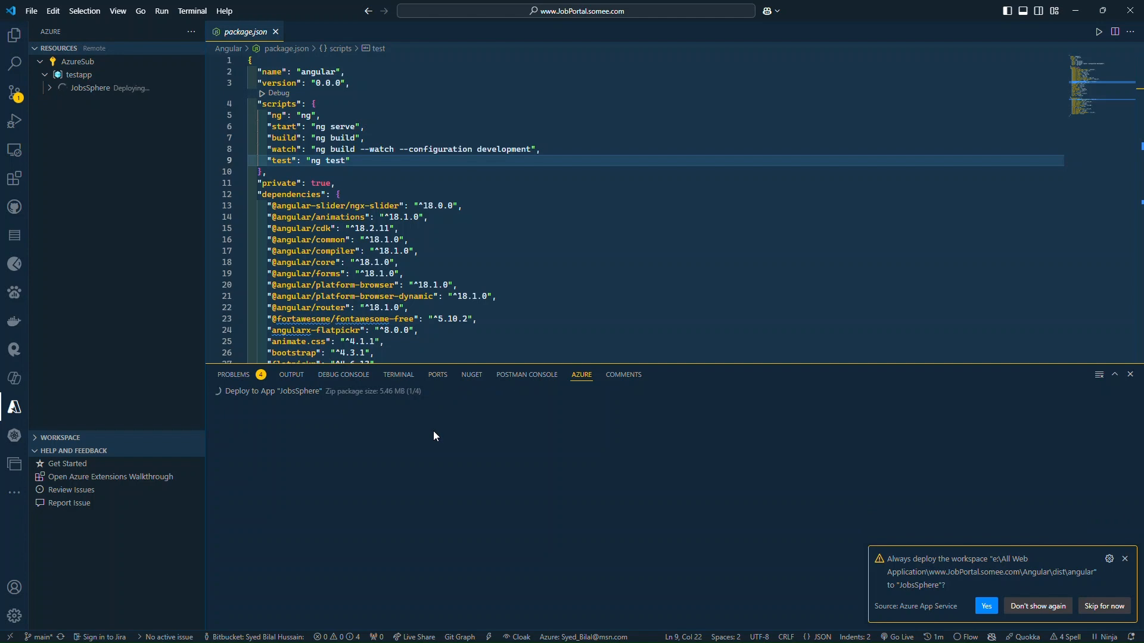
mouse_move(435, 418)
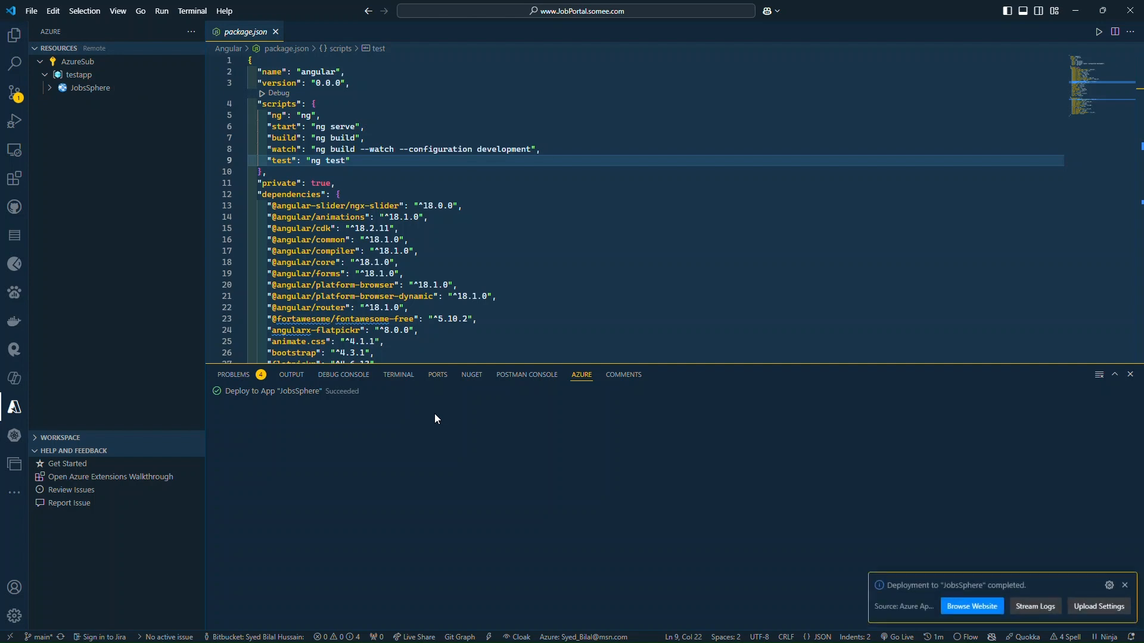
mouse_move(154, 95)
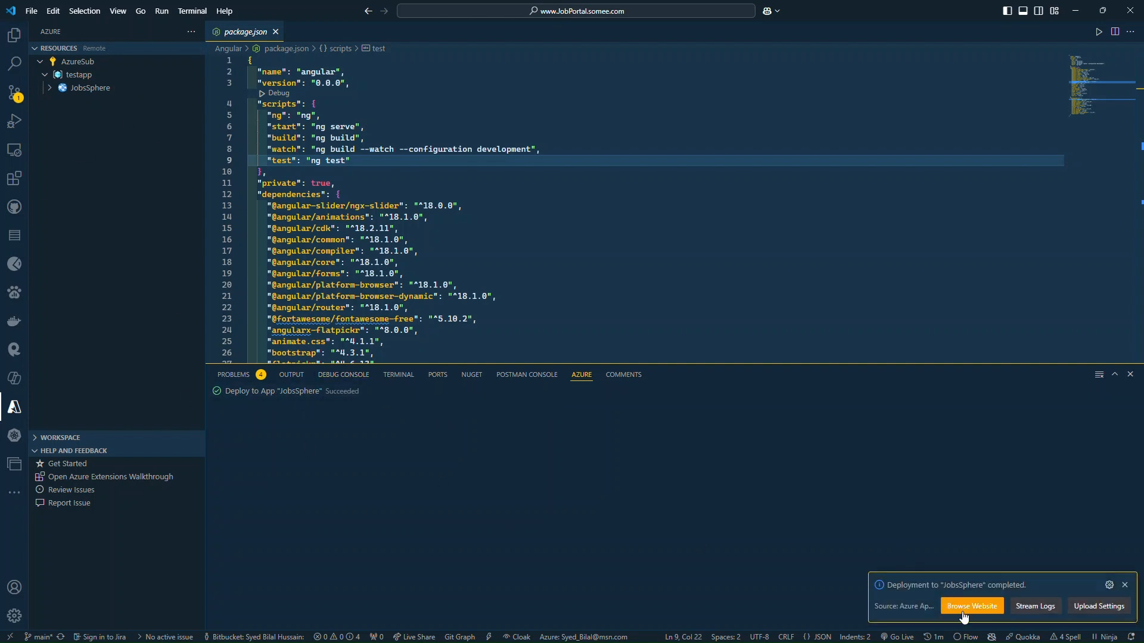
- Browse the deployed jobssphere.azurewebsites.net site, which shows 404 Web Site not found
left_click(971, 606)
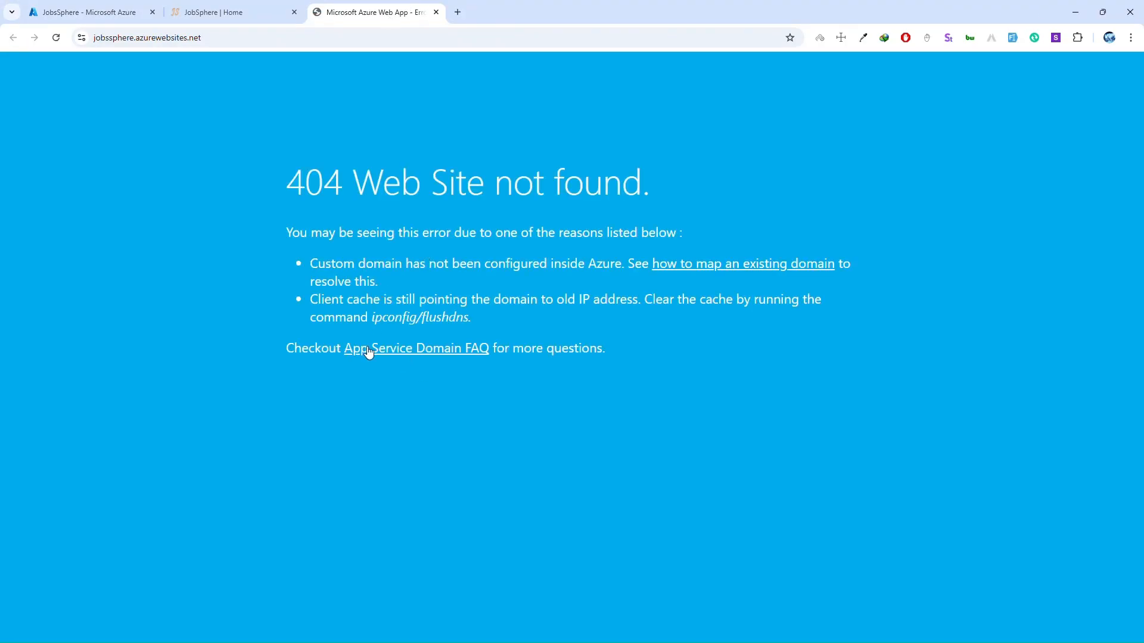
mouse_move(178, 269)
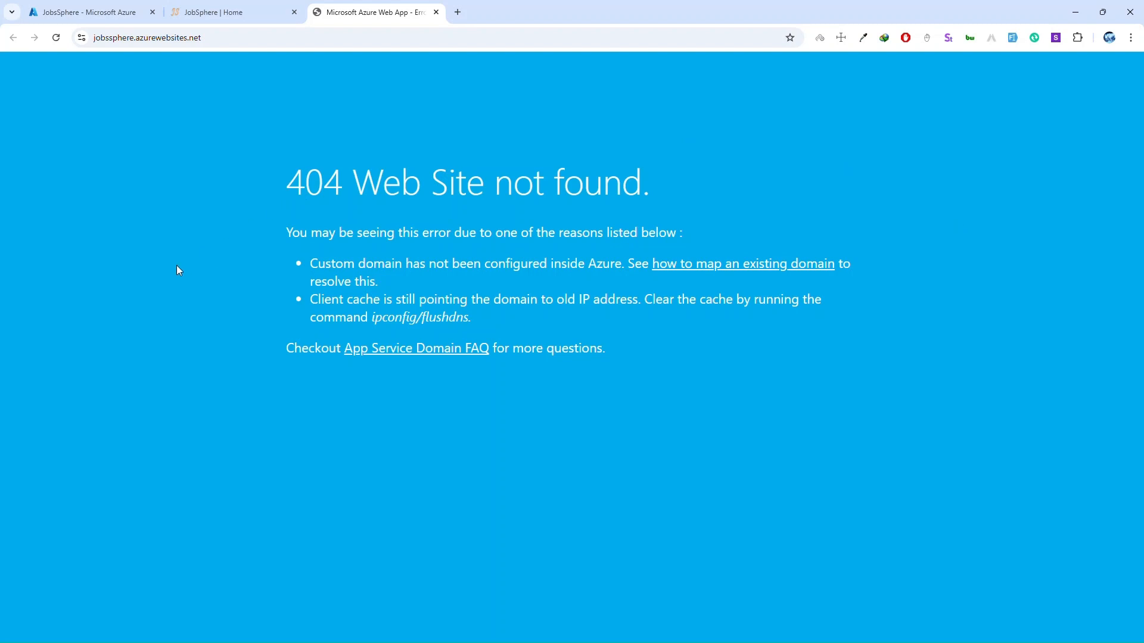
mouse_move(761, 197)
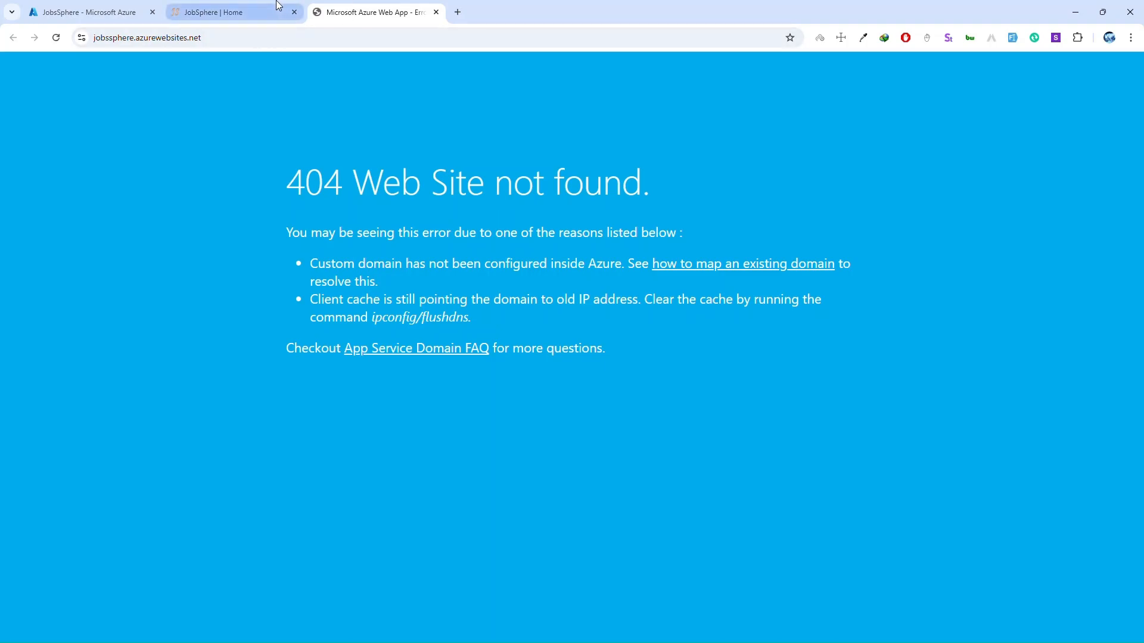
- Go to JobsSphere's Settings > Configuration and show the Default documents list
left_click(84, 12)
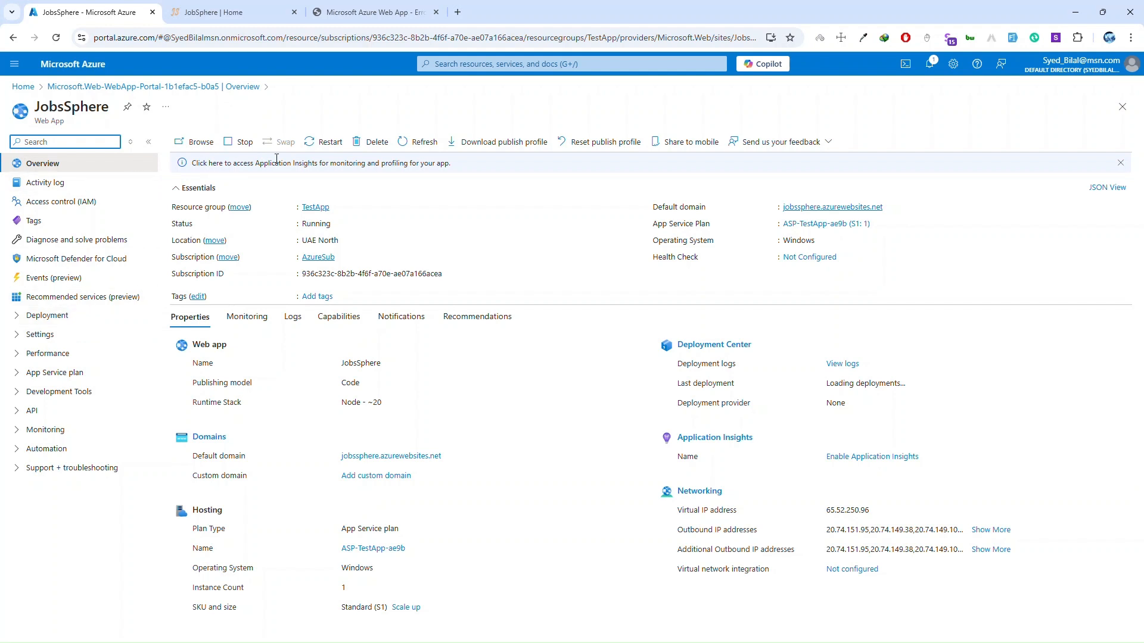
mouse_move(46, 315)
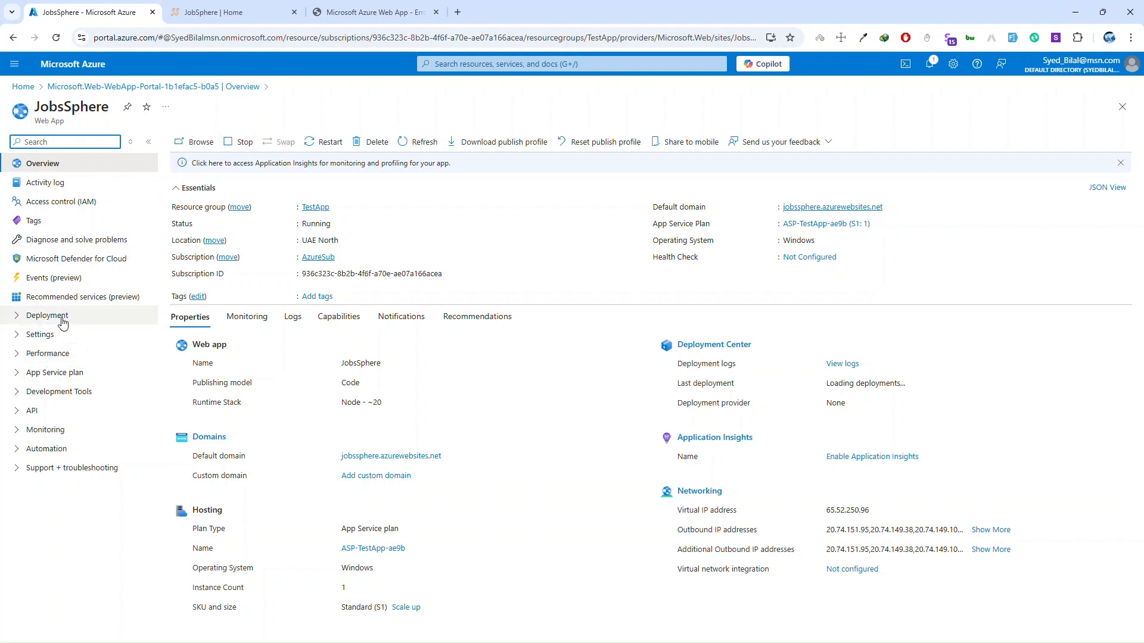
left_click(40, 334)
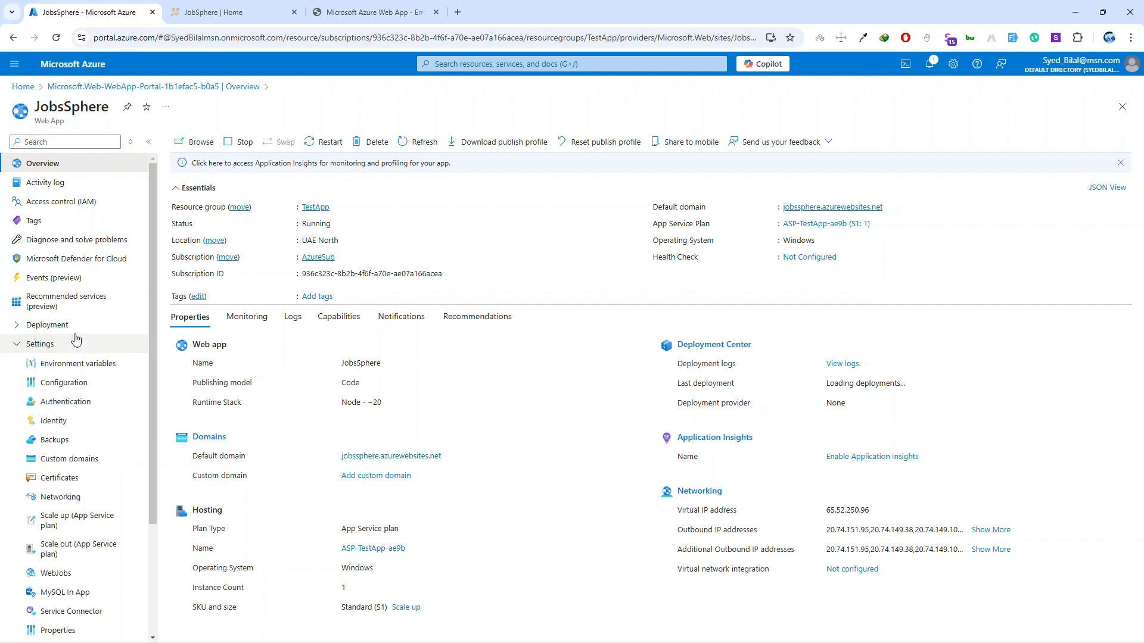
left_click(64, 383)
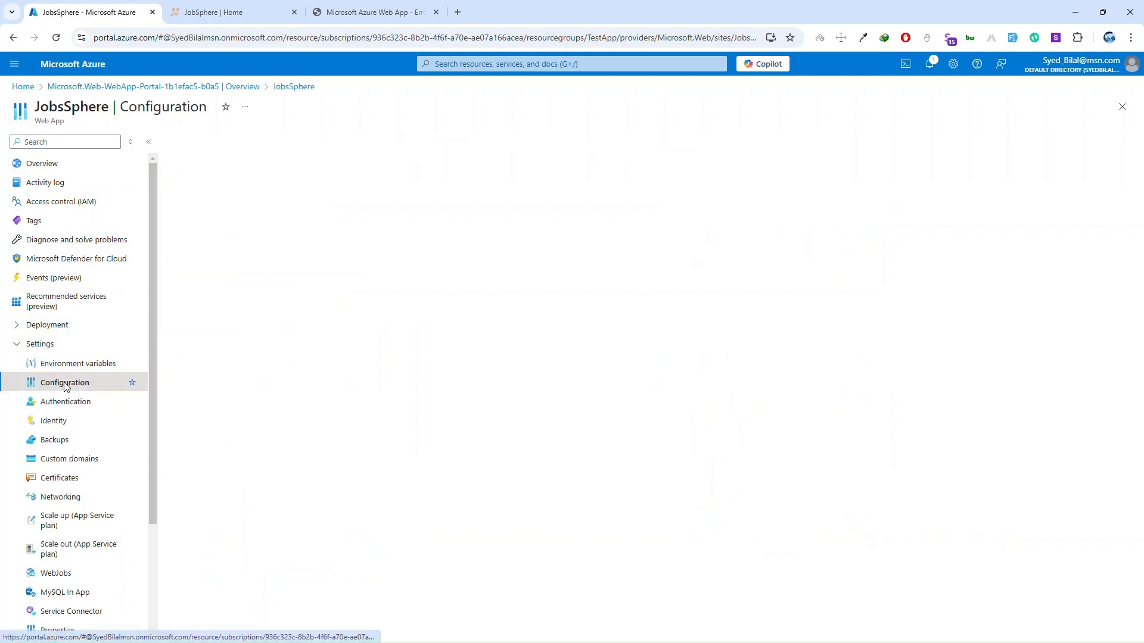
left_click(65, 382)
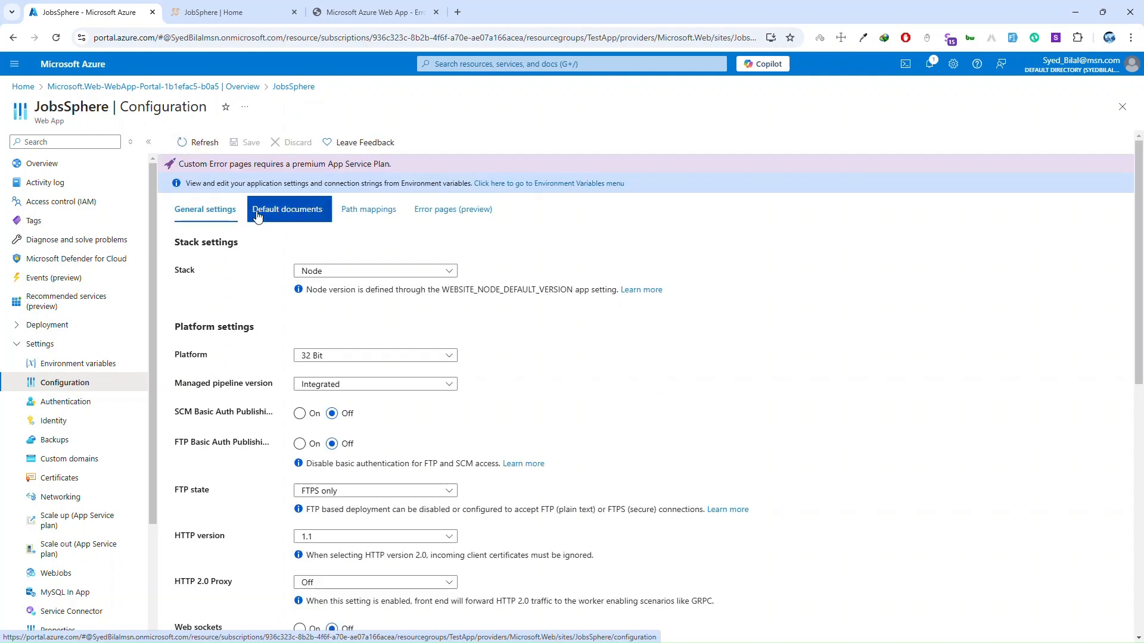
left_click(287, 209)
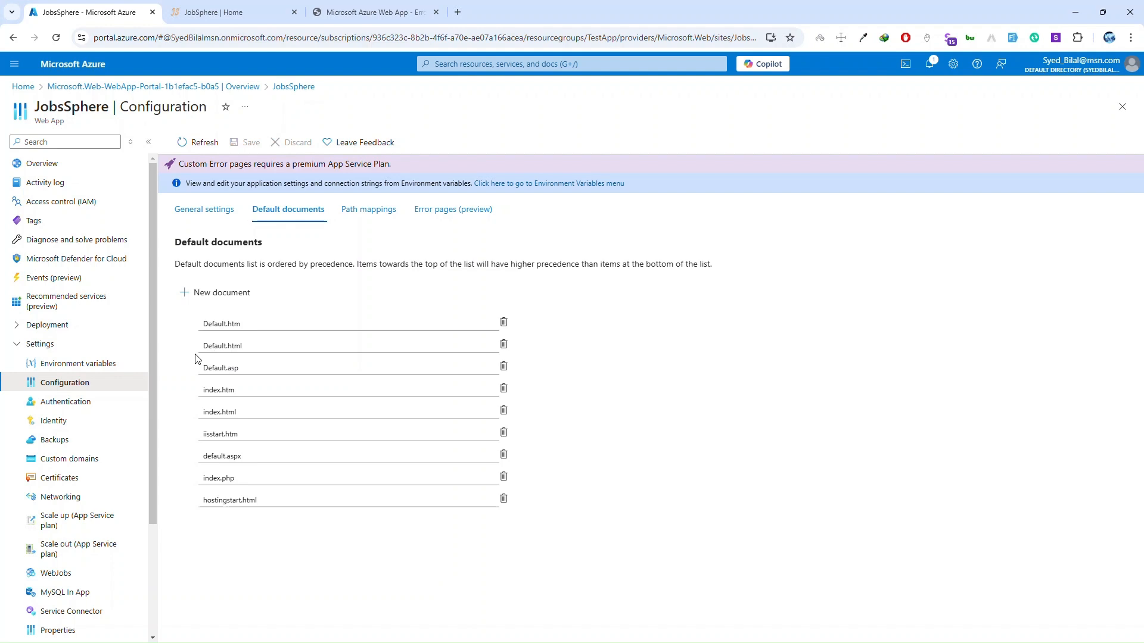
mouse_move(202, 402)
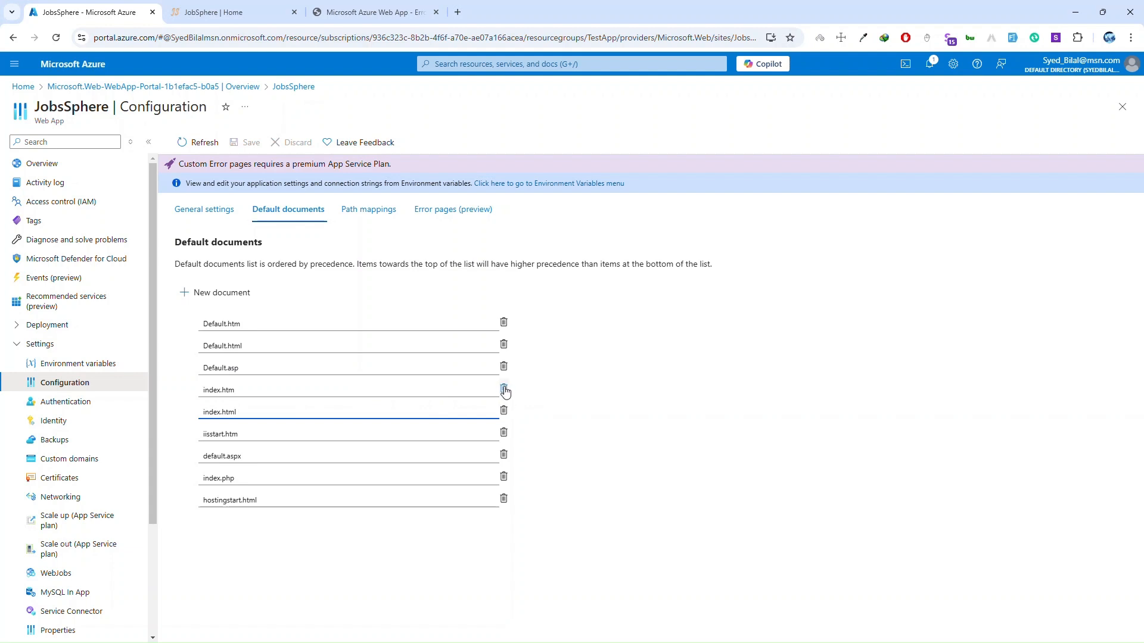
- Remove index.htm, Default.htm and index.php, leaving only index.html as default document
left_click(504, 390)
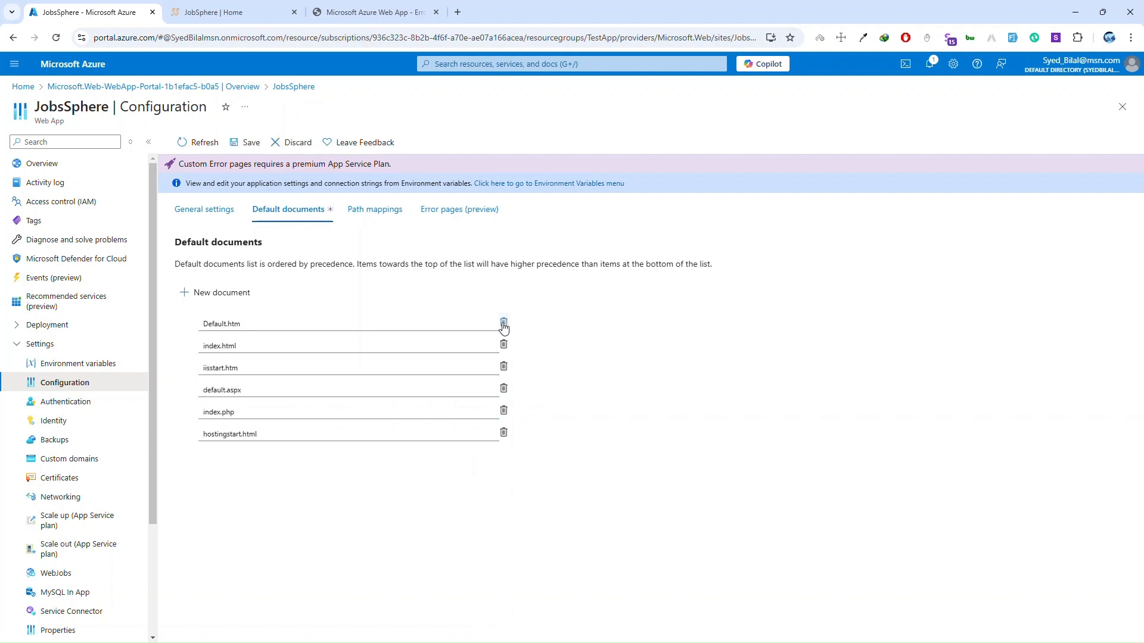
left_click(503, 324)
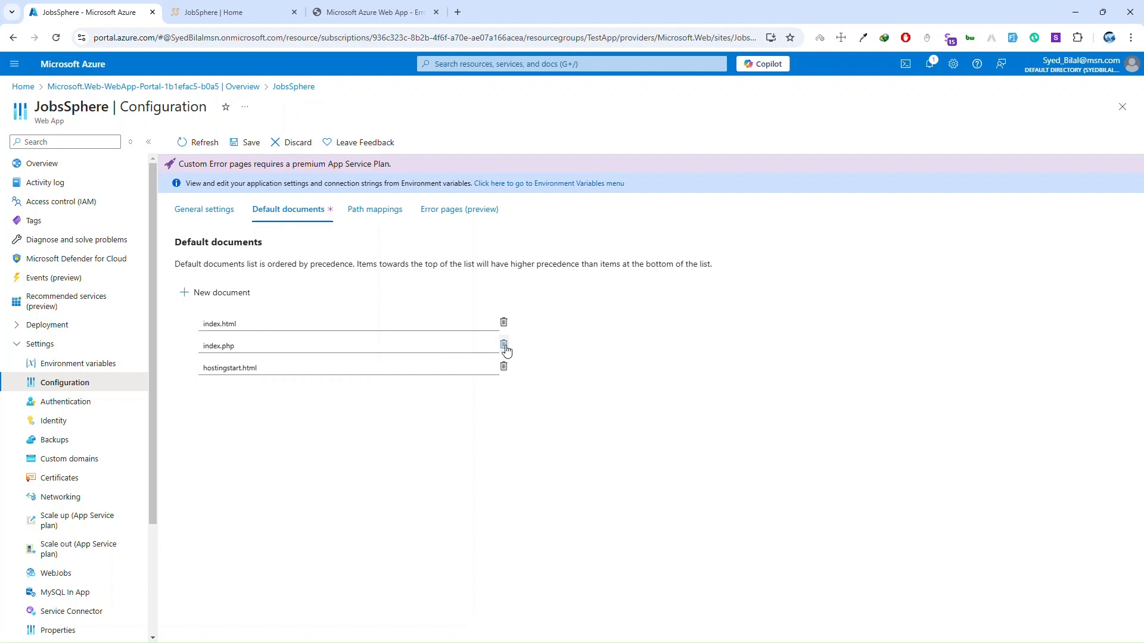
left_click(503, 344)
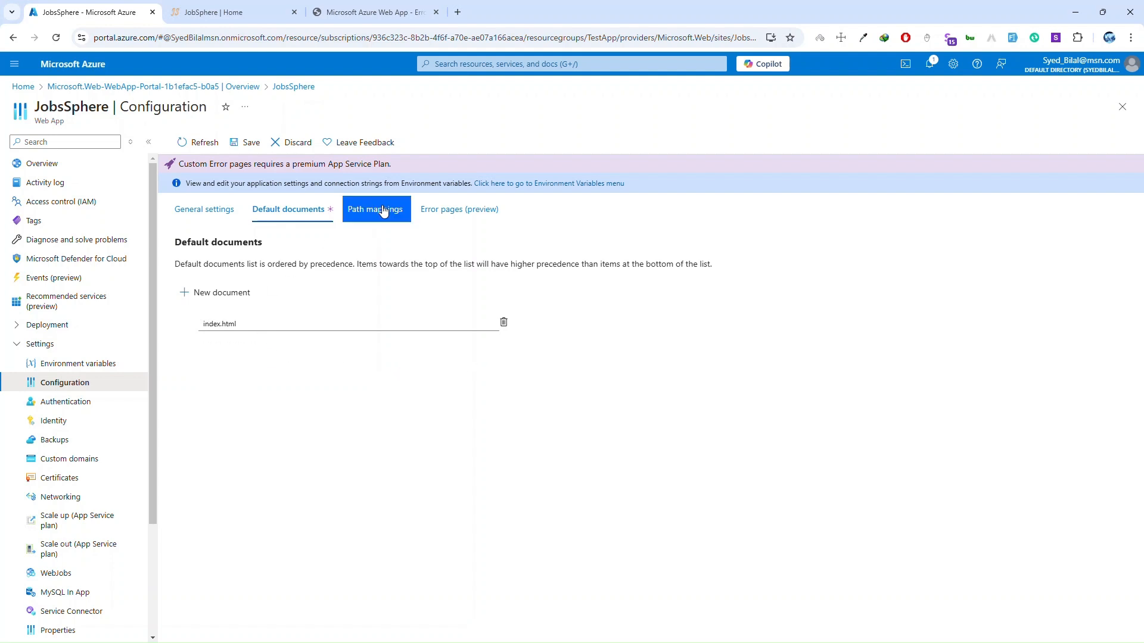
- In Path mappings, set the '/' application's physical path to site\wwwroot\browser
left_click(375, 209)
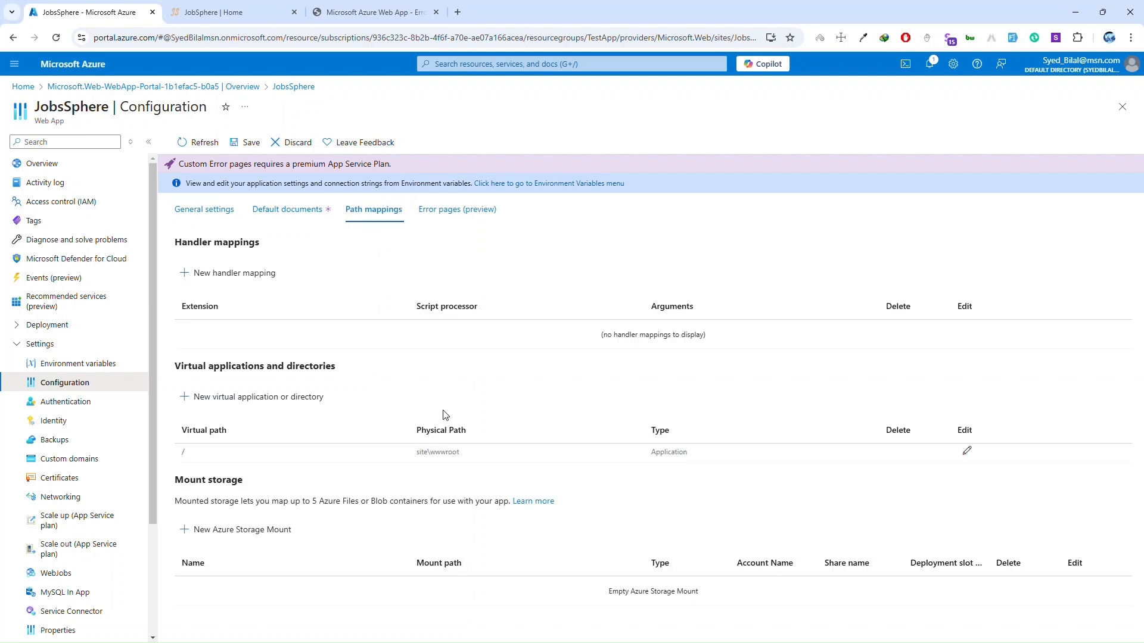
mouse_move(874, 451)
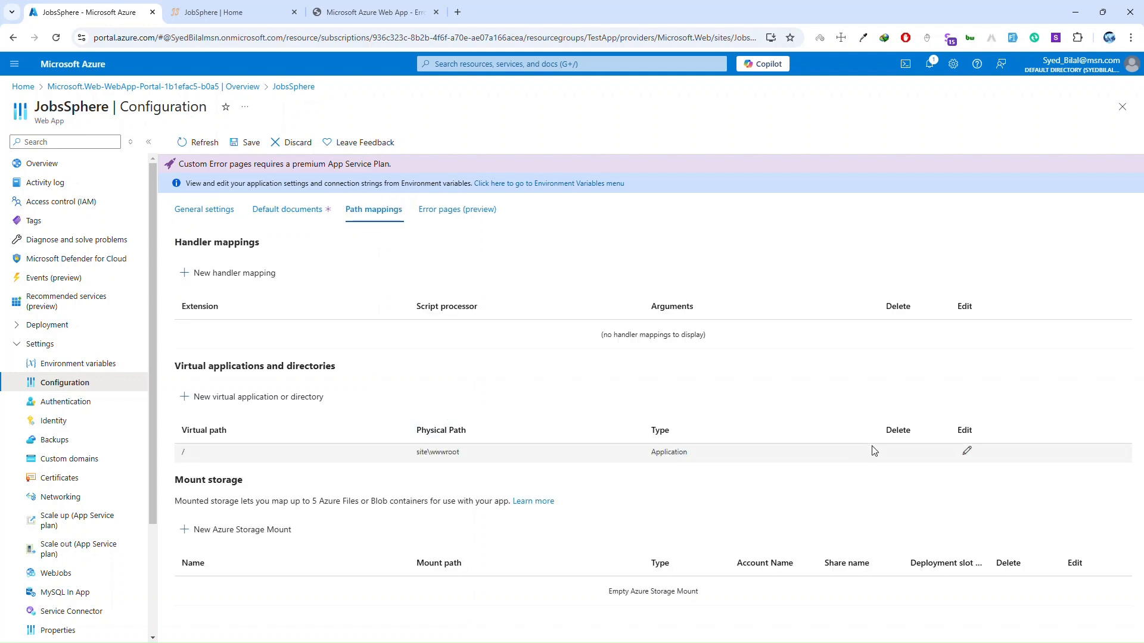
left_click(965, 451)
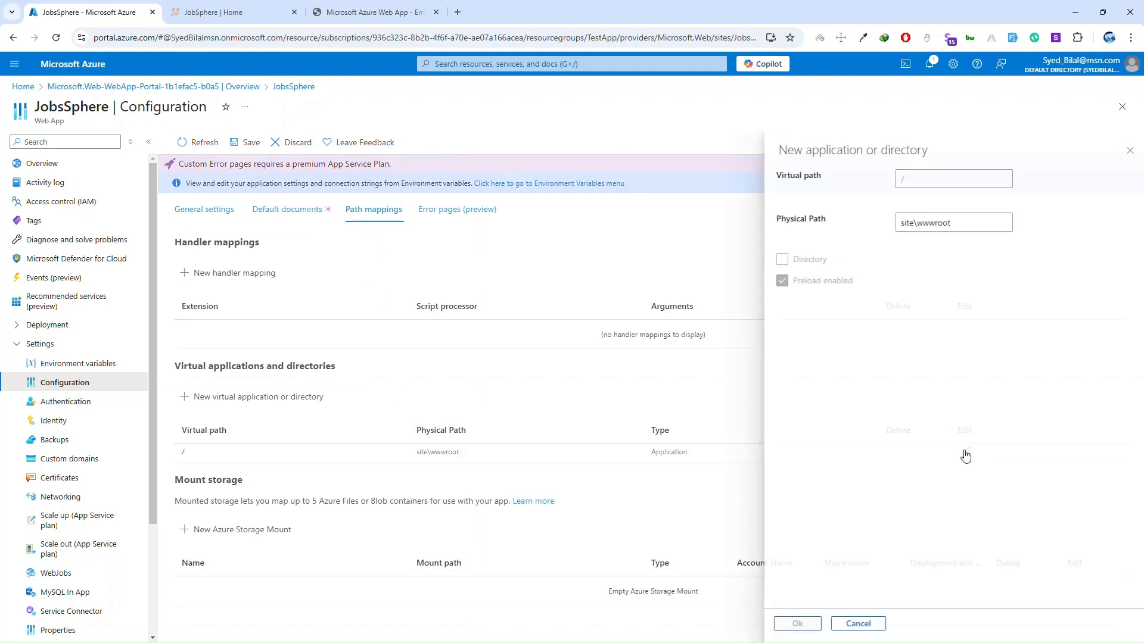
left_click(949, 222)
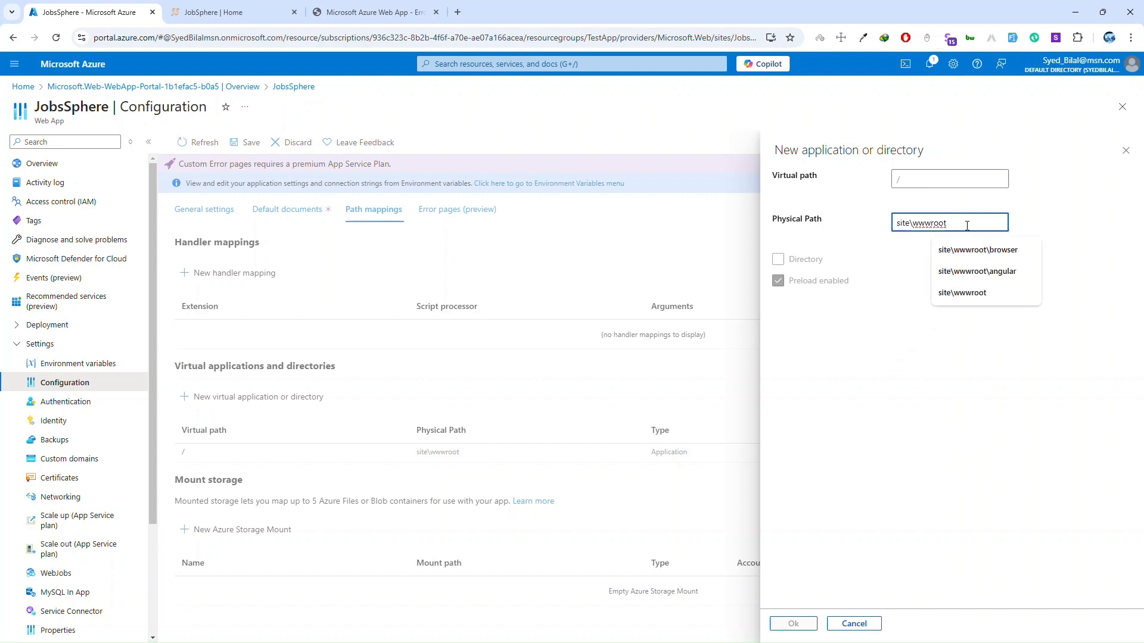
left_click(977, 250)
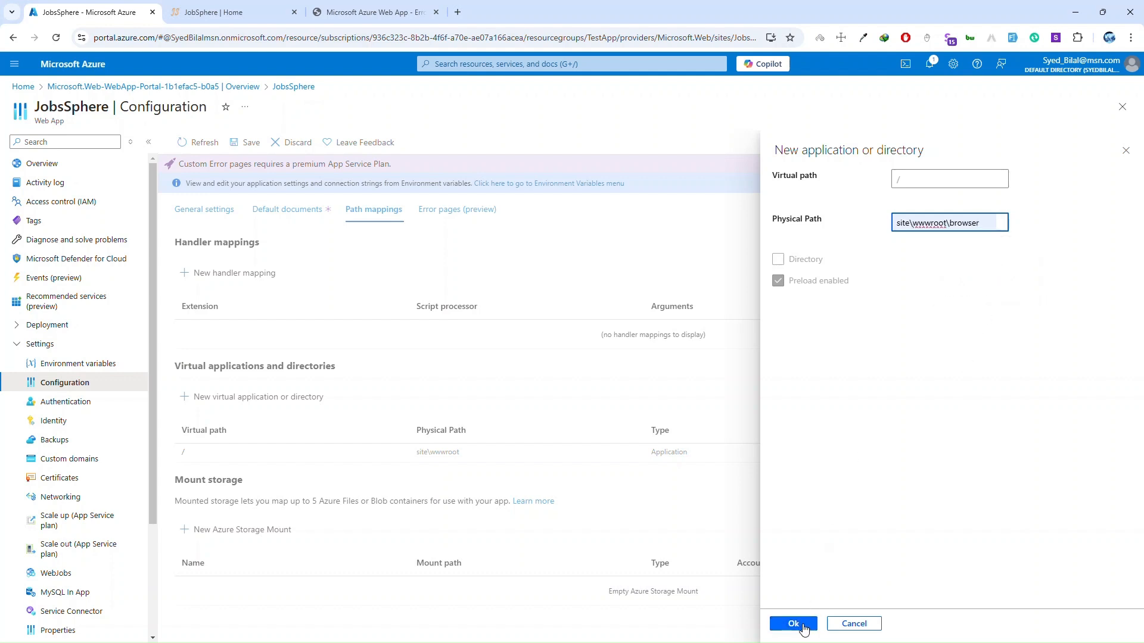
left_click(793, 624)
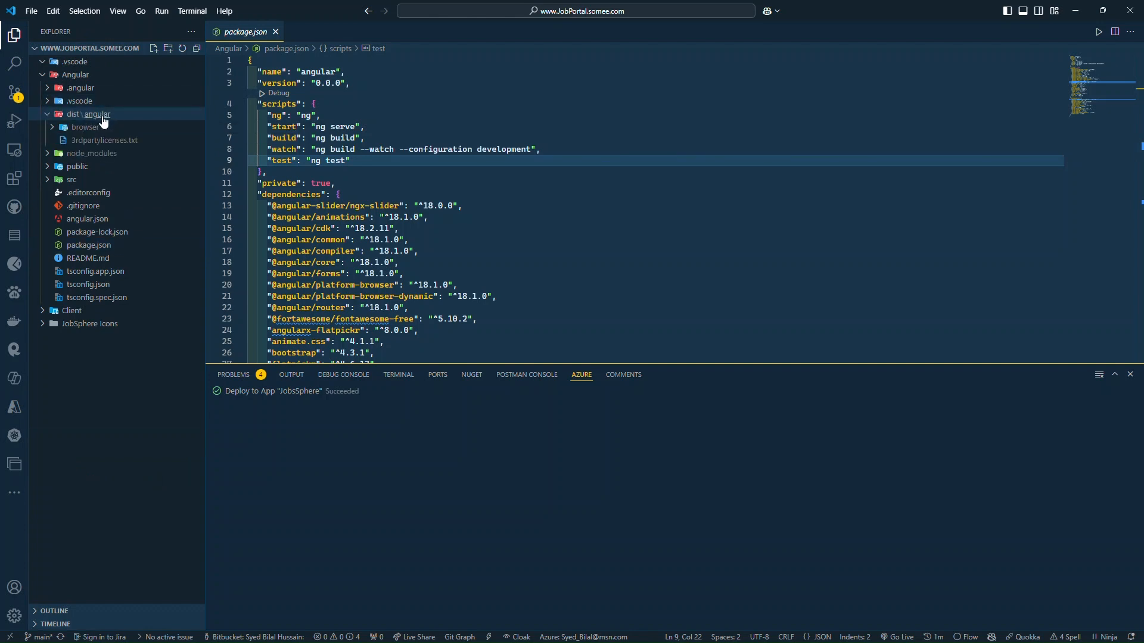
- Check the dist build output, then save the configuration and continue despite the restart warning
left_click(85, 126)
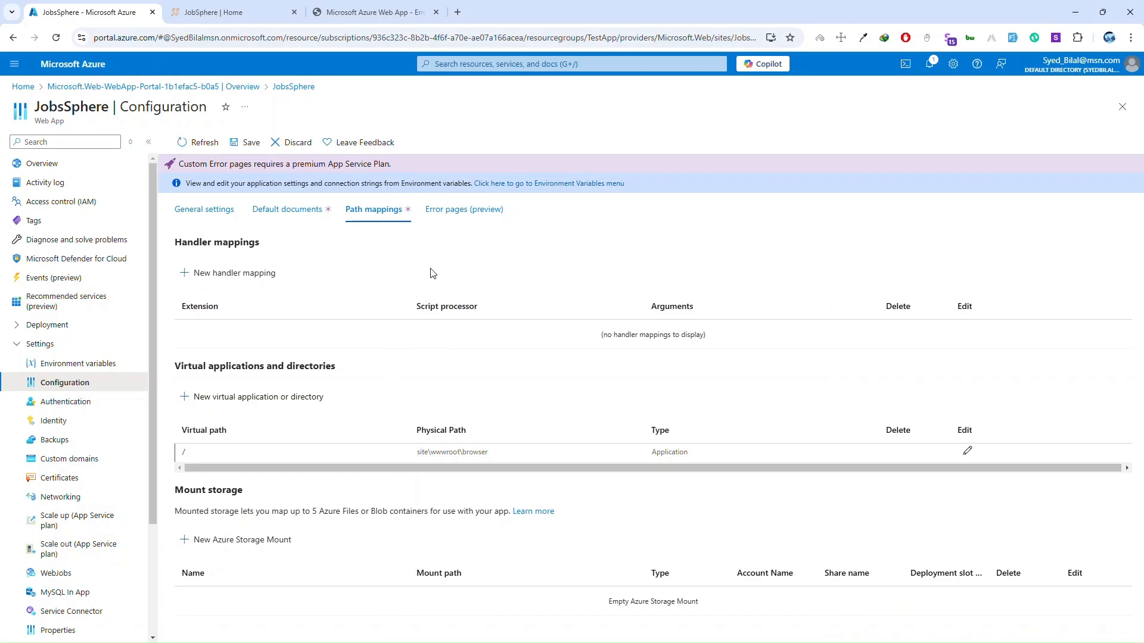
left_click(250, 142)
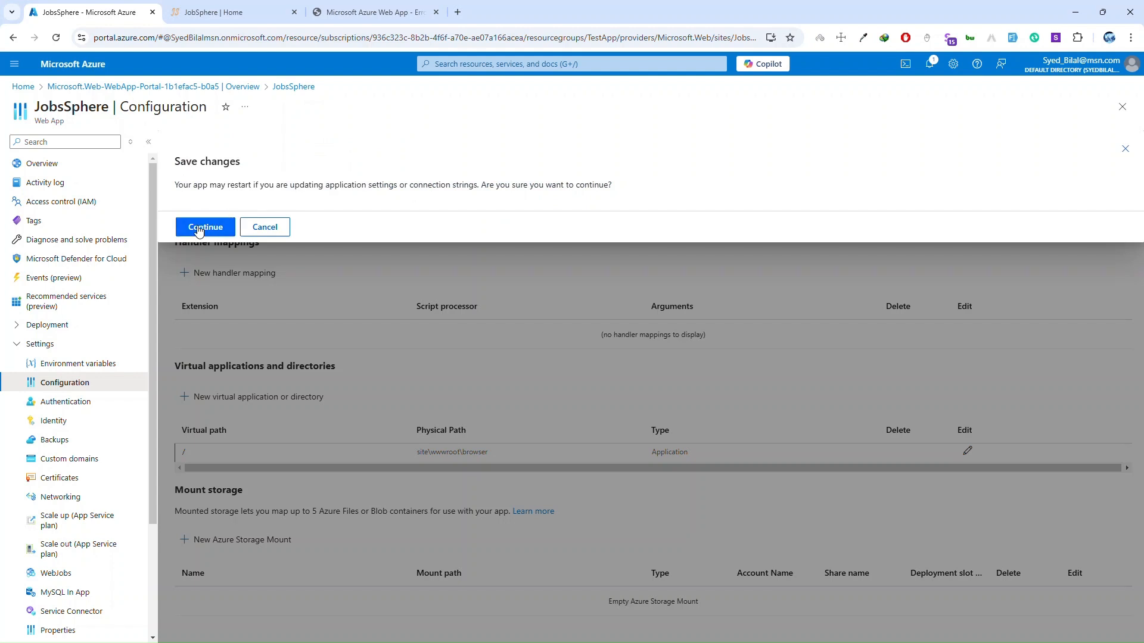
left_click(205, 227)
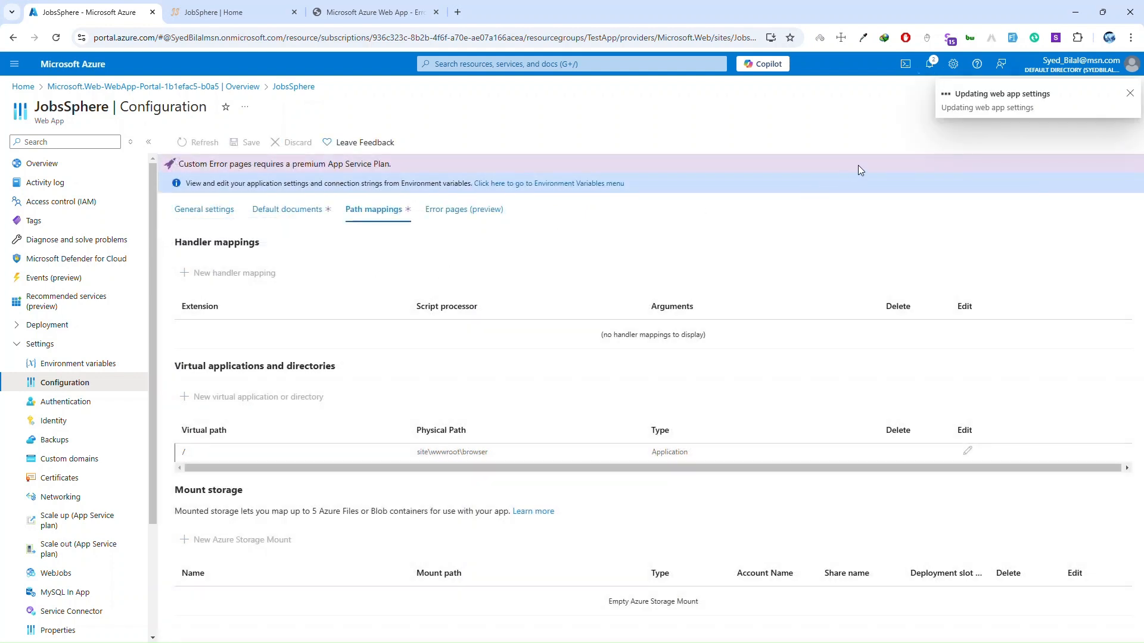
mouse_move(1032, 93)
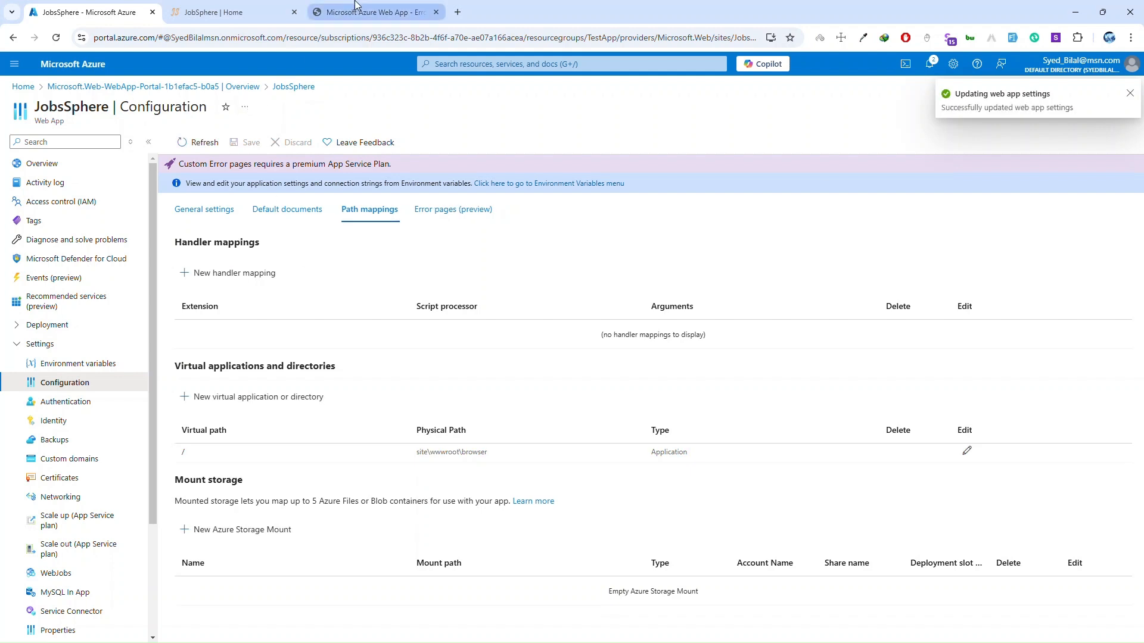
- Restart the JobsSphere web app from Overview and confirm with Yes
left_click(42, 163)
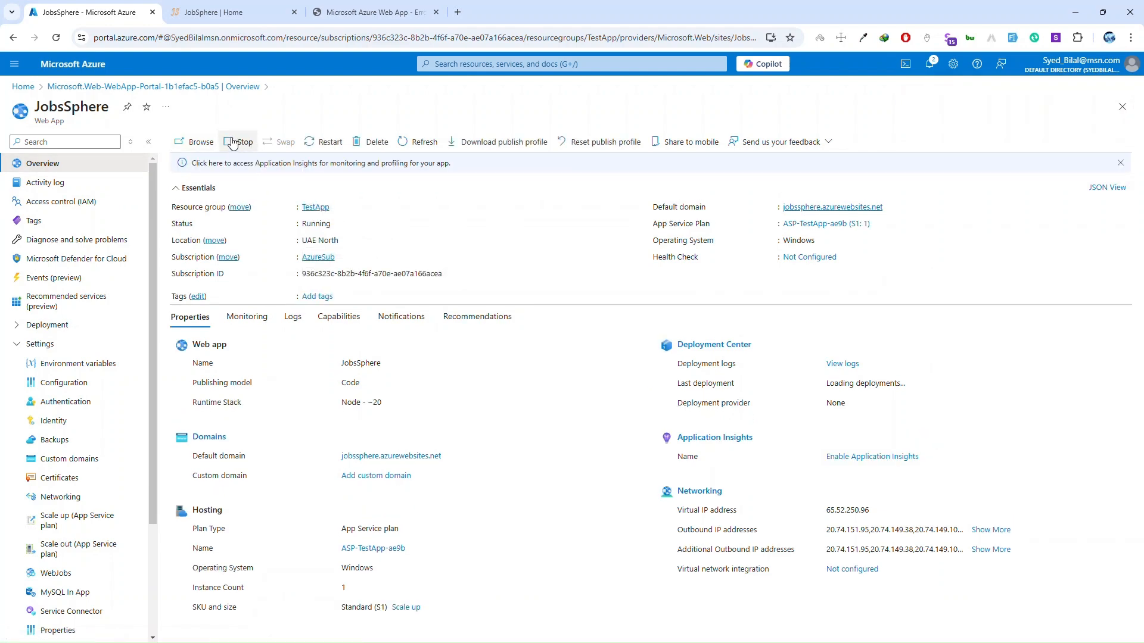
left_click(329, 142)
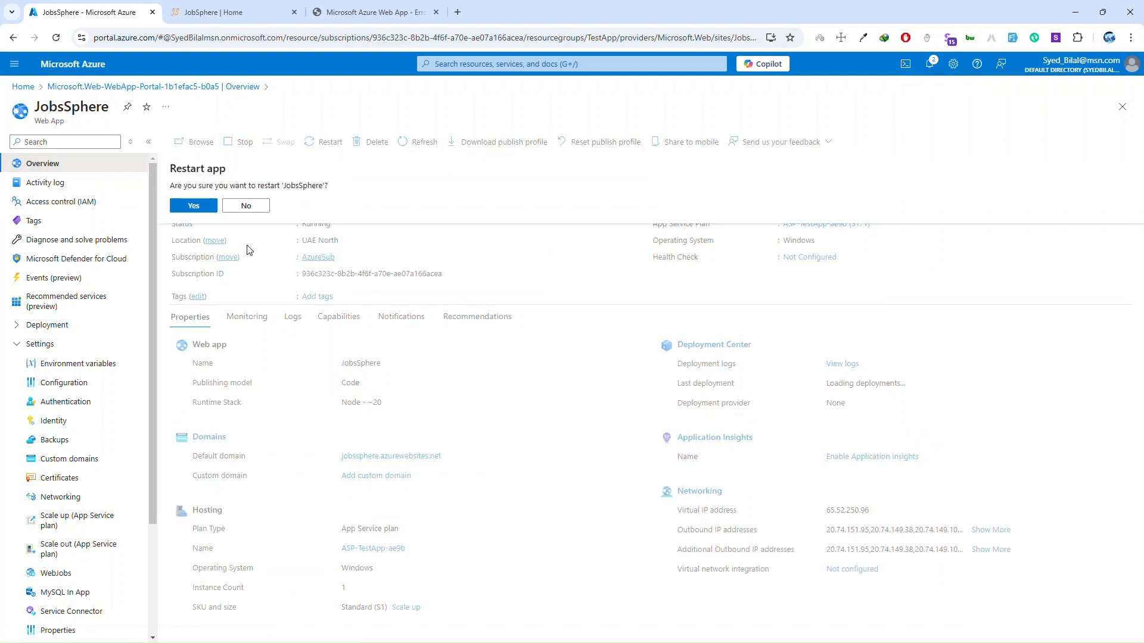
left_click(193, 204)
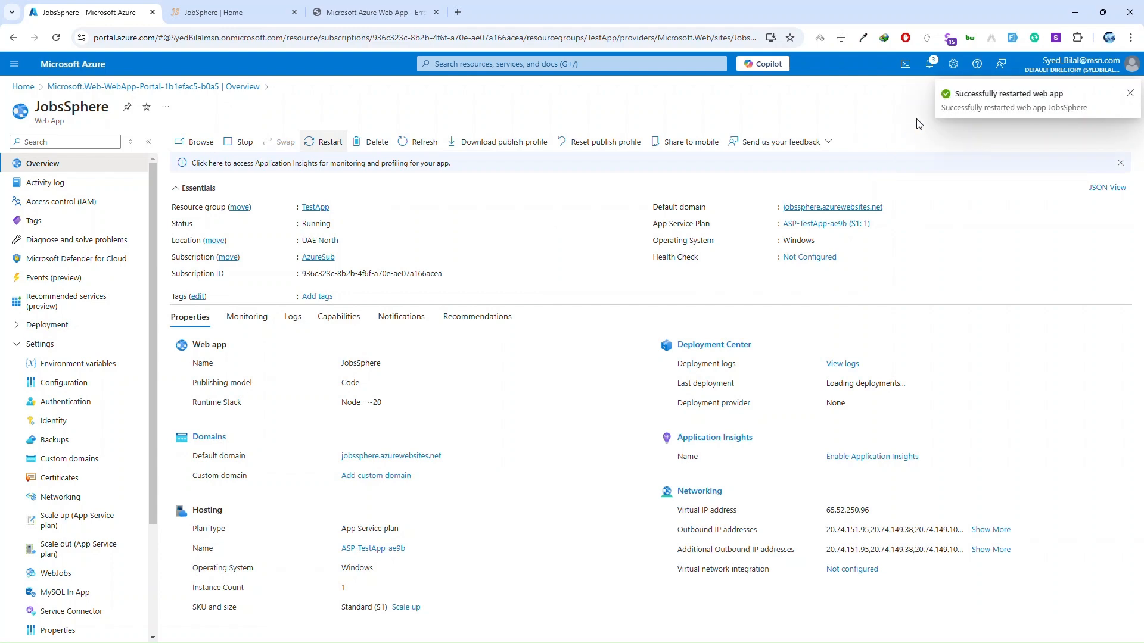
left_click(234, 12)
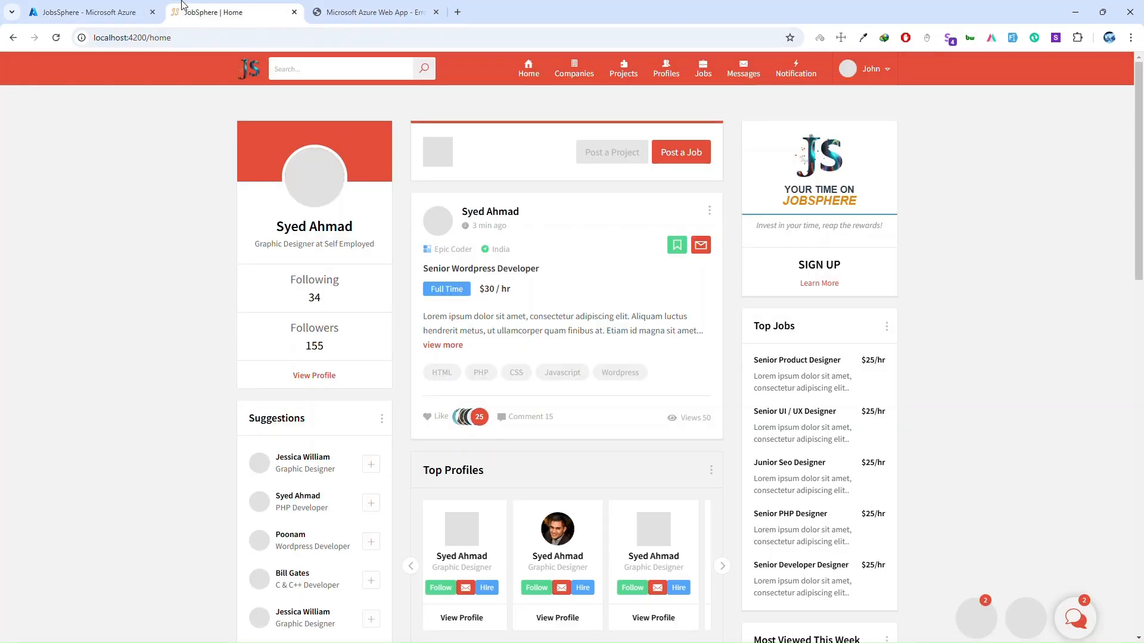
- Load jobssphere.azurewebsites.net, then browse Companies and the Facebook Inc. profile
left_click(88, 12)
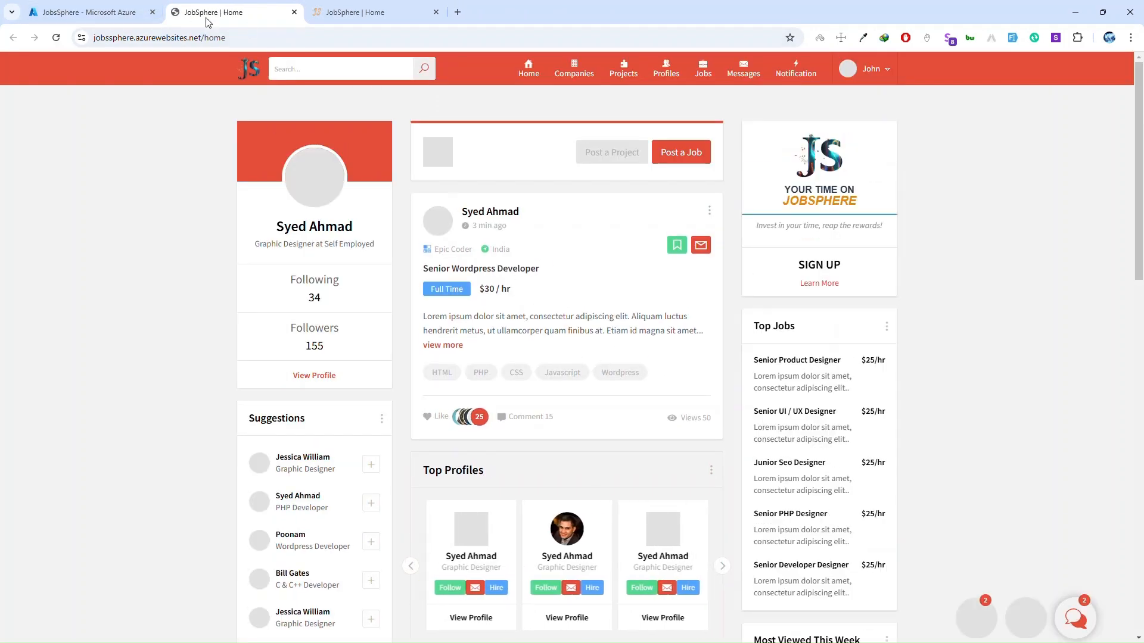
left_click(721, 565)
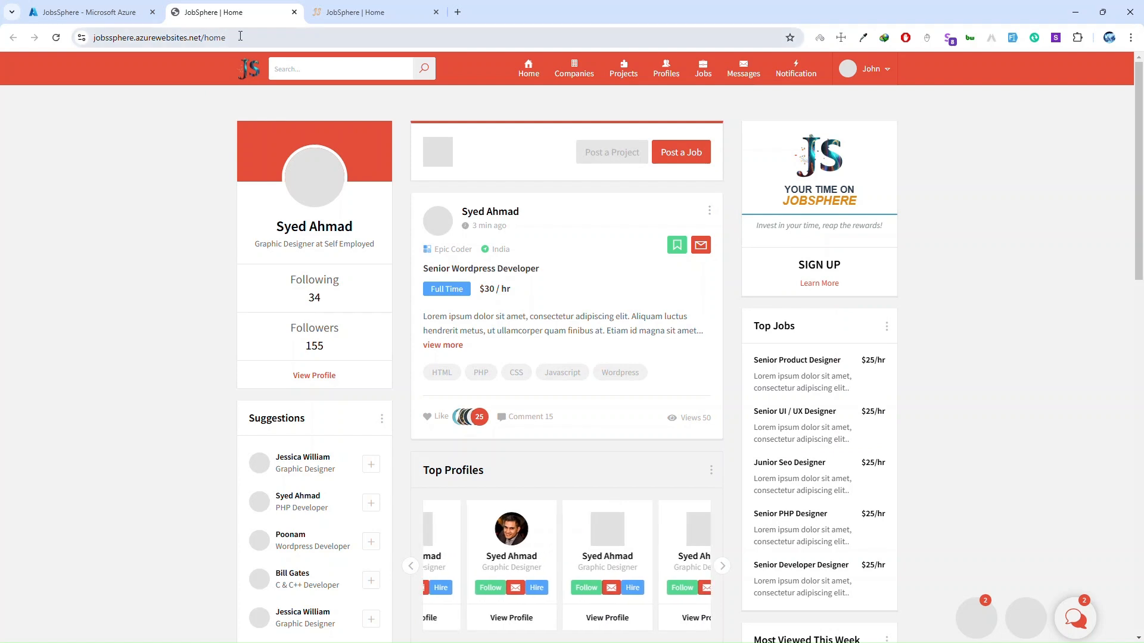
left_click(573, 68)
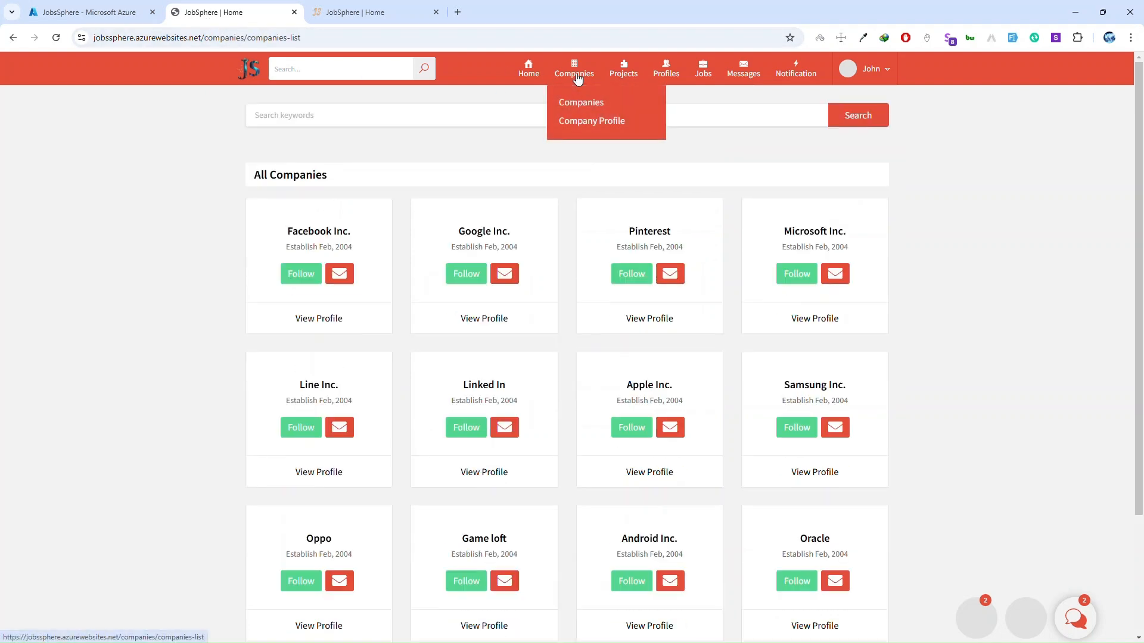
left_click(591, 121)
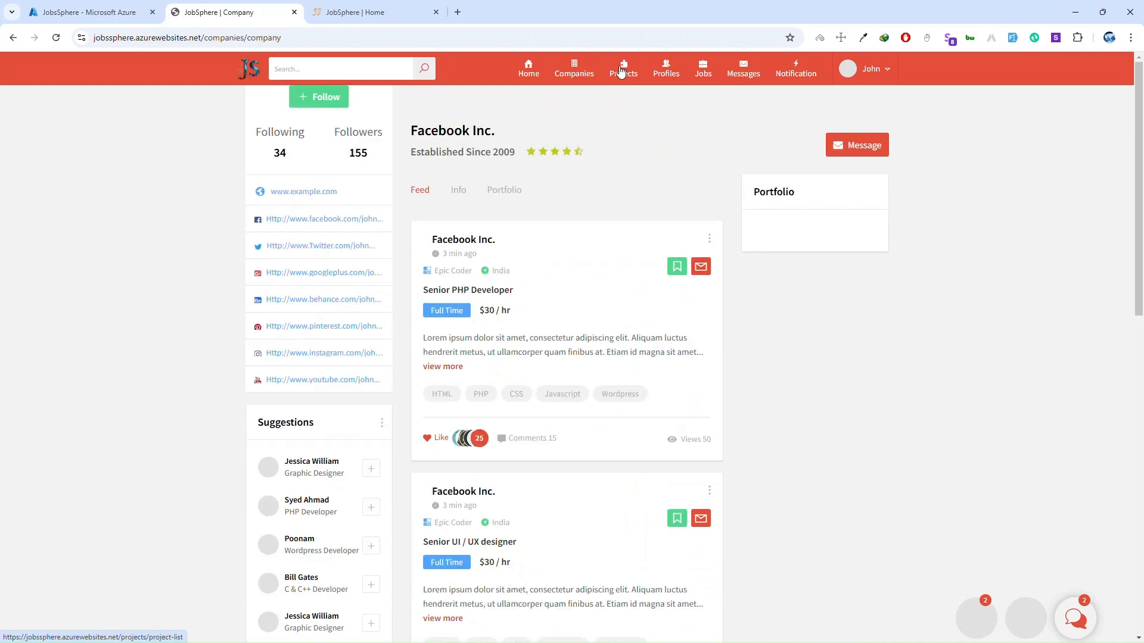
- Check the Jobs and Notification pages and return to the home page
left_click(702, 68)
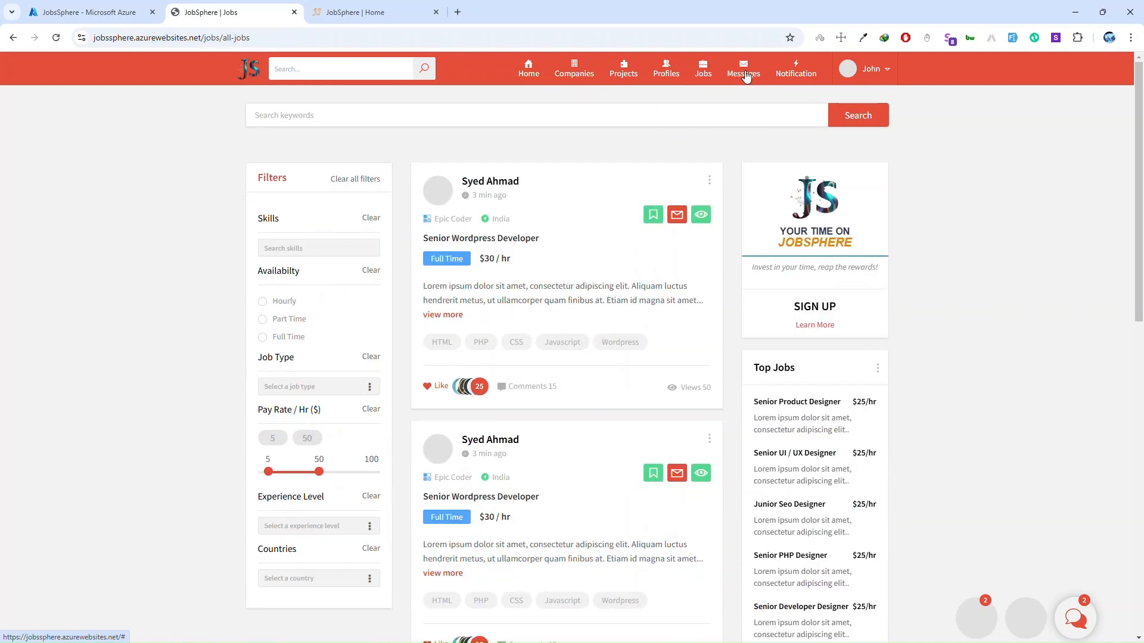
left_click(796, 69)
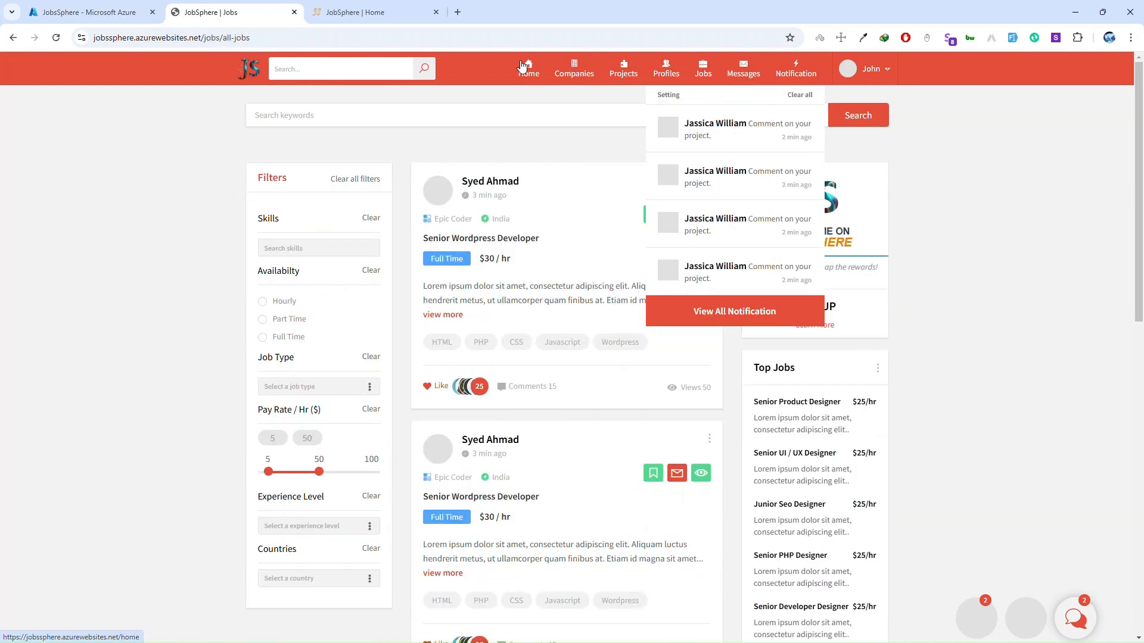
left_click(527, 69)
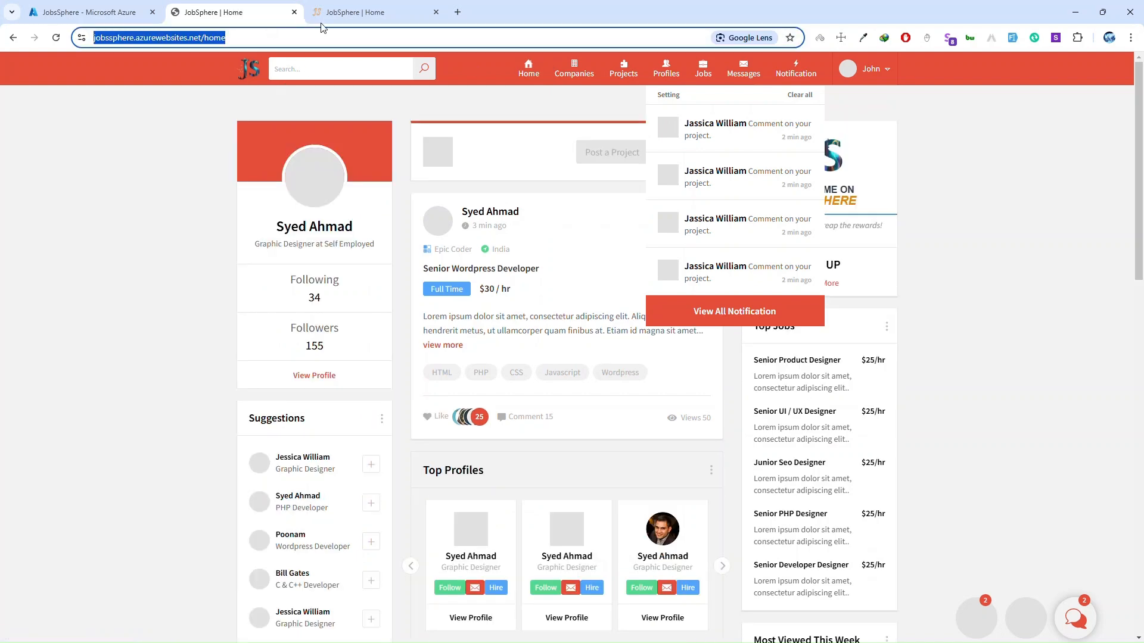